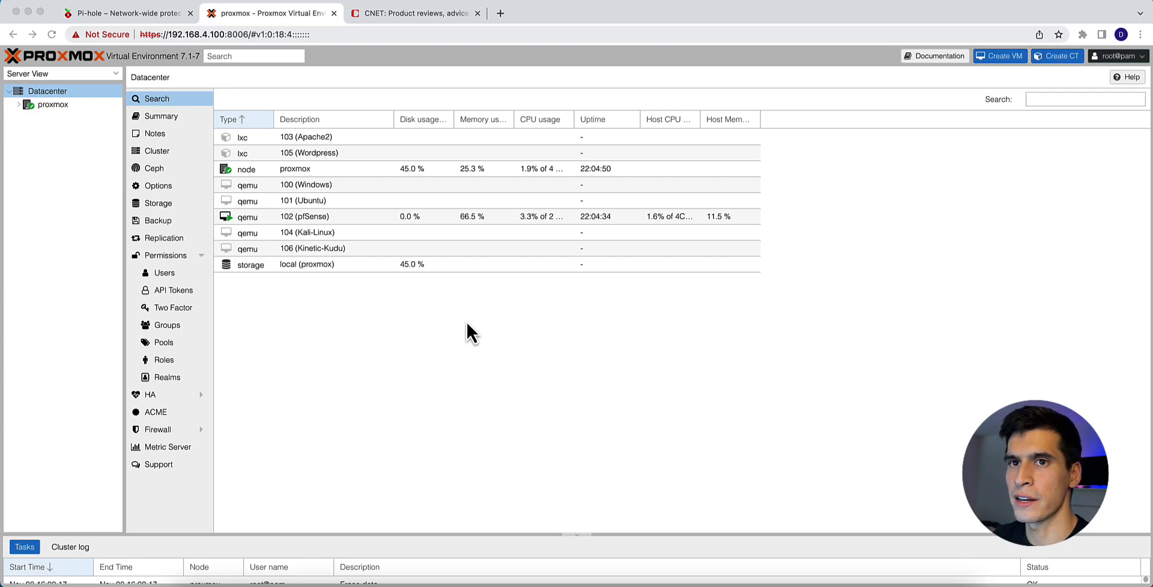
{"action": "mouse_move", "coordinate": [454, 332]}
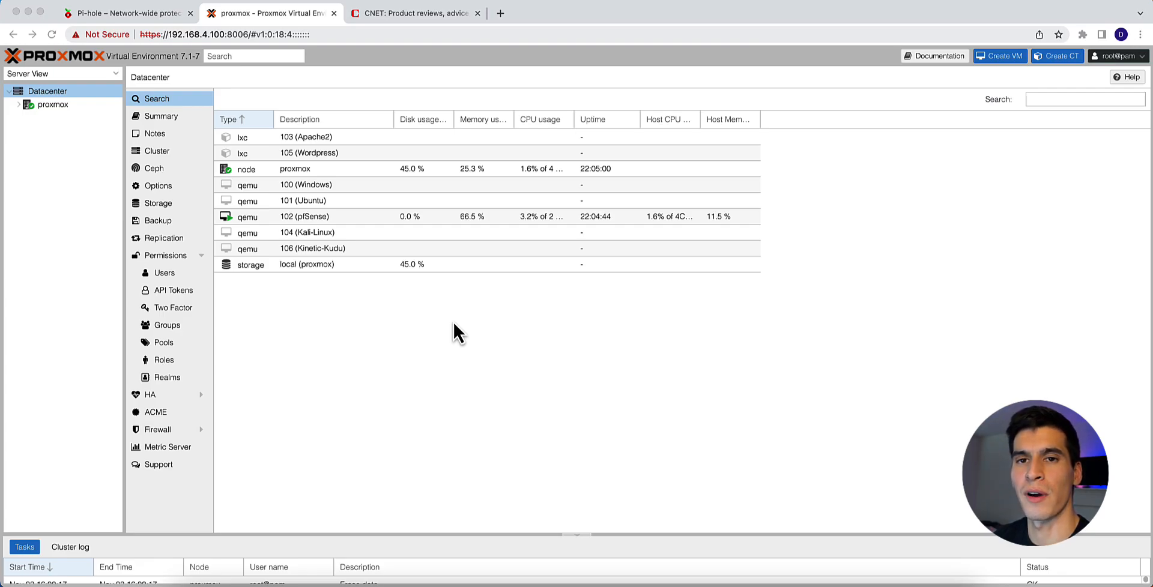
{"action": "mouse_move", "coordinate": [49, 139]}
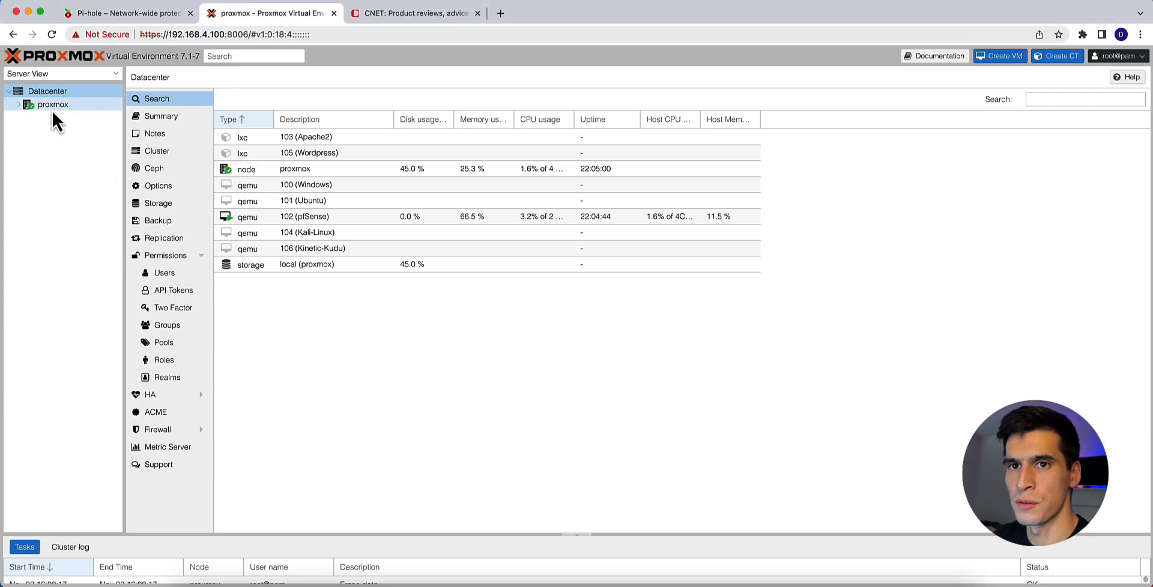
Show the container templates list of the proxmox node's local storage.
{"action": "left_click", "coordinate": [52, 104]}
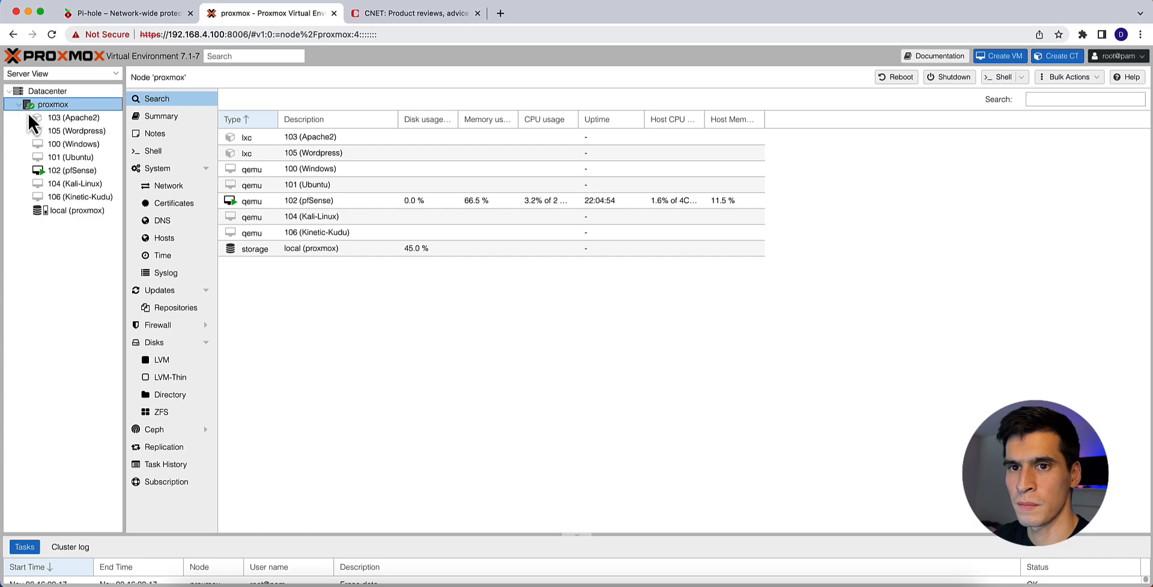
{"action": "left_click", "coordinate": [67, 210]}
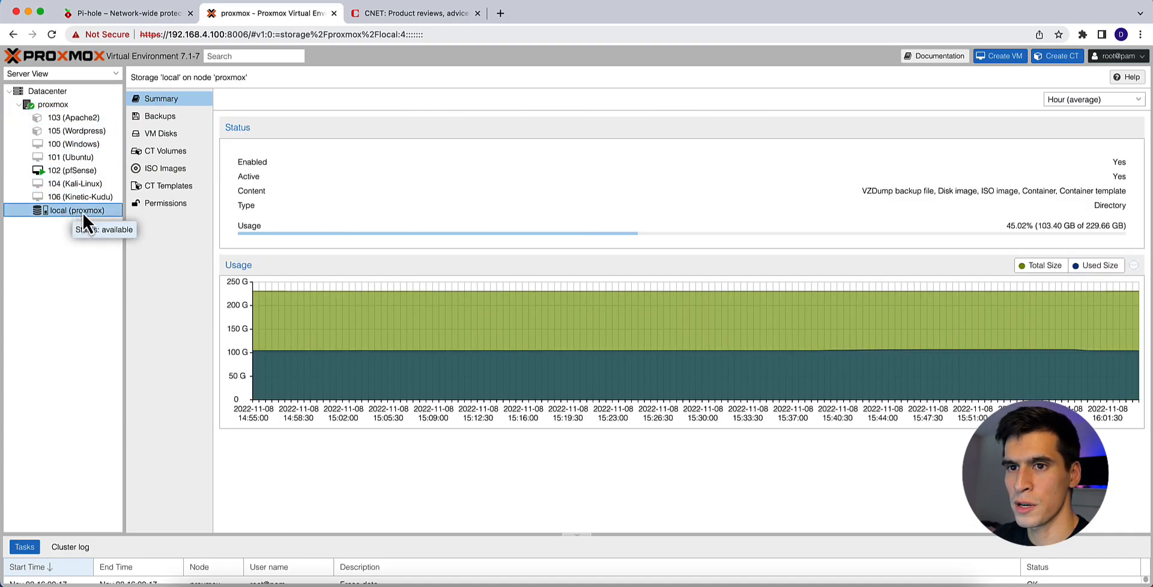
{"action": "left_click", "coordinate": [168, 186]}
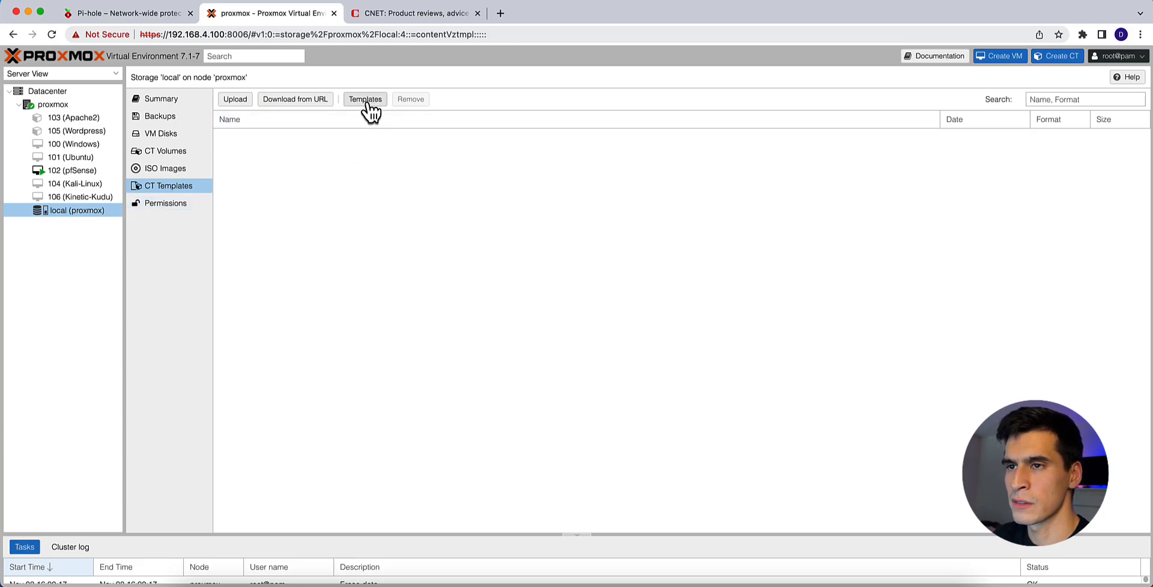
Search the template catalogue for 'ubuntu' and download ubuntu-20.04-standard to local storage.
{"action": "left_click", "coordinate": [365, 99]}
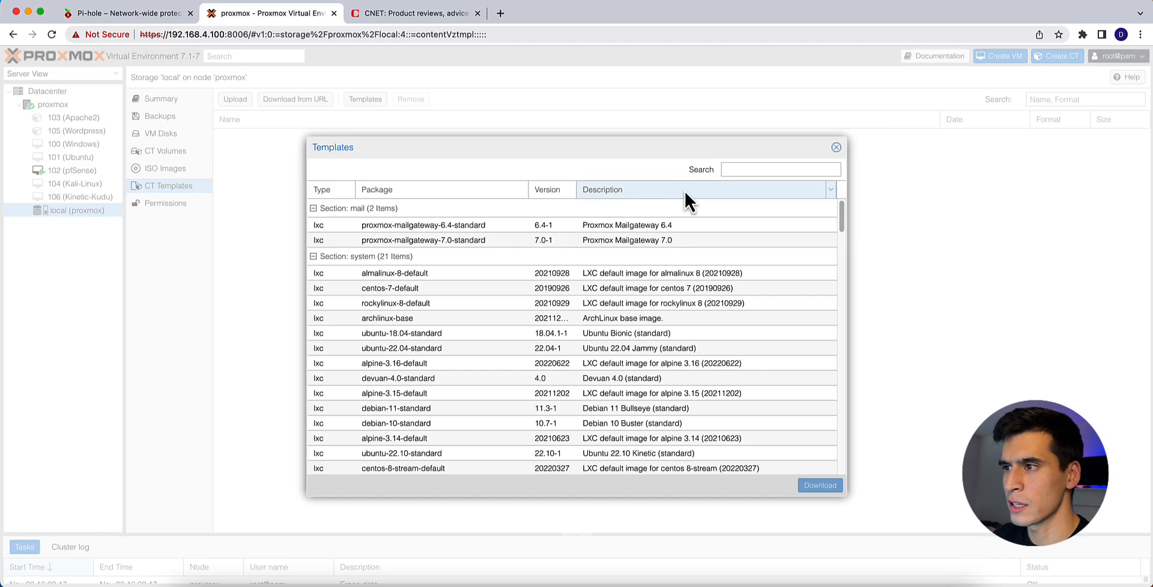
{"action": "left_click", "coordinate": [780, 169]}
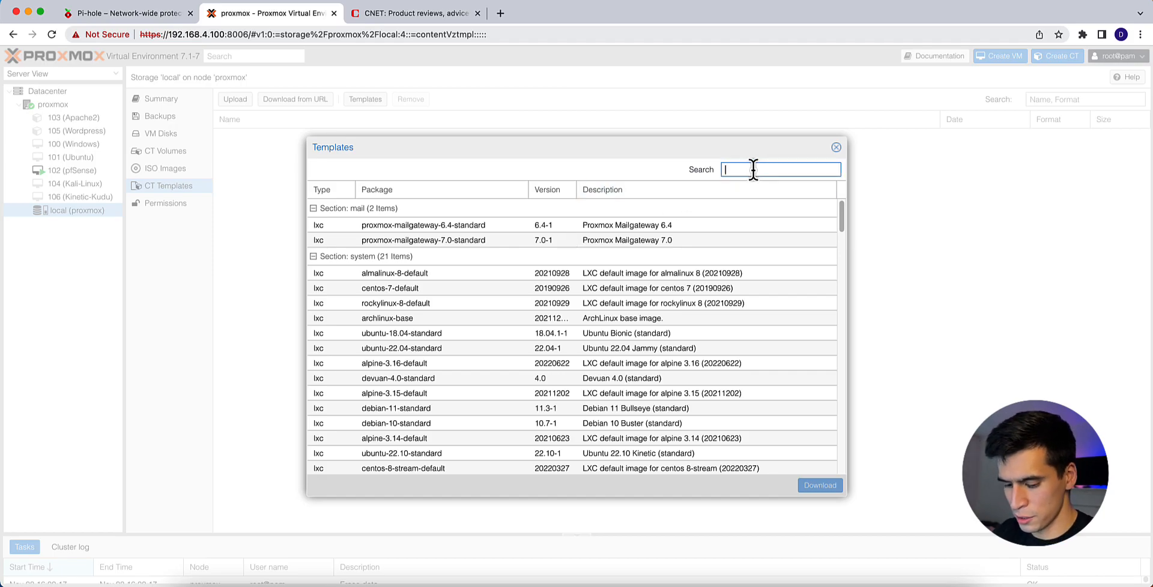
{"action": "type", "text": "ubuntu"}
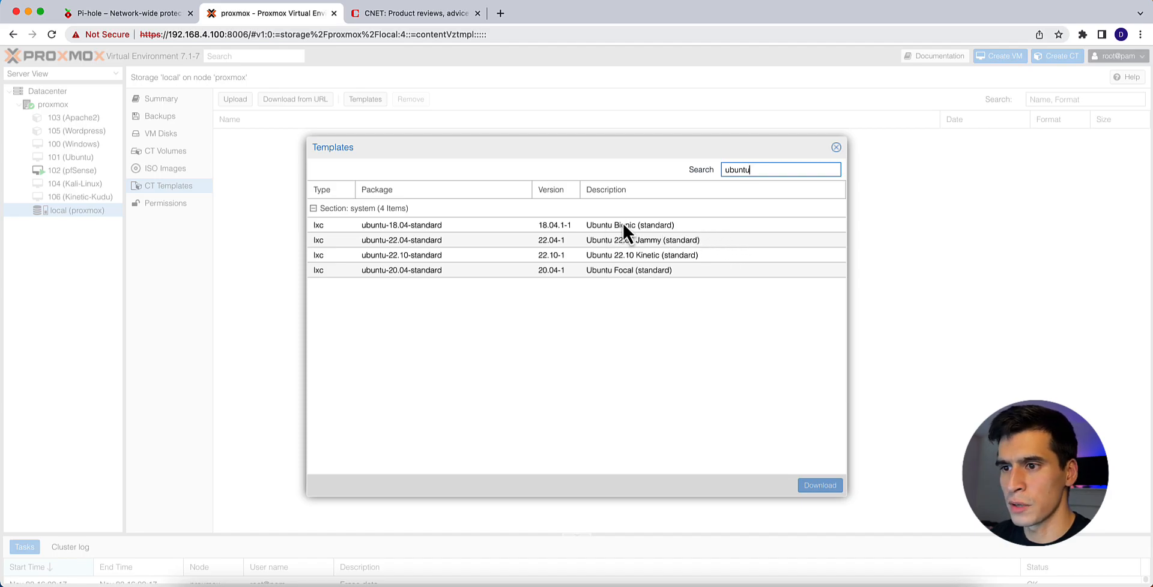
{"action": "mouse_move", "coordinate": [395, 291]}
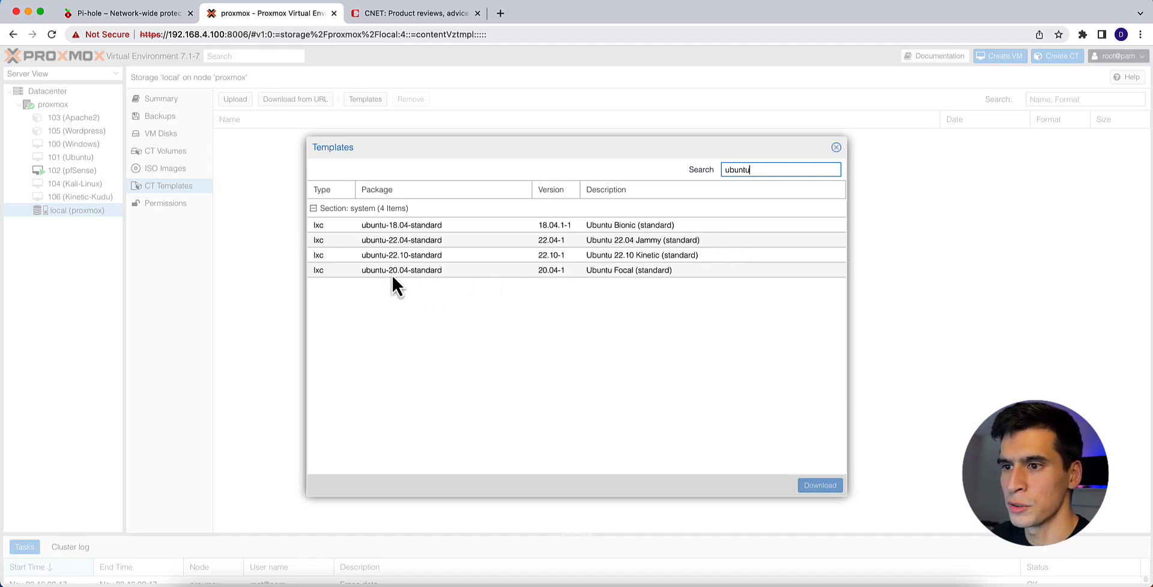
{"action": "mouse_move", "coordinate": [419, 280]}
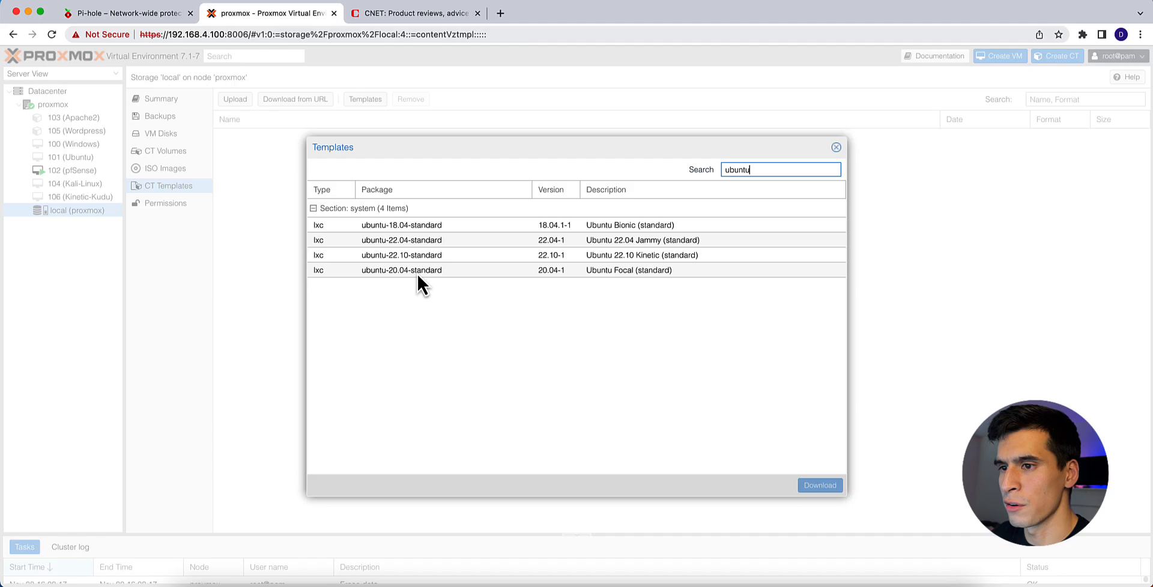
{"action": "mouse_move", "coordinate": [630, 284]}
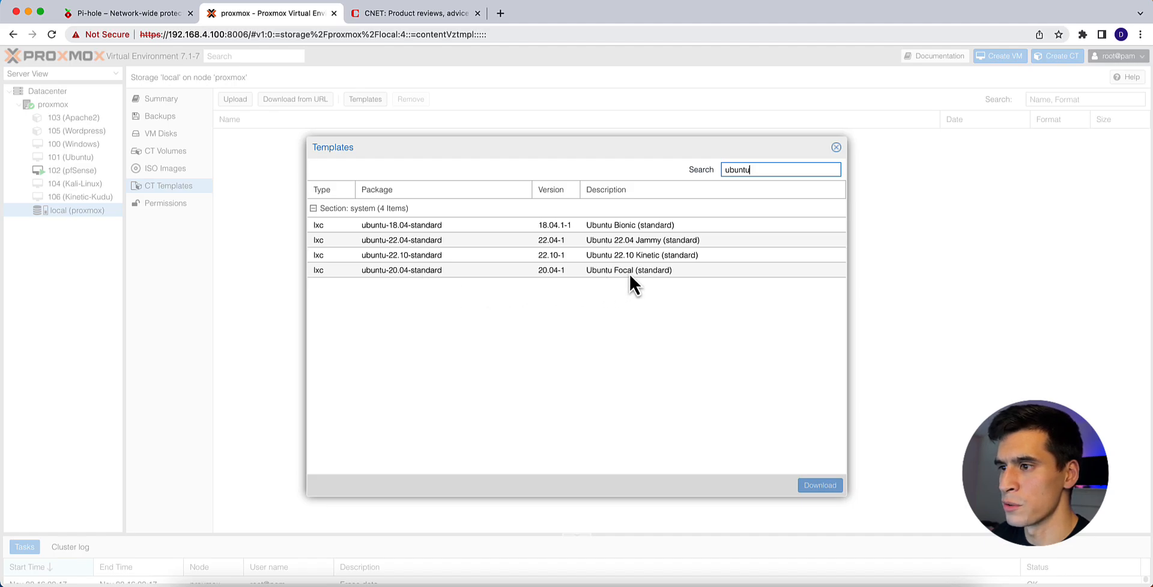
{"action": "mouse_move", "coordinate": [561, 279]}
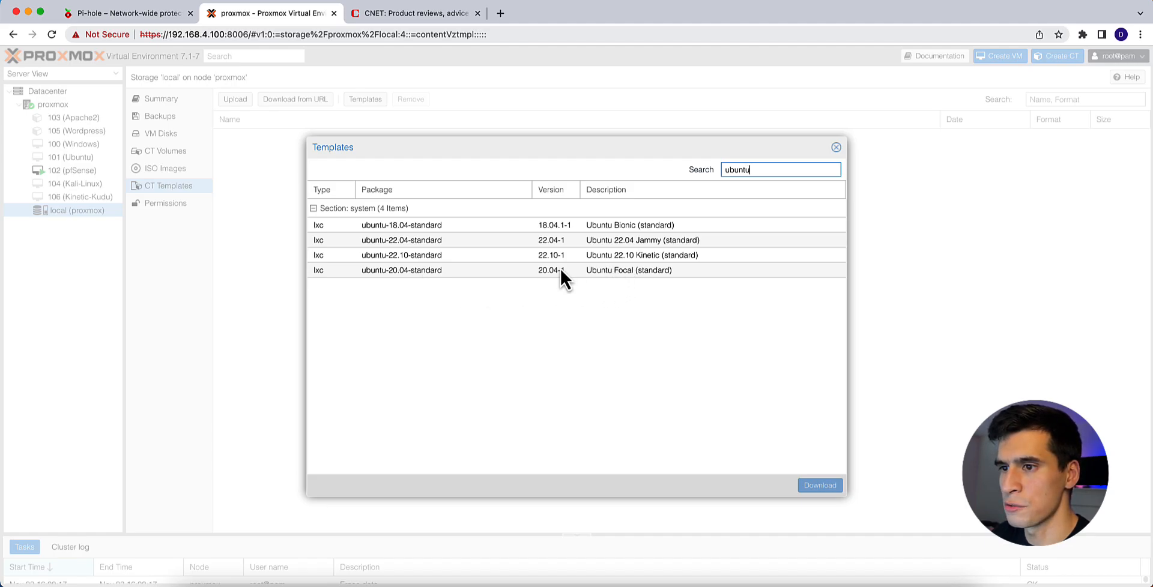
{"action": "mouse_move", "coordinate": [621, 290]}
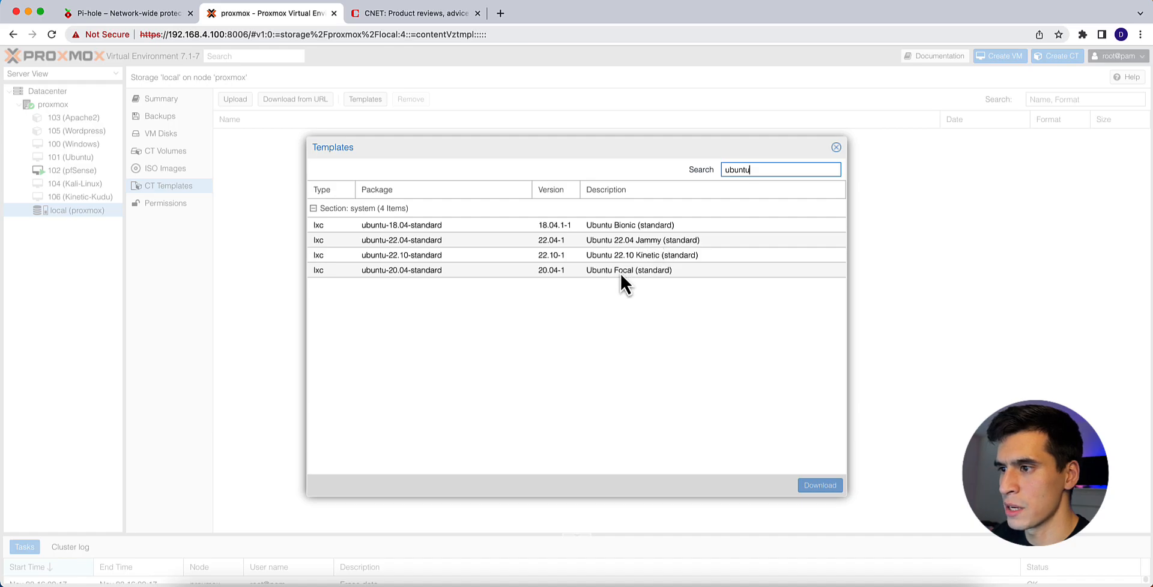
{"action": "mouse_move", "coordinate": [625, 280]}
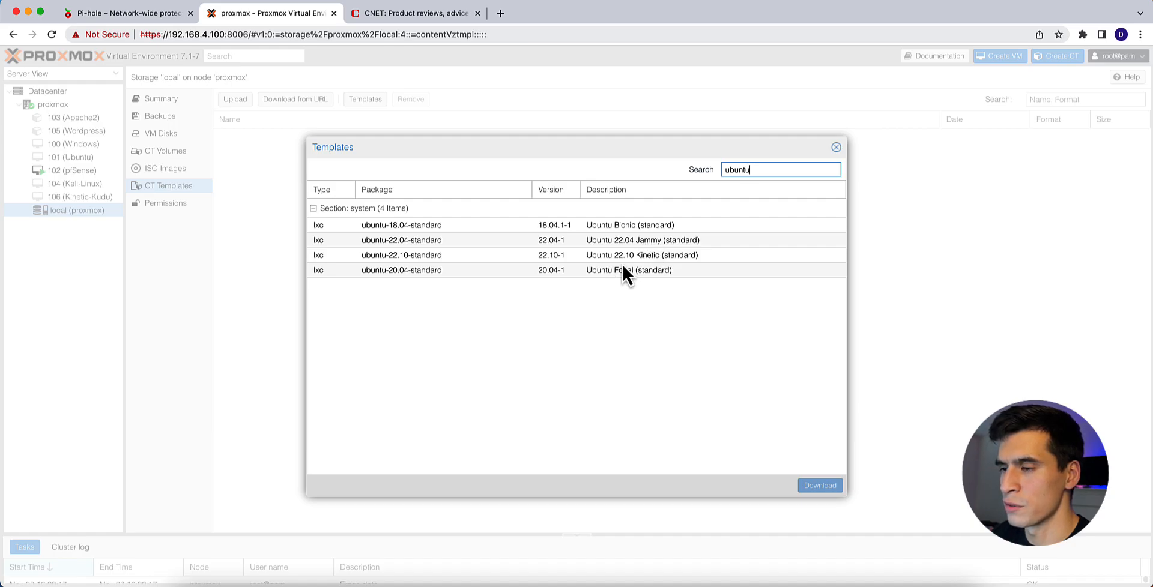
{"action": "left_click", "coordinate": [624, 270]}
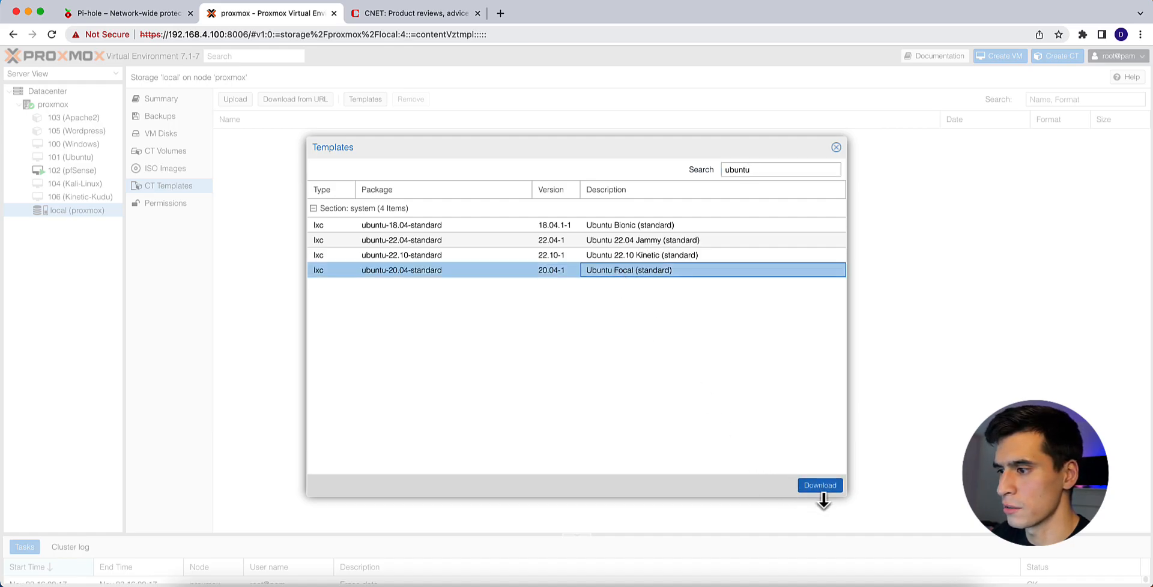
{"action": "left_click", "coordinate": [819, 485]}
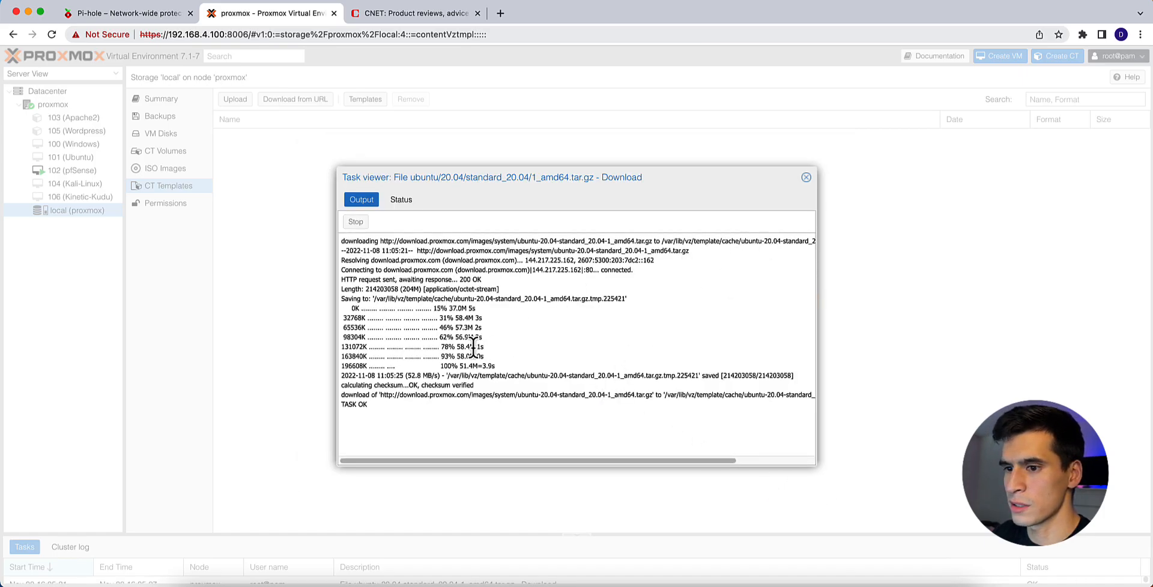
{"action": "mouse_move", "coordinate": [806, 177]}
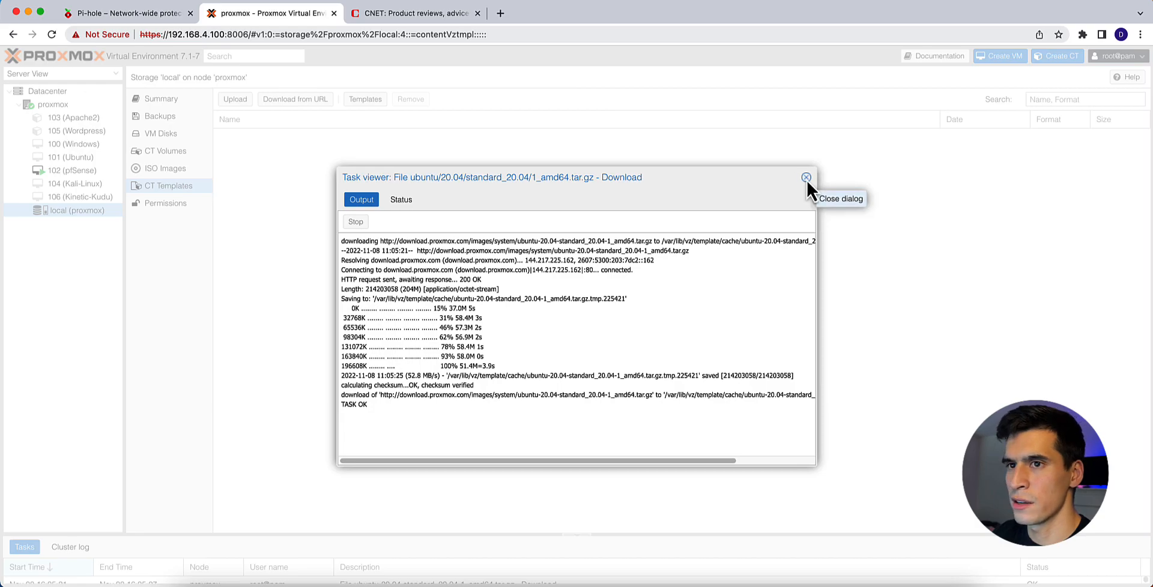
{"action": "left_click", "coordinate": [805, 178]}
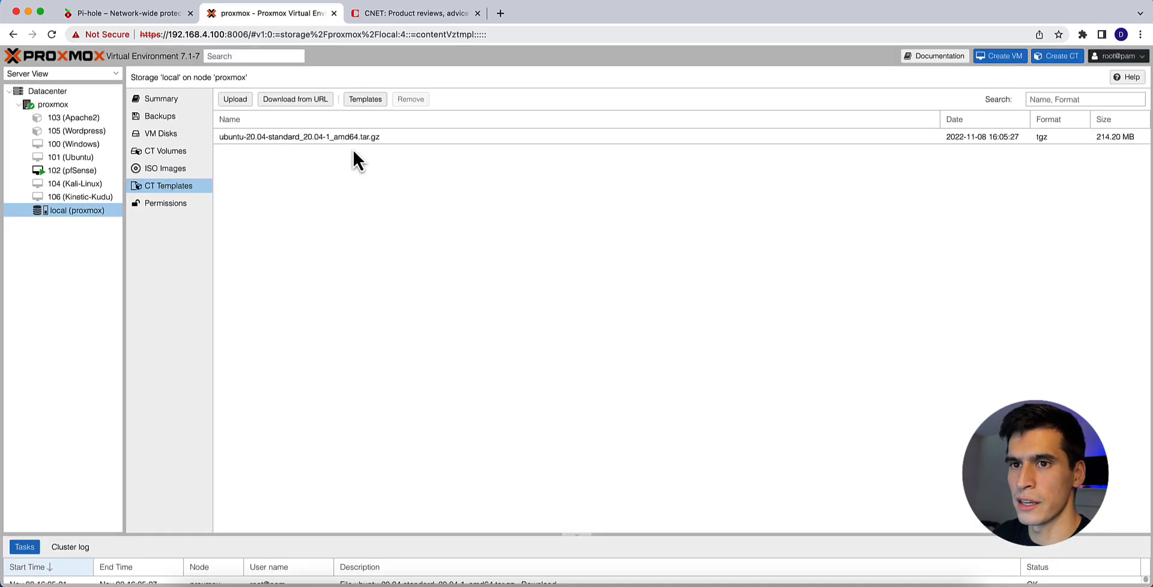
{"action": "mouse_move", "coordinate": [369, 172]}
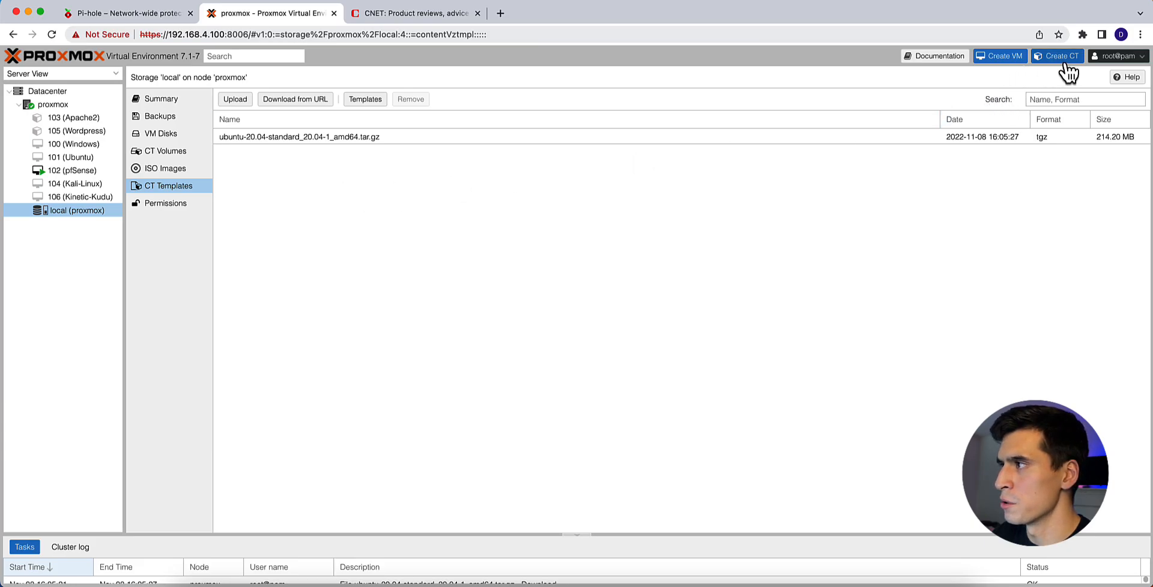
Start container 107 with hostname Pi-Hole, a root password, and the Ubuntu 20.04 template.
{"action": "left_click", "coordinate": [1057, 56]}
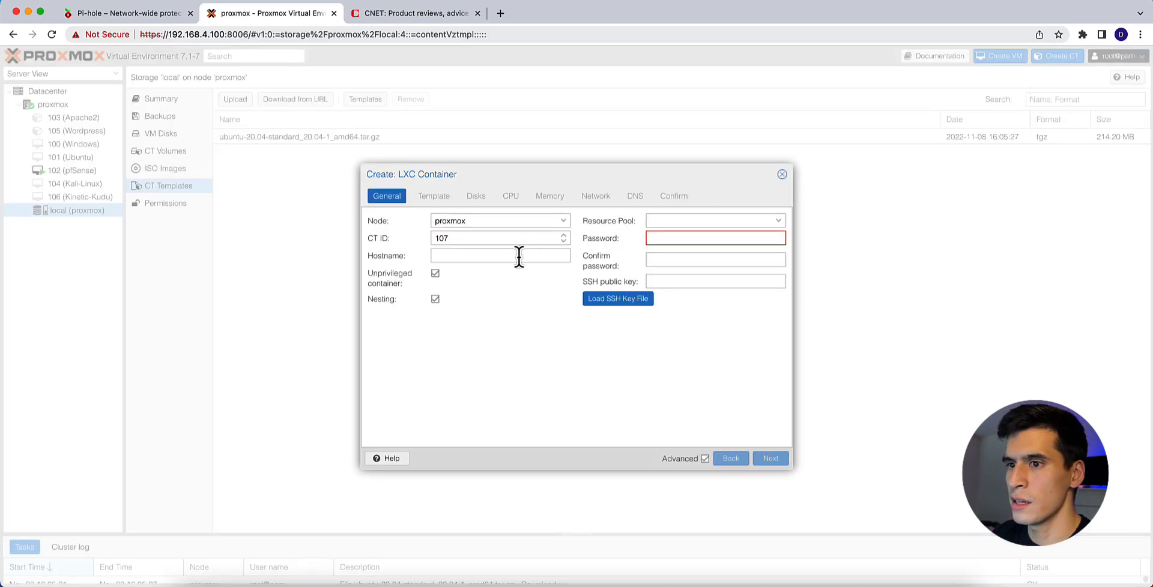
{"action": "type", "text": "Pi"}
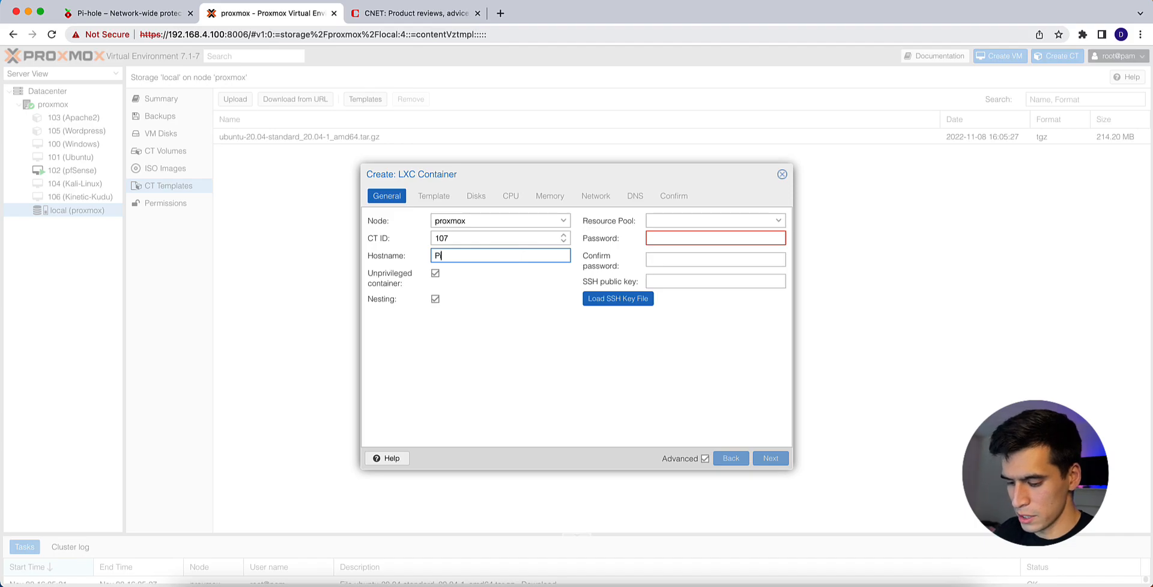
{"action": "type", "text": "i-Hole"}
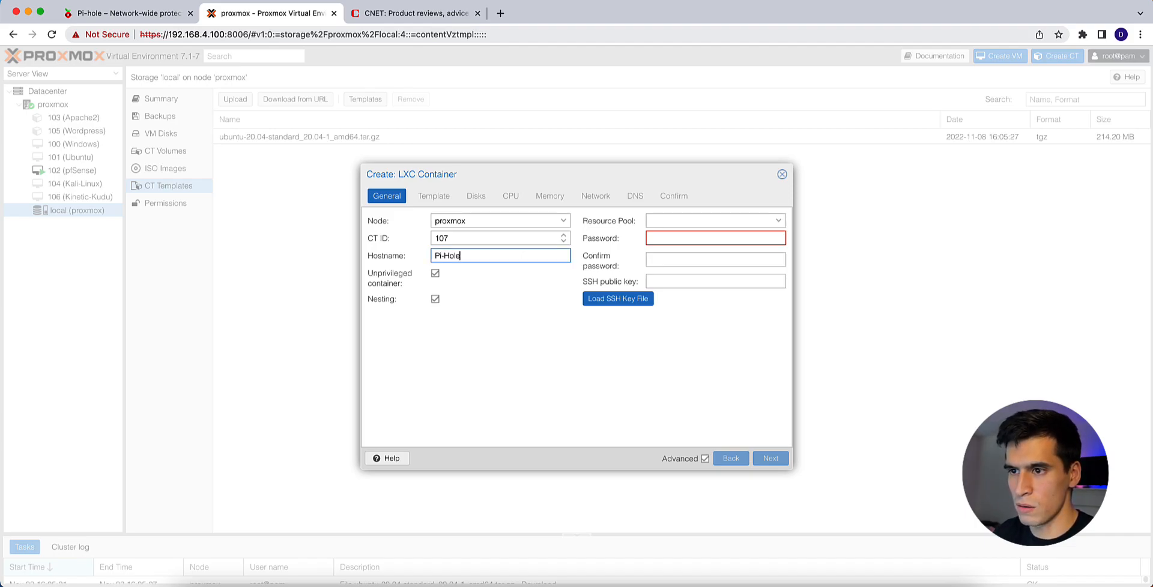
{"action": "type", "text": "••••"}
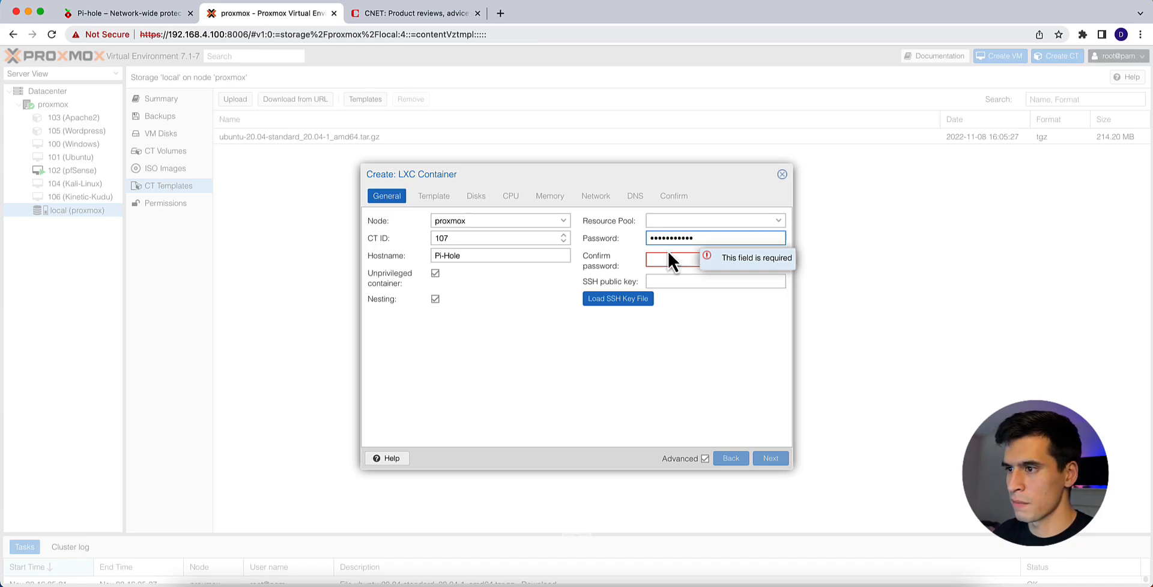
{"action": "type", "text": "••••••••"}
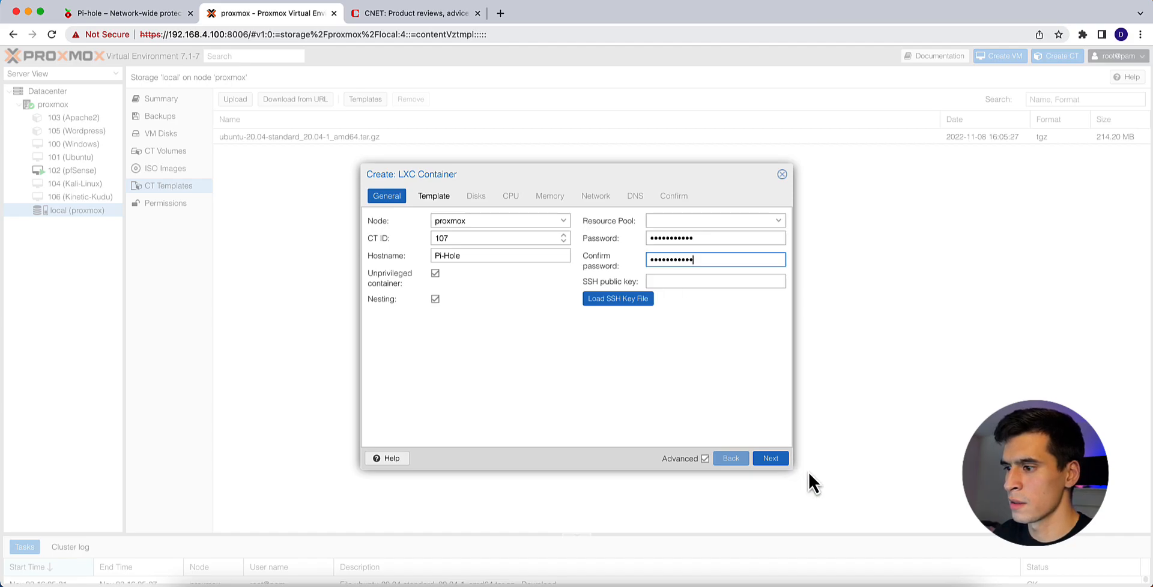
{"action": "left_click", "coordinate": [770, 459]}
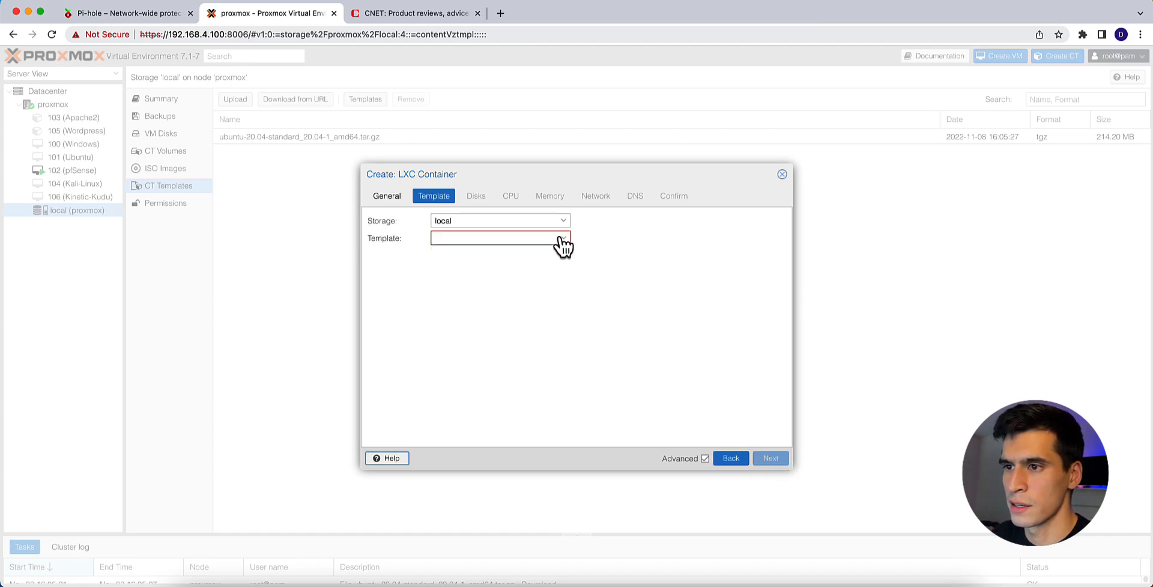
{"action": "left_click", "coordinate": [500, 238]}
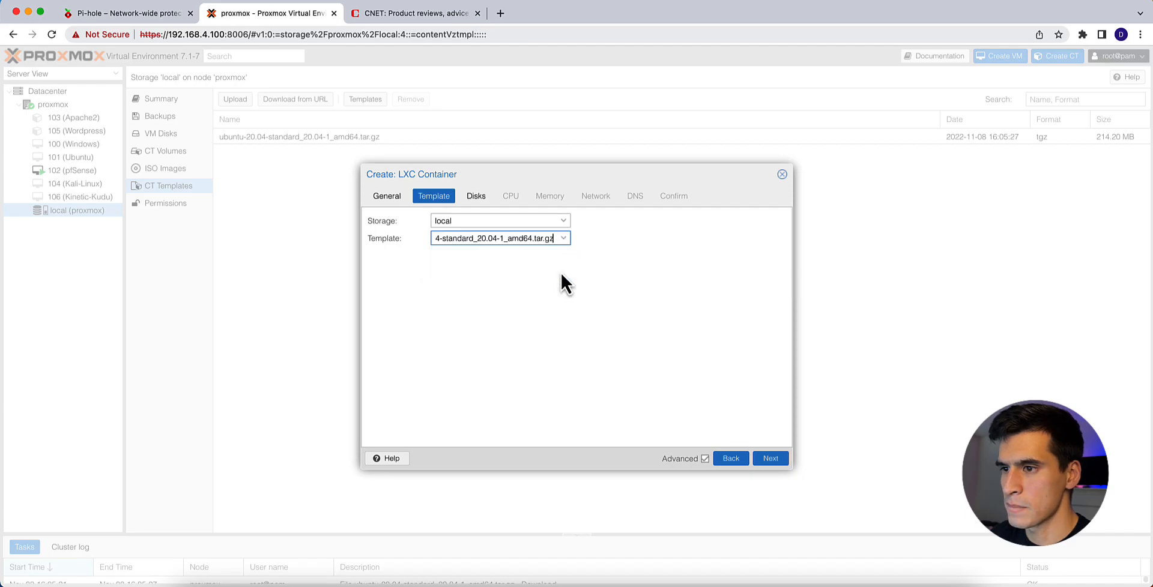
{"action": "left_click", "coordinate": [770, 458]}
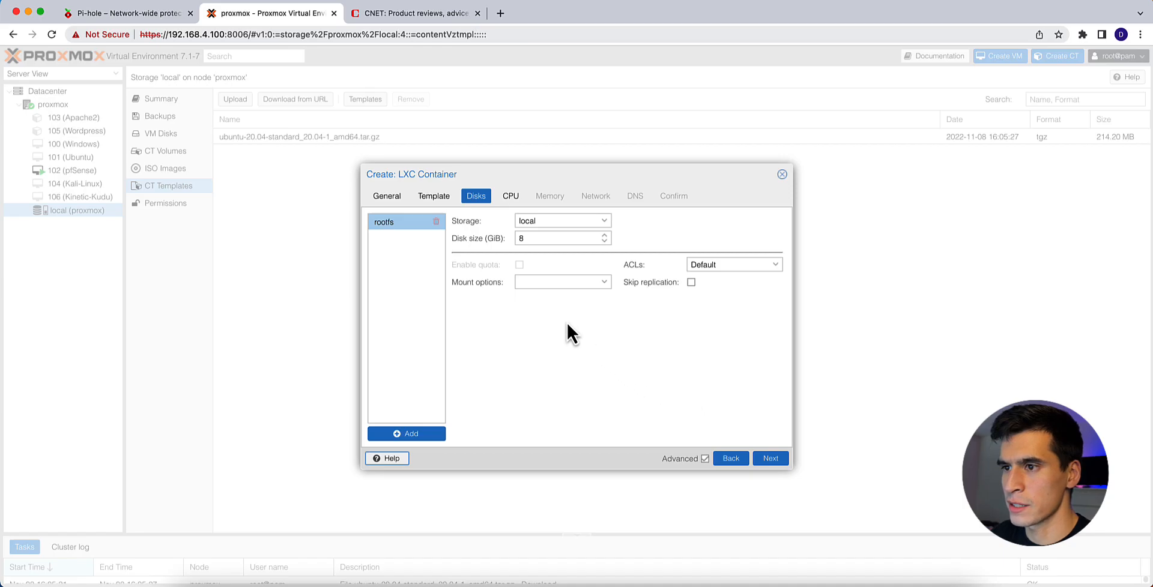
{"action": "mouse_move", "coordinate": [537, 265]}
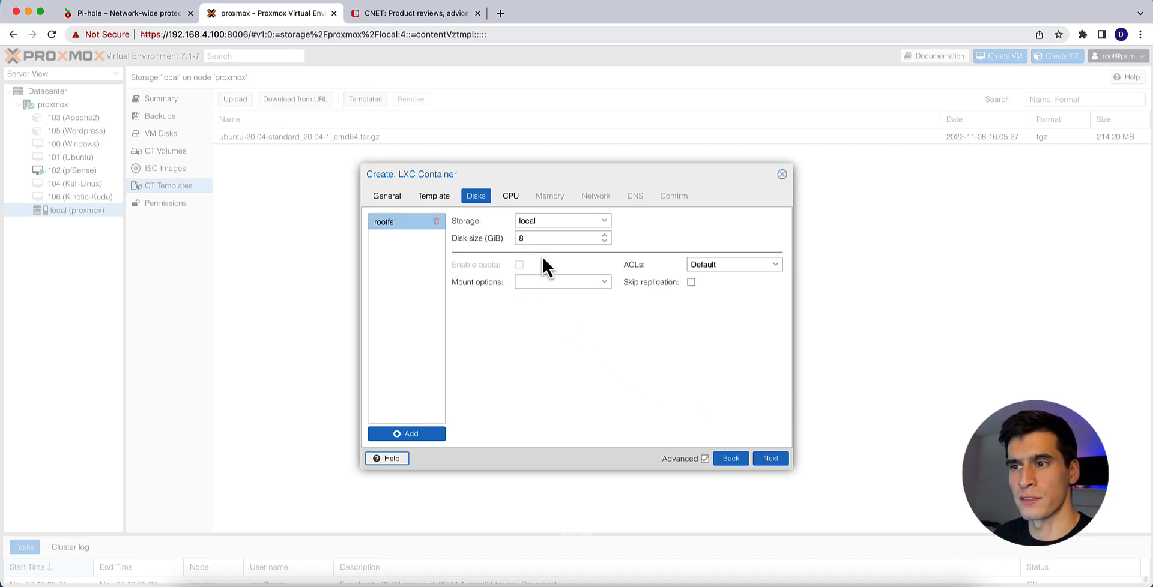
{"action": "mouse_move", "coordinate": [570, 275]}
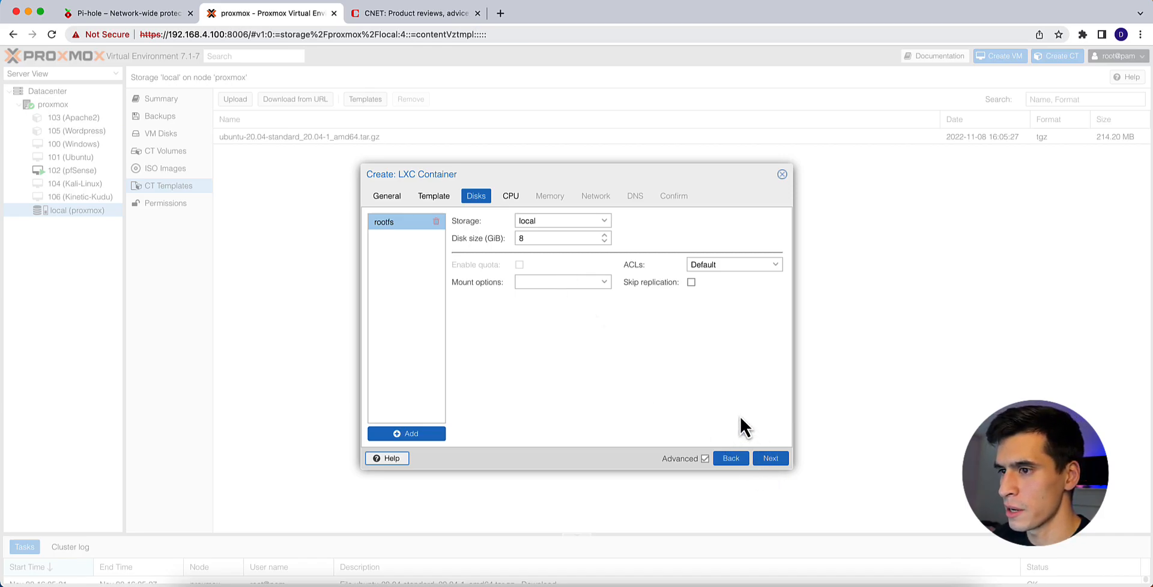
Keep default disk, CPU and memory, set IPv4 and IPv6 to DHCP, and create the container.
{"action": "left_click", "coordinate": [770, 458]}
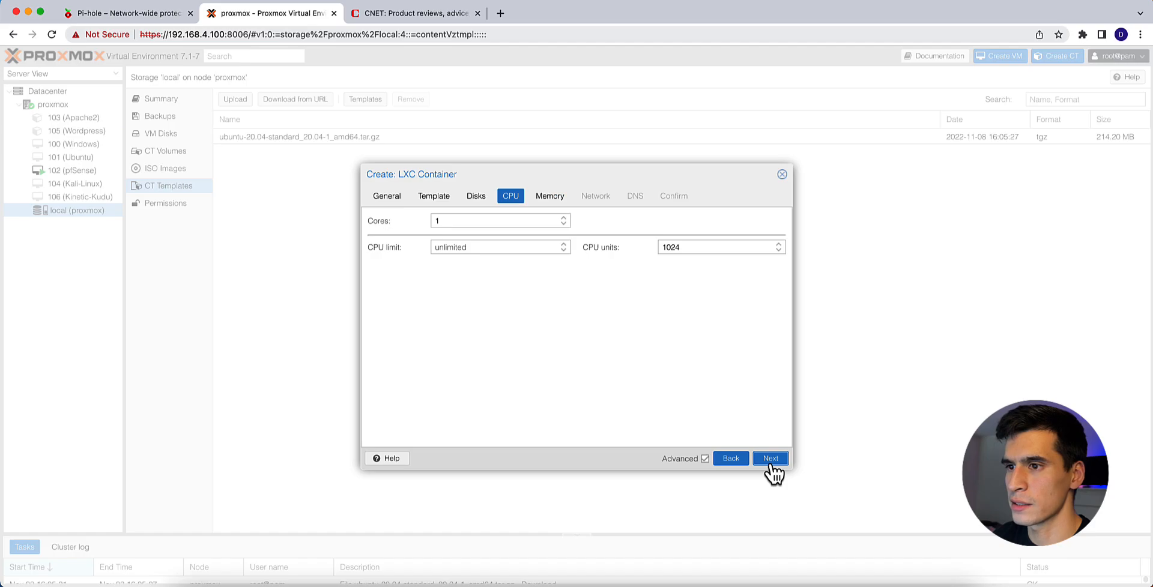
{"action": "left_click", "coordinate": [771, 458]}
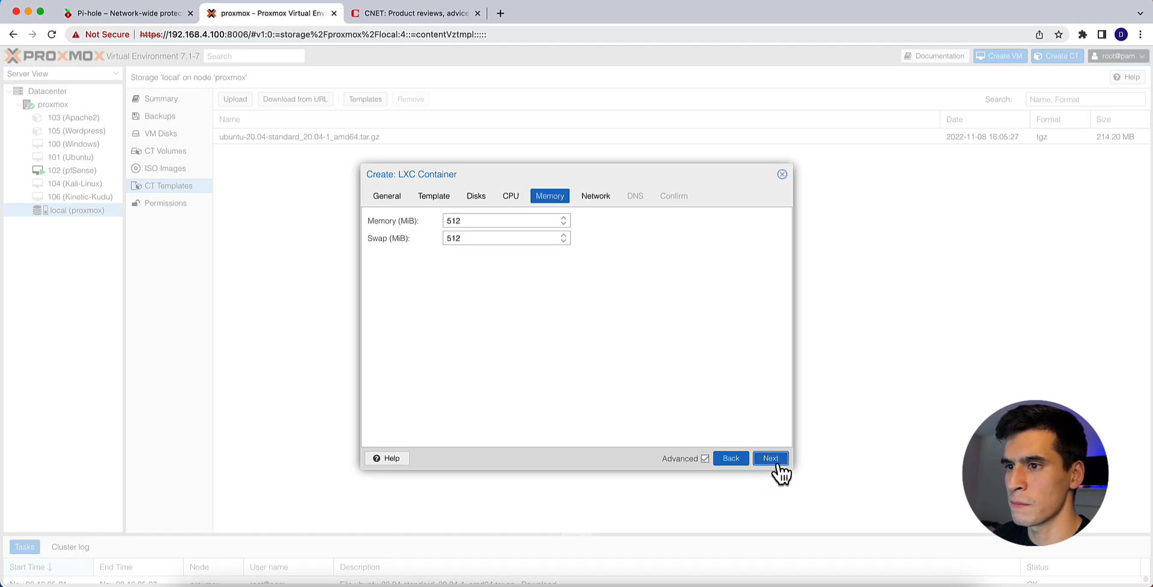
{"action": "mouse_move", "coordinate": [750, 438]}
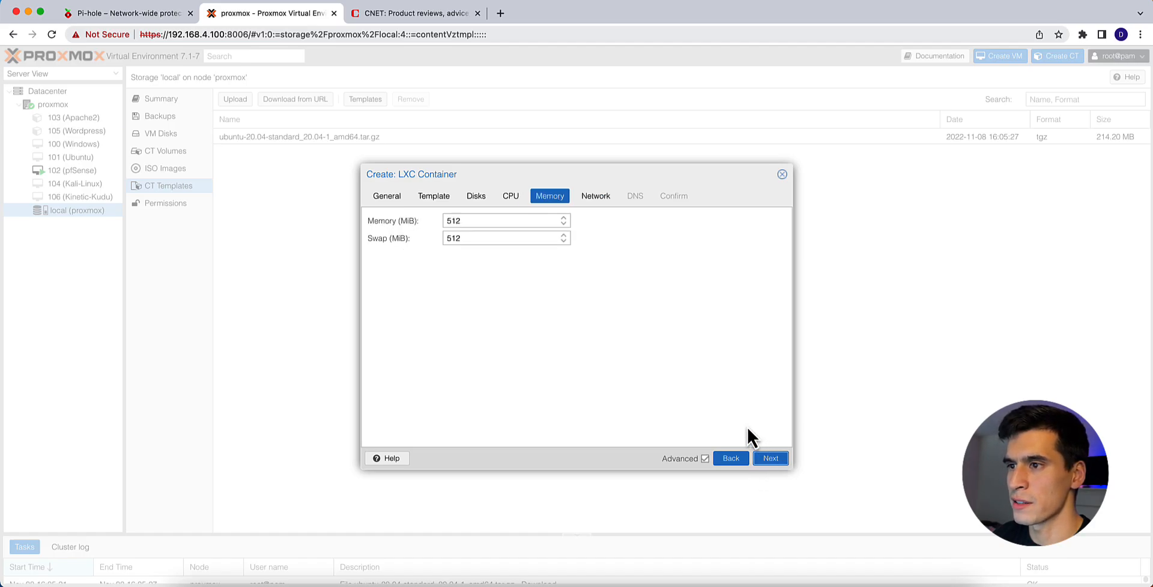
{"action": "mouse_move", "coordinate": [770, 458]}
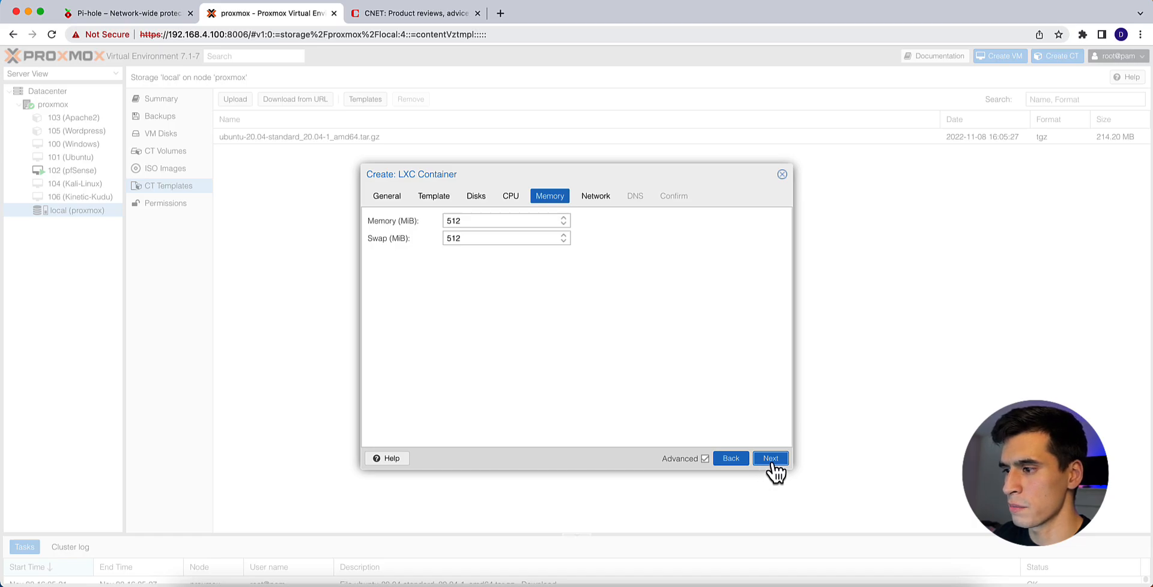
{"action": "left_click", "coordinate": [771, 458]}
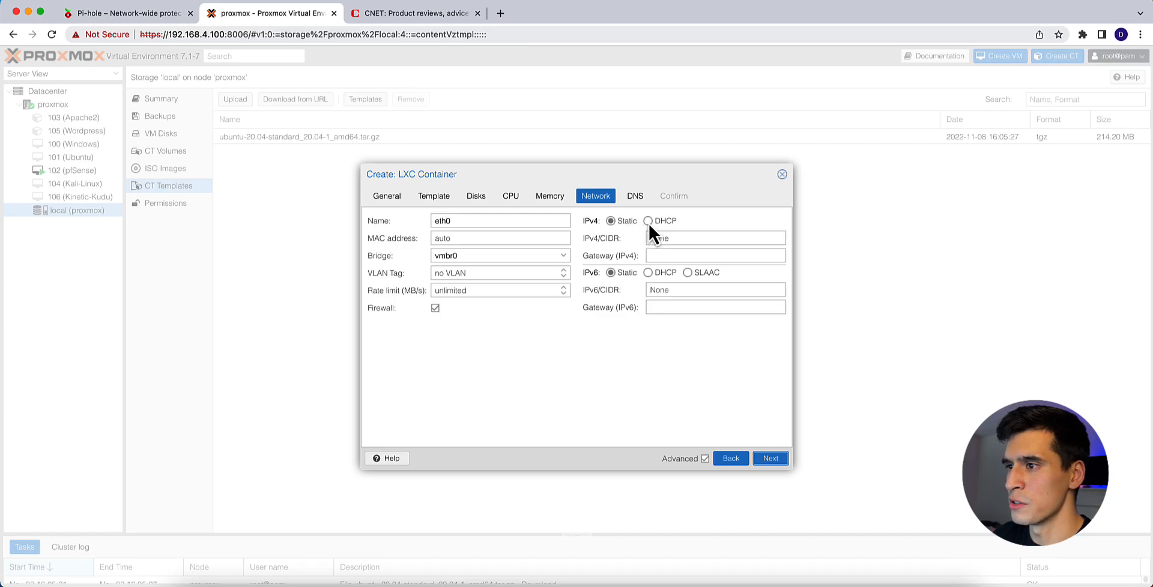
{"action": "left_click", "coordinate": [647, 221]}
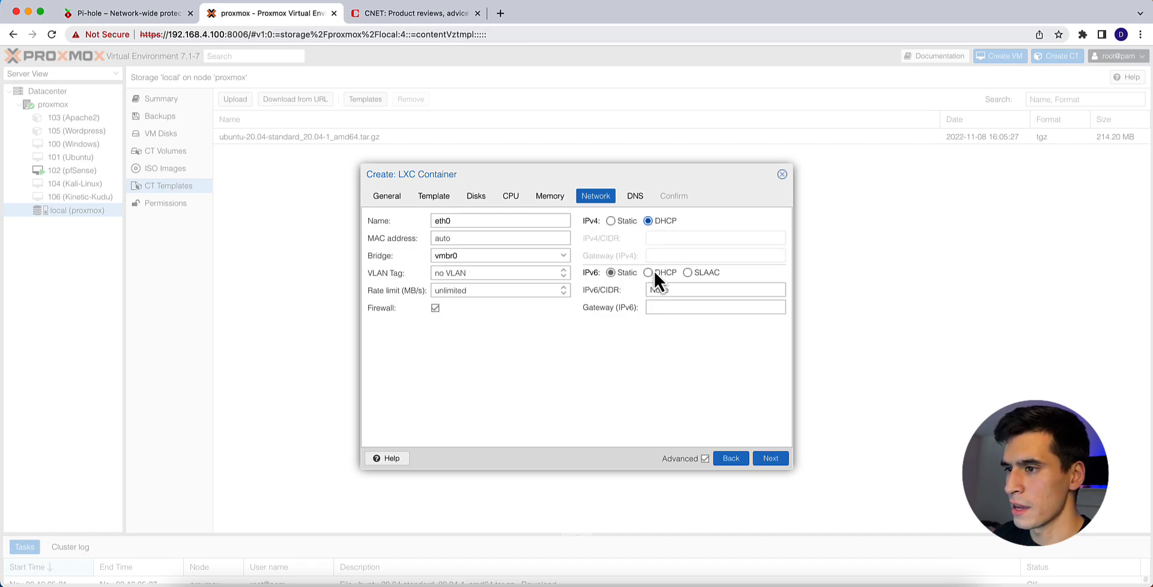
{"action": "left_click", "coordinate": [646, 272]}
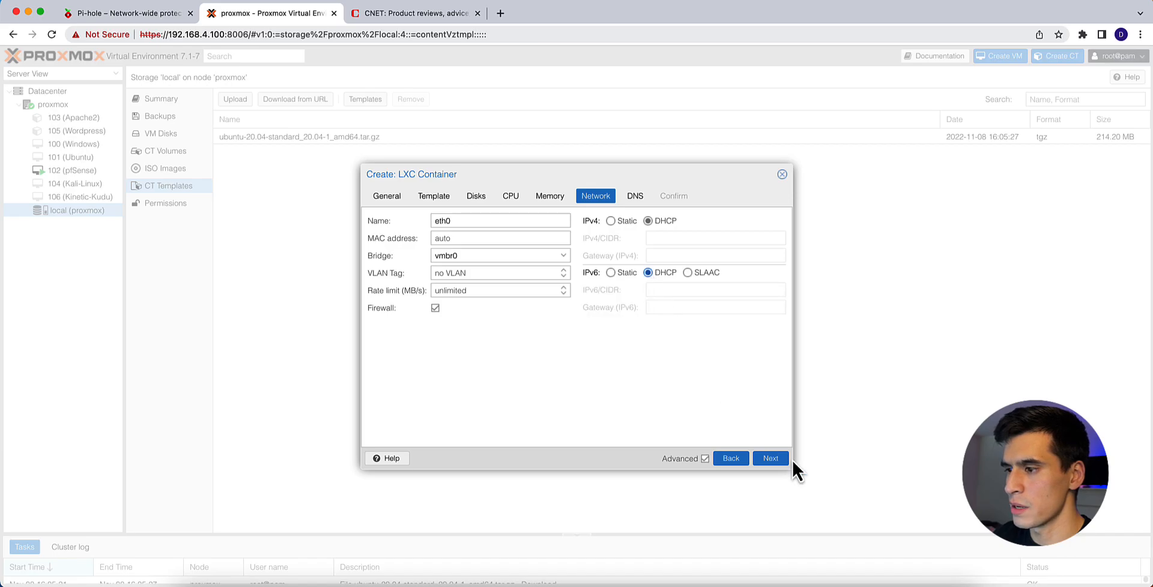
{"action": "left_click", "coordinate": [769, 458]}
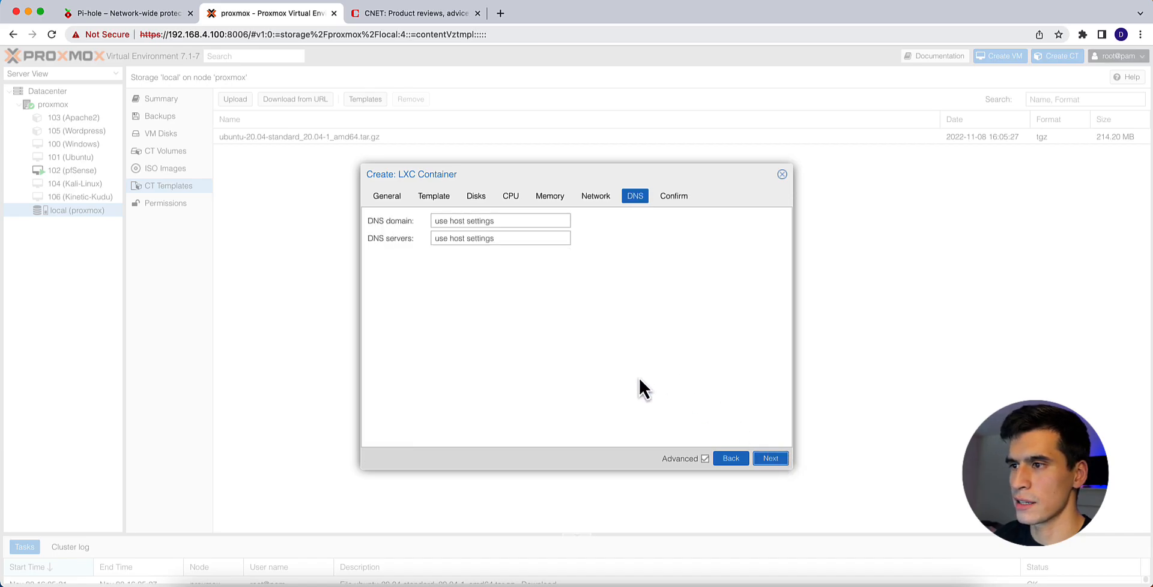
{"action": "left_click", "coordinate": [770, 459]}
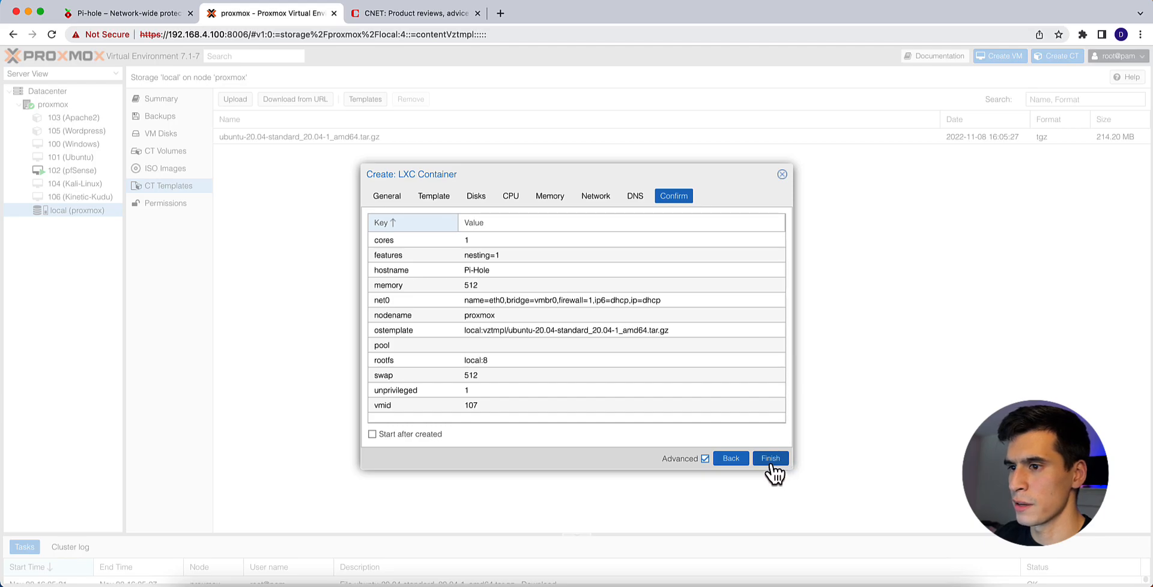
{"action": "left_click", "coordinate": [771, 458]}
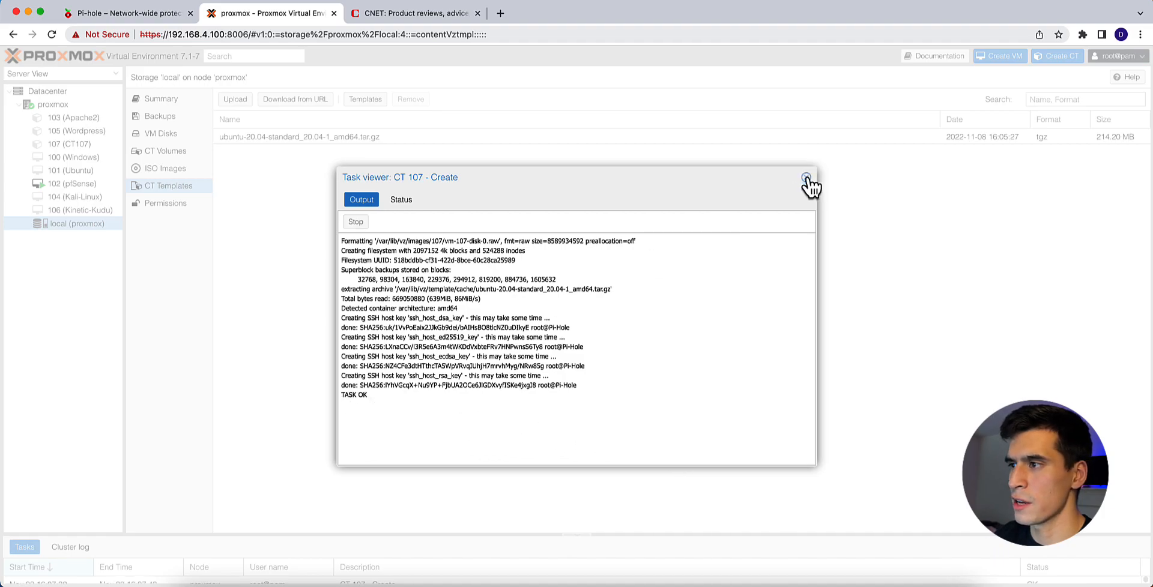
Start container 107 (Pi-Hole) from its console view.
{"action": "left_click", "coordinate": [809, 182]}
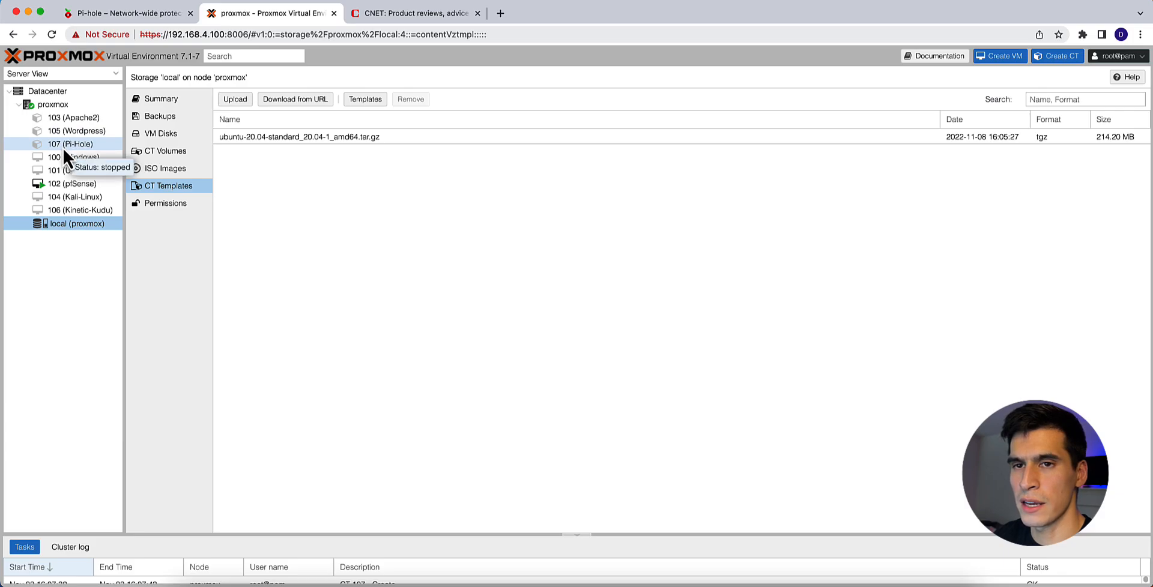
{"action": "left_click", "coordinate": [64, 144]}
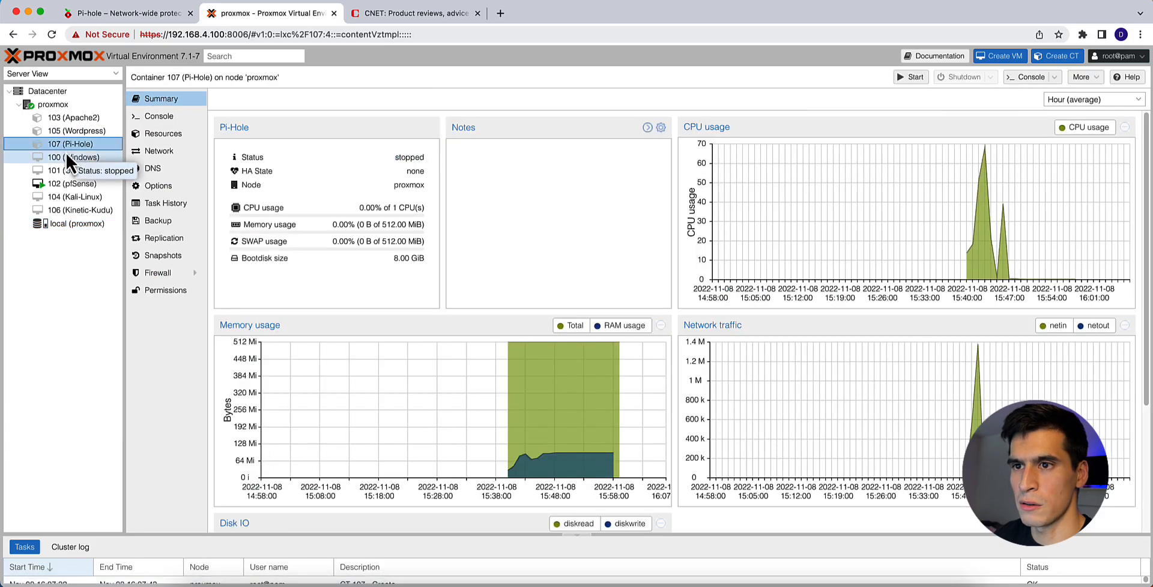
{"action": "left_click", "coordinate": [158, 116]}
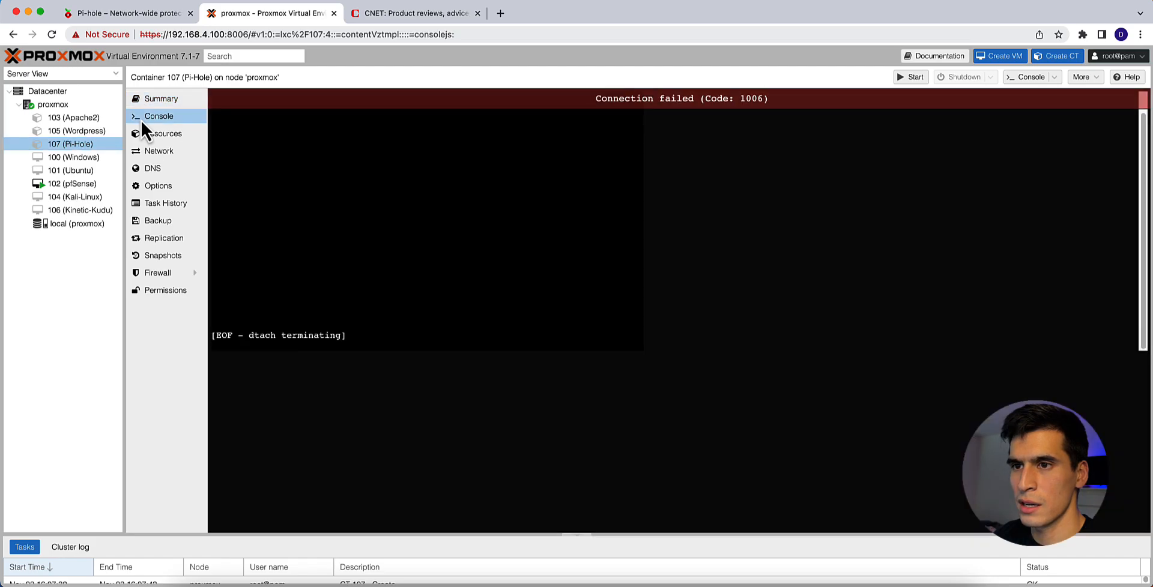
{"action": "left_click", "coordinate": [912, 77]}
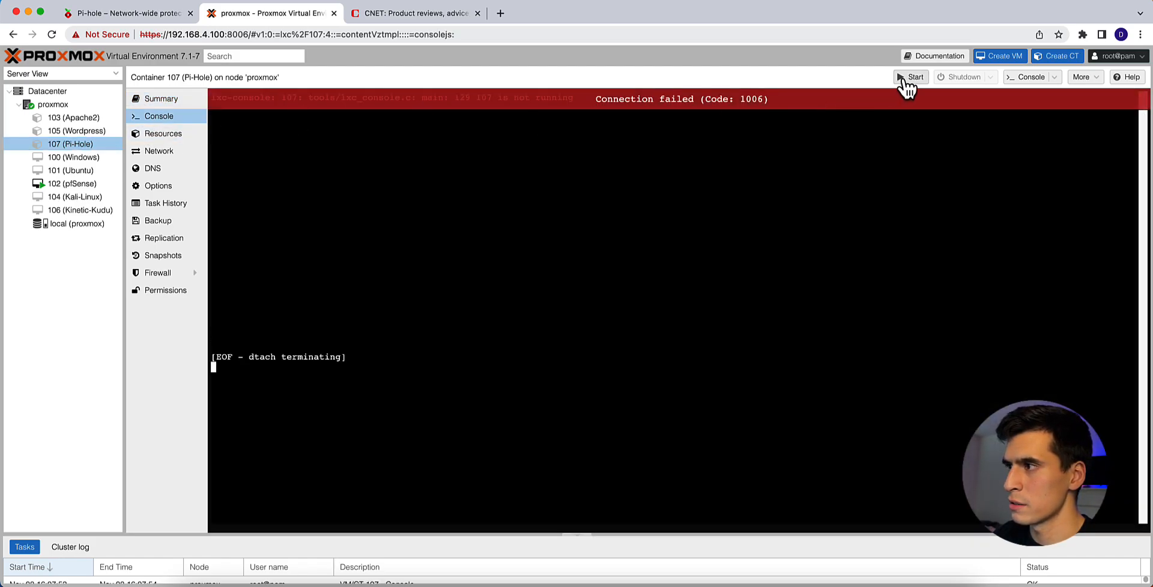
{"action": "mouse_move", "coordinate": [845, 118]}
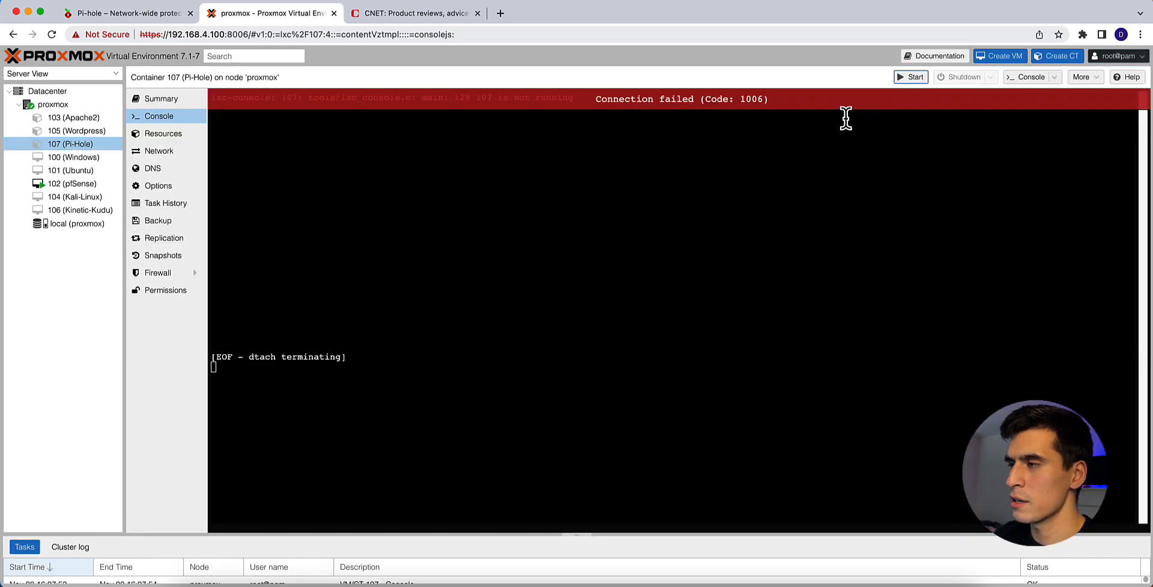
Log in as root with the password at the console prompt.
{"action": "left_click", "coordinate": [910, 77]}
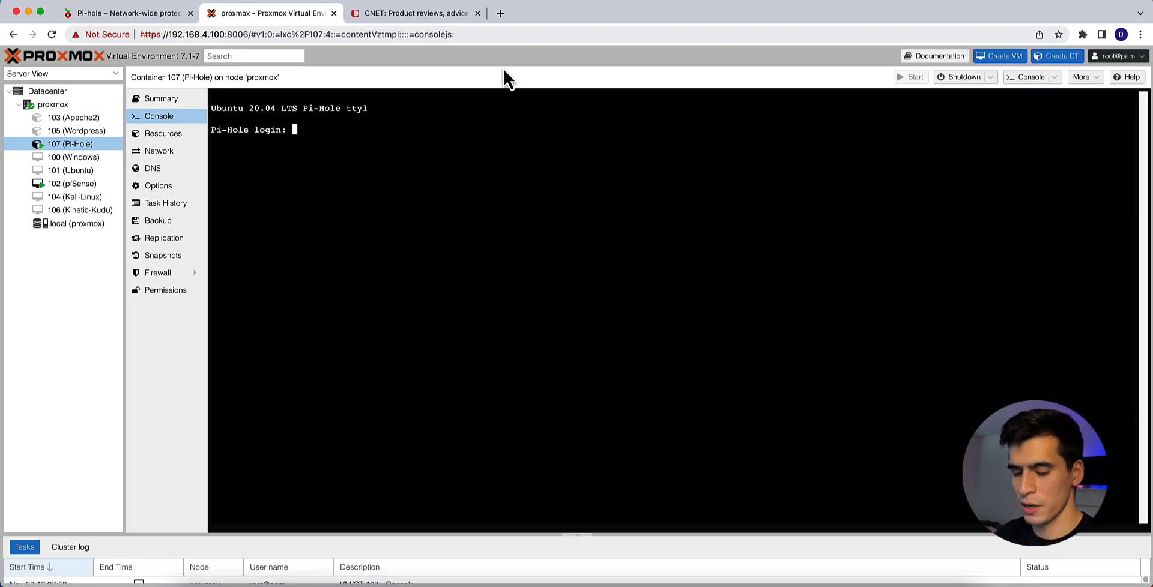
{"action": "type", "text": "roo"}
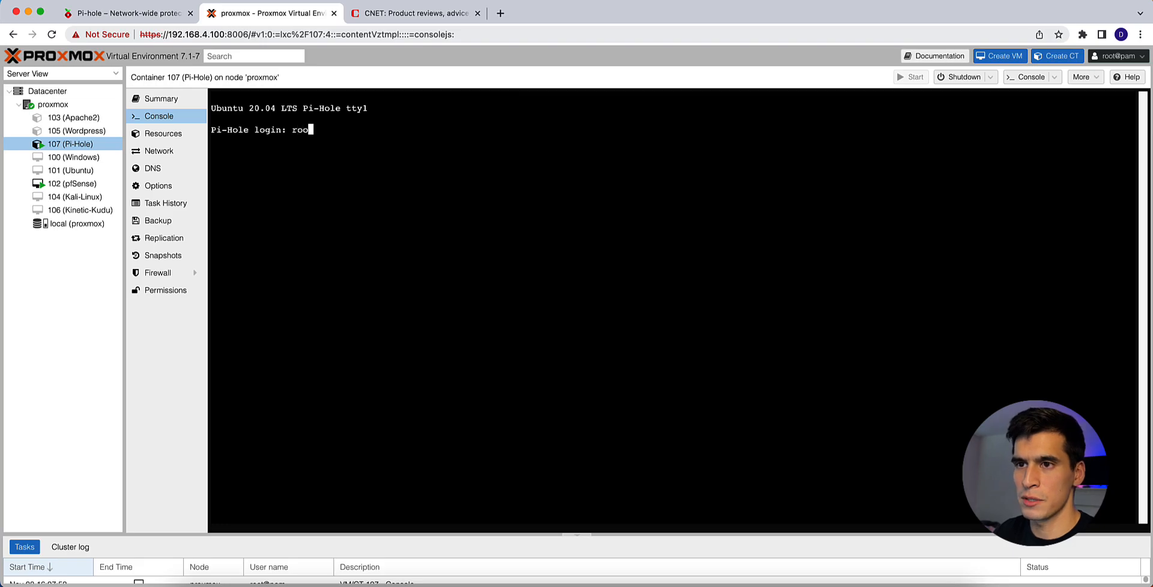
{"action": "key", "text": "Enter"}
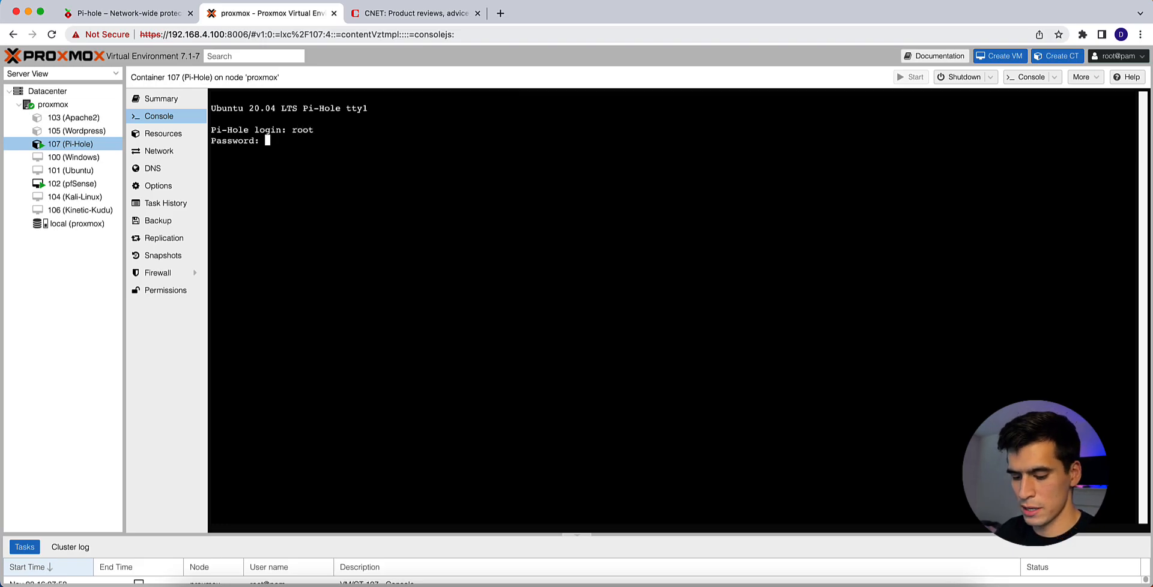
{"action": "key", "text": "Enter"}
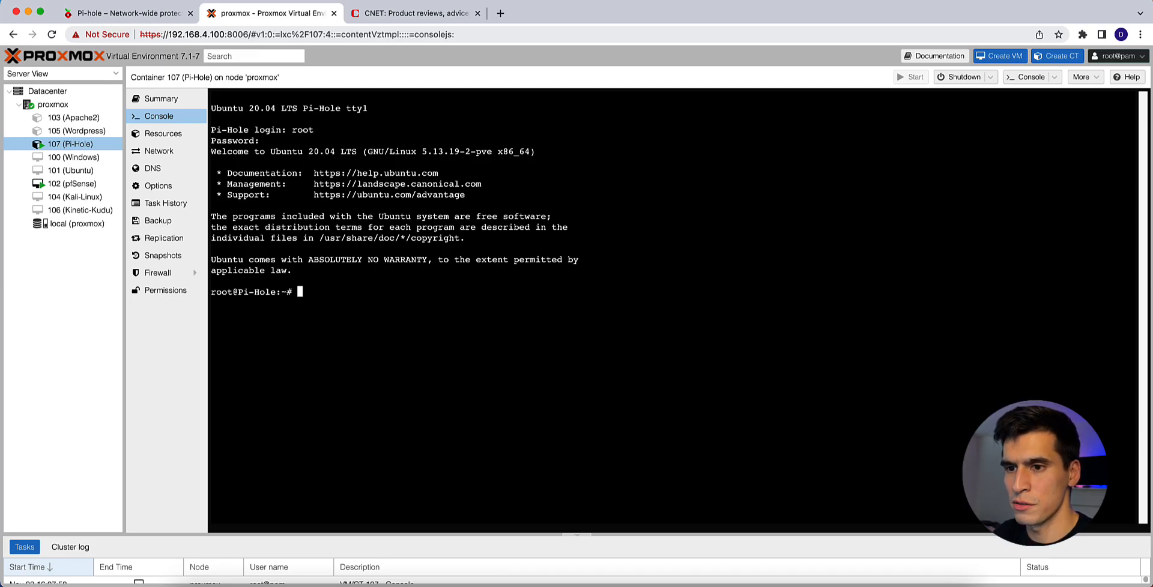
Add user darin with a password and default user details.
{"action": "type", "text": "adduser darin"}
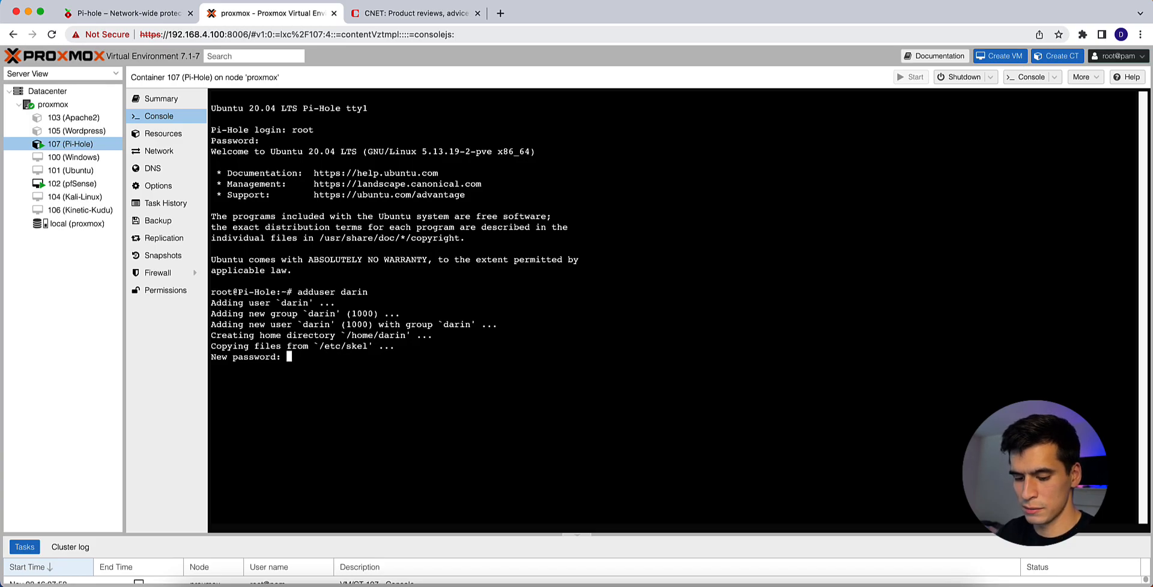
{"action": "key", "text": "Enter"}
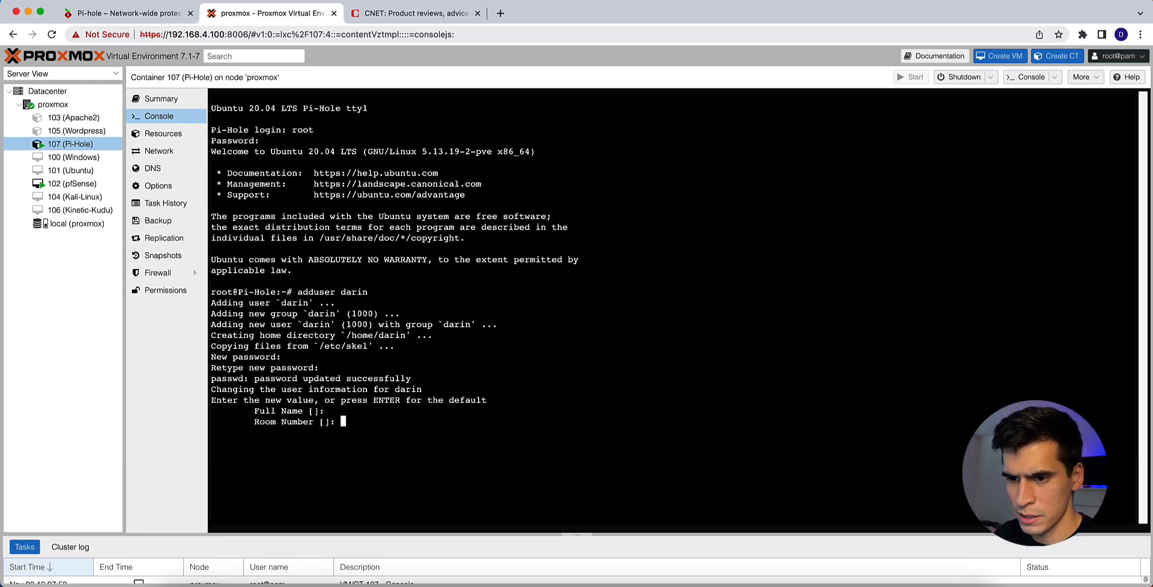
{"action": "key", "text": "Enter"}
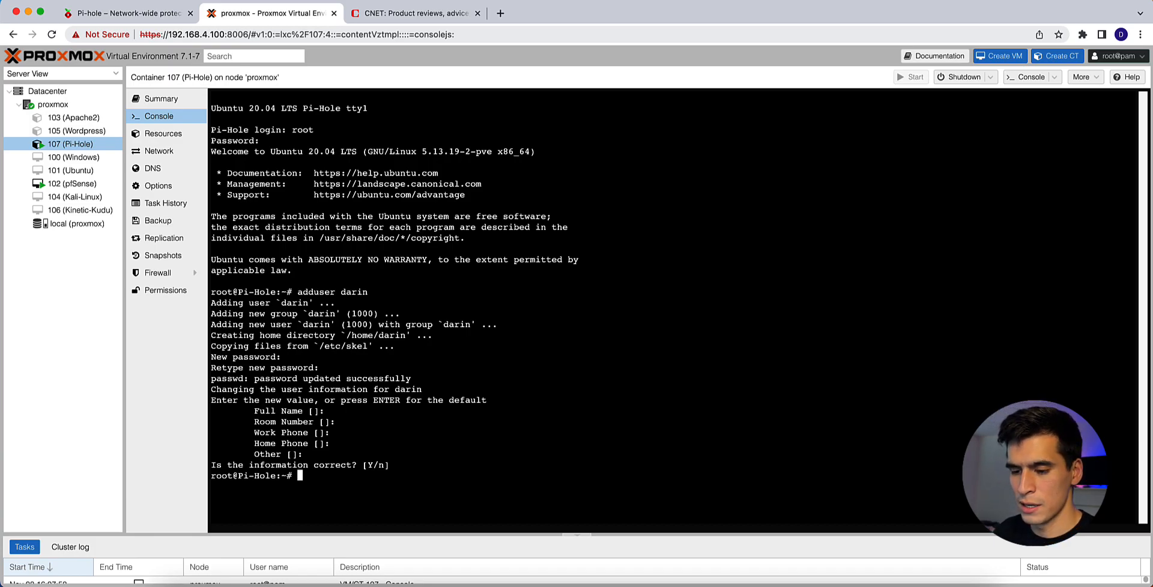
Add darin to the sudo group and switch to darin with su.
{"action": "type", "text": "a"}
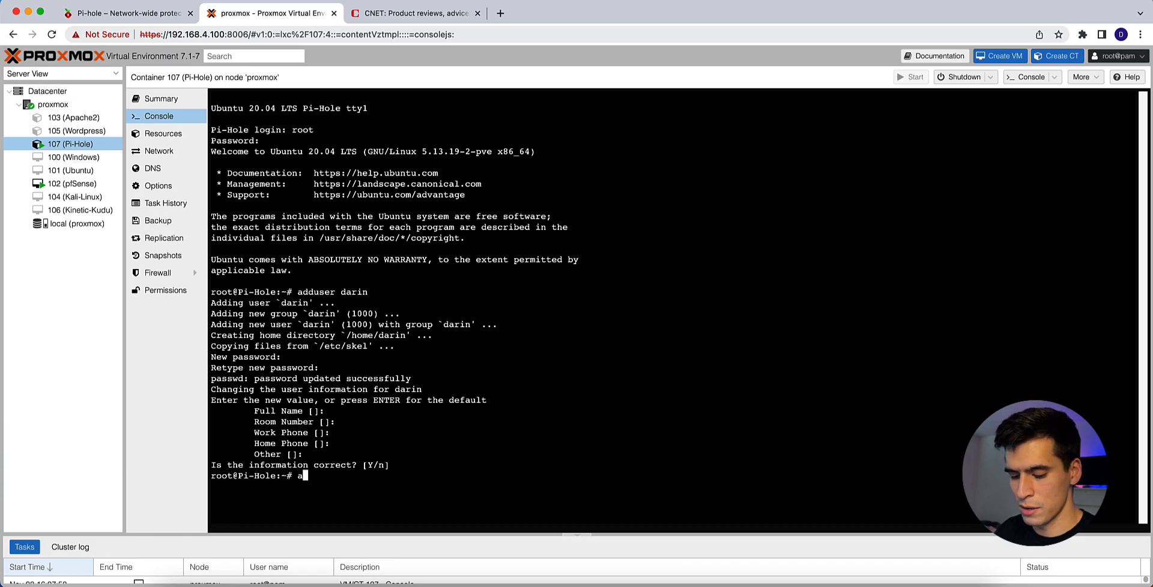
{"action": "type", "text": "dduser"}
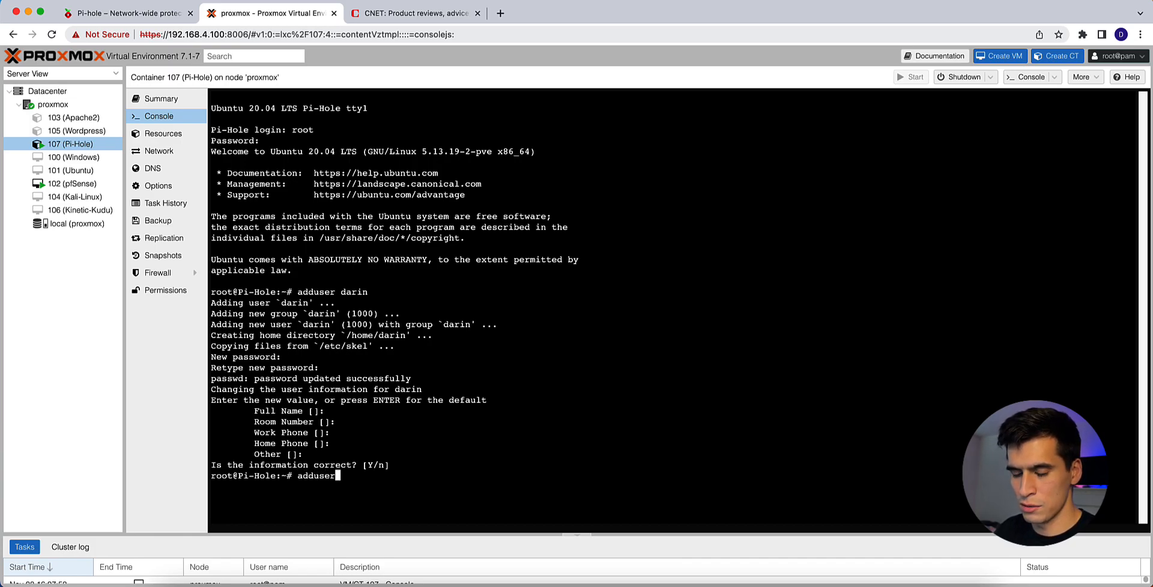
{"action": "type", "text": "darin sudo"}
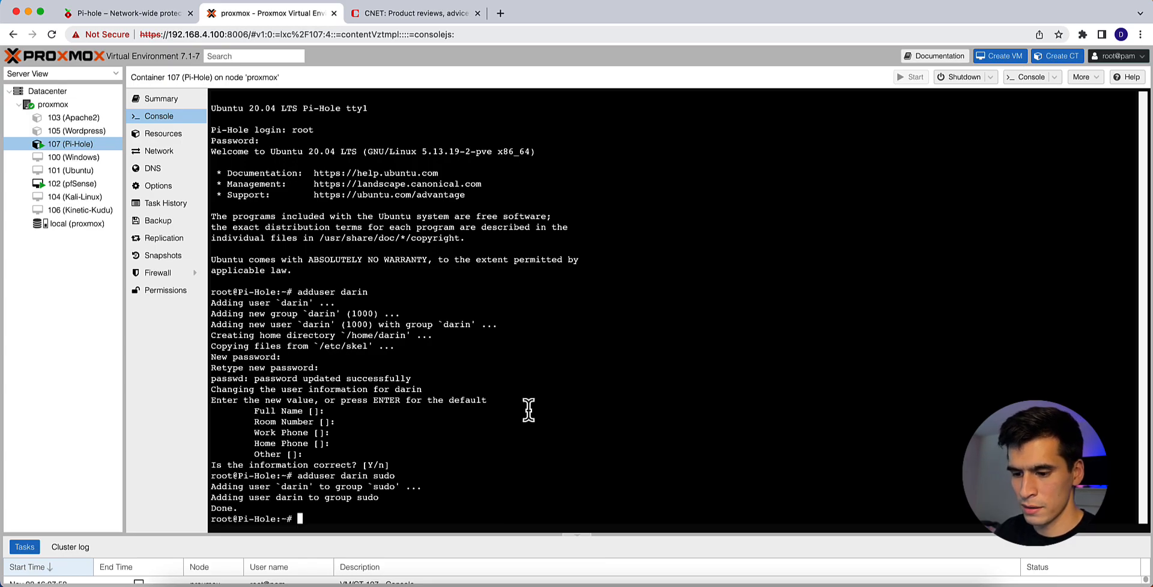
{"action": "type", "text": "su darin"}
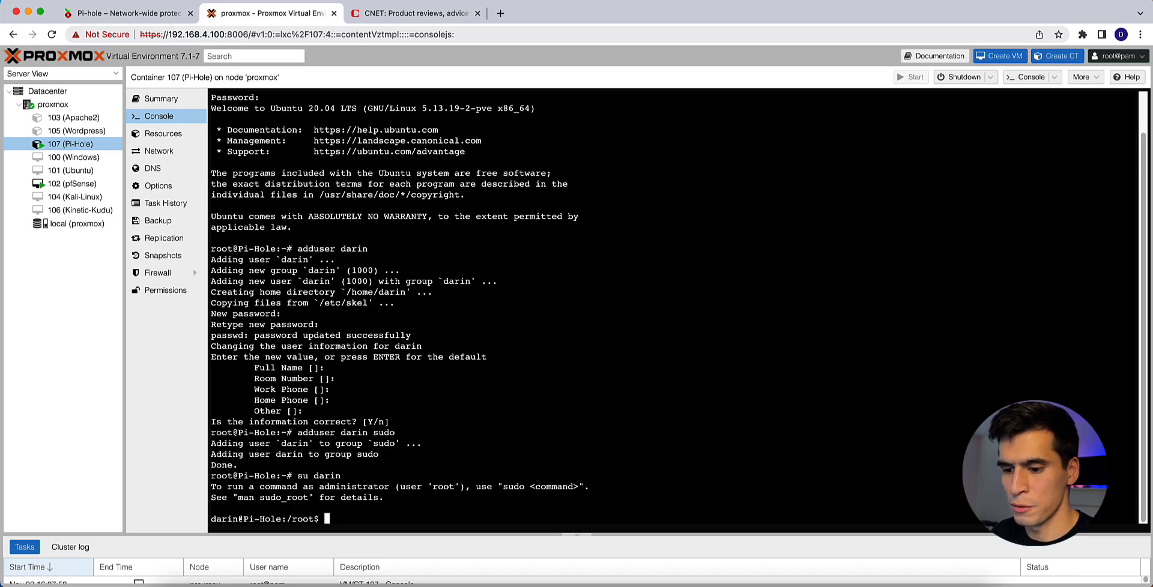
Run sudo apt update and sudo apt upgrade in the container console.
{"action": "type", "text": "sudo"}
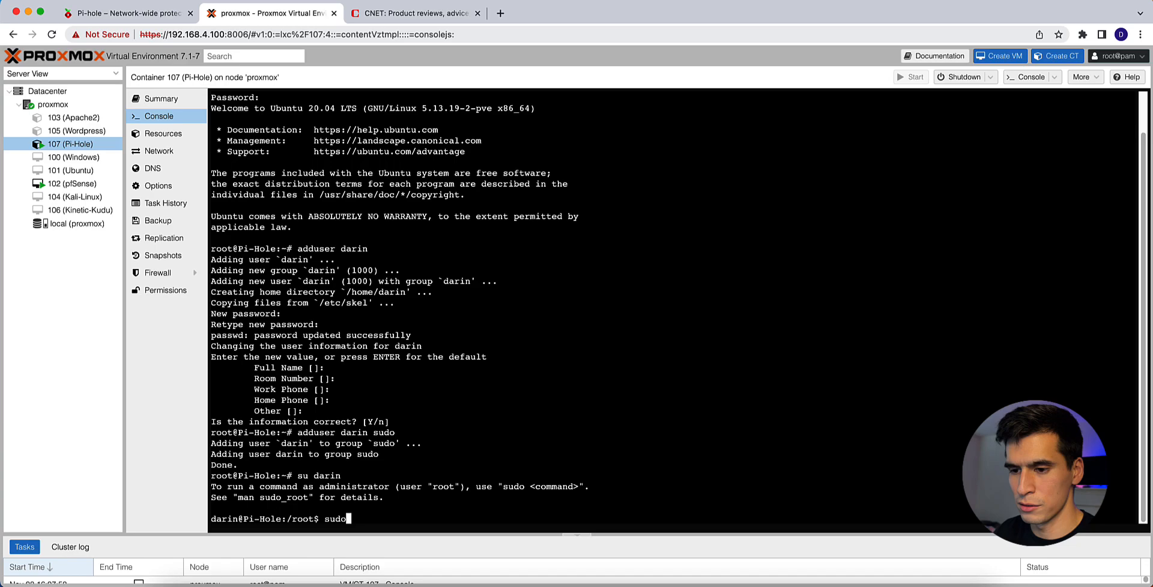
{"action": "type", "text": "apt updat"}
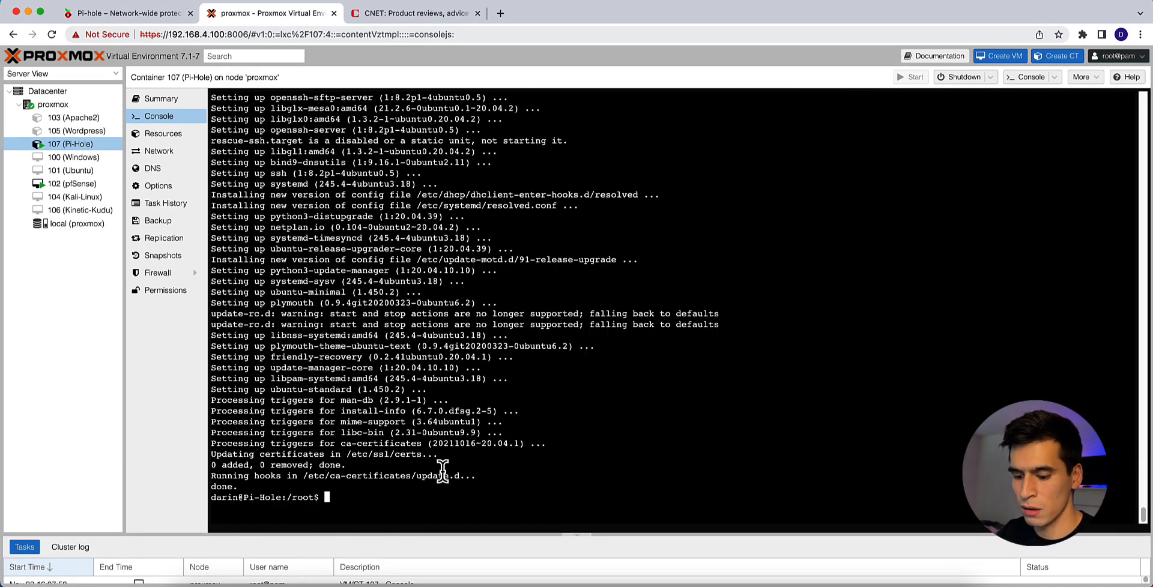
Install curl with sudo apt install curl, then bring up the Pi-hole website.
{"action": "type", "text": "sudo pa"}
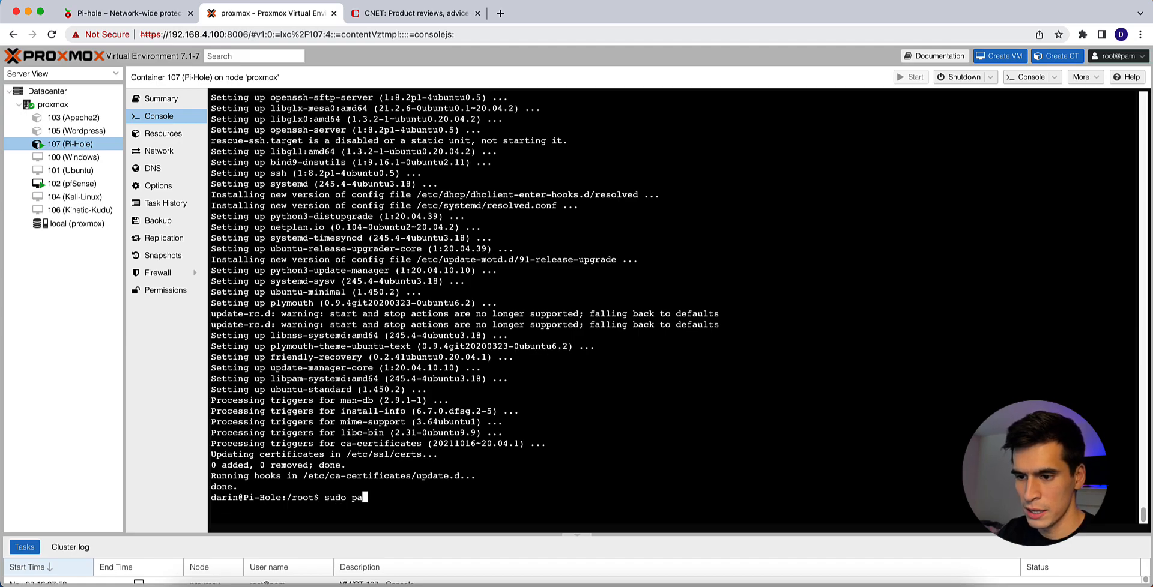
{"action": "type", "text": "pt install"}
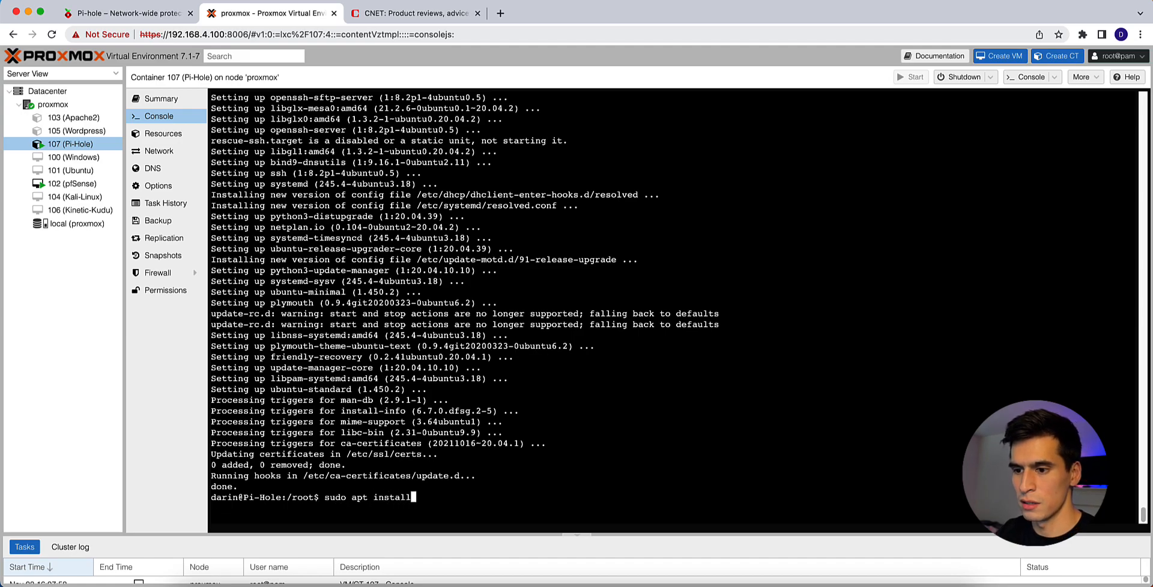
{"action": "type", "text": "curl"}
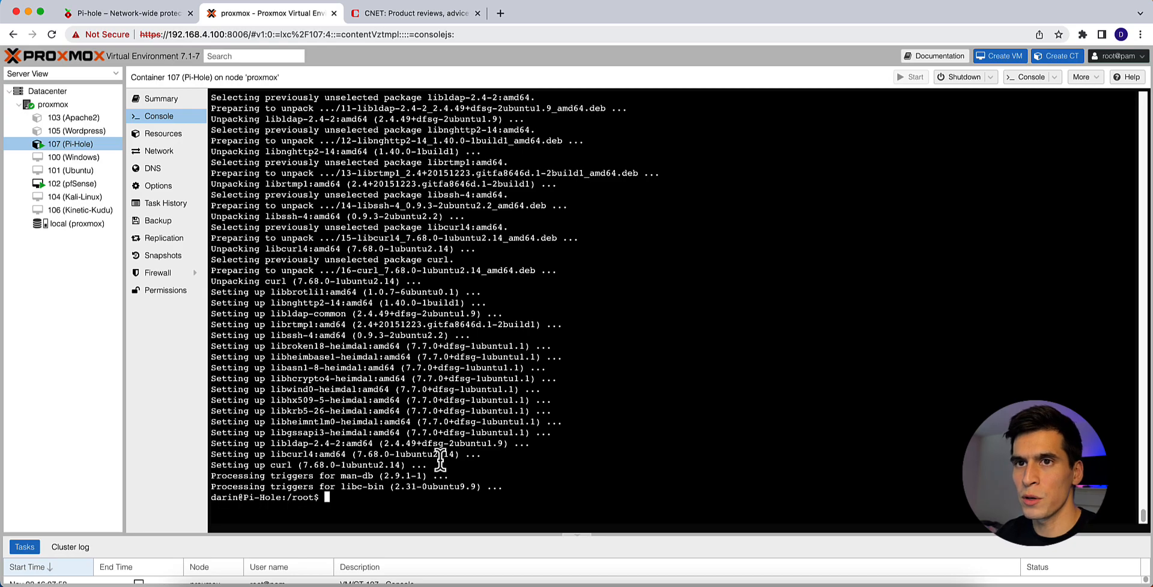
{"action": "left_click", "coordinate": [120, 13]}
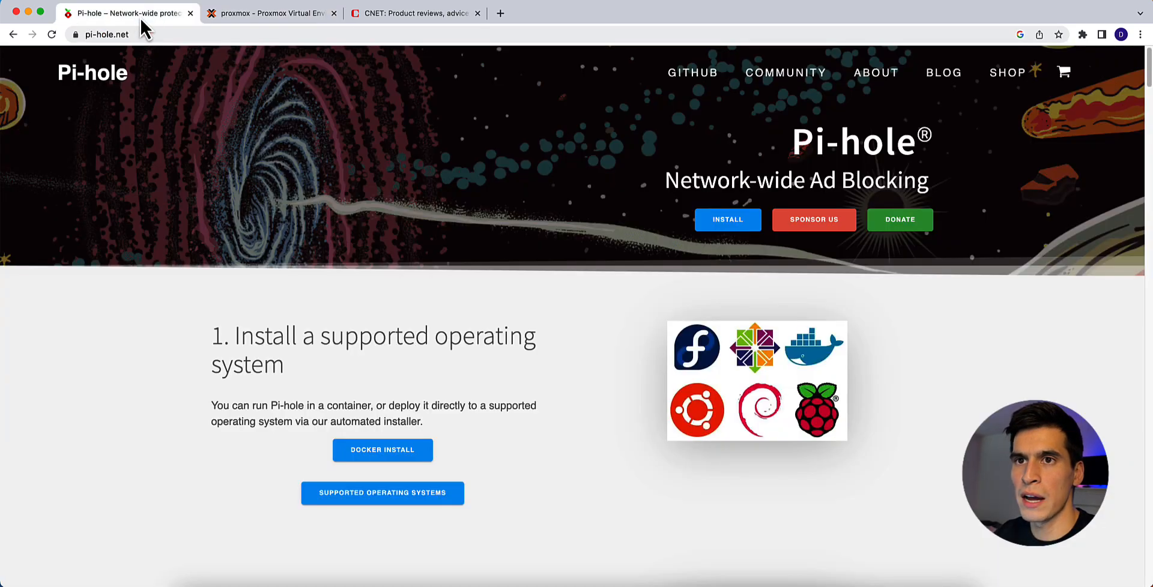
{"action": "scroll", "scroll_direction": "down", "scroll_amount": 3}
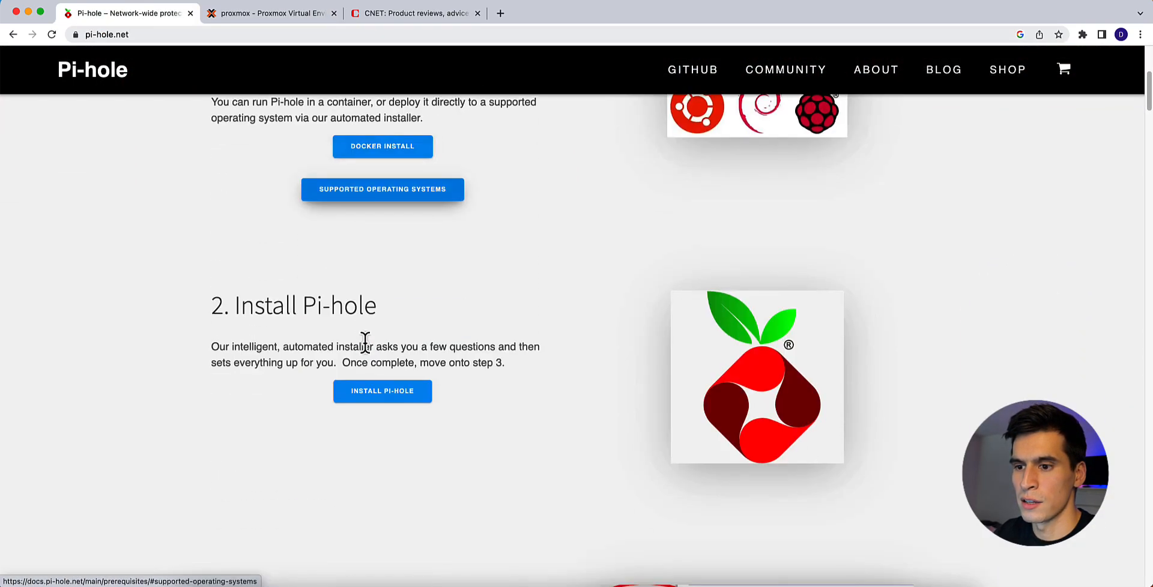
{"action": "left_click", "coordinate": [382, 392]}
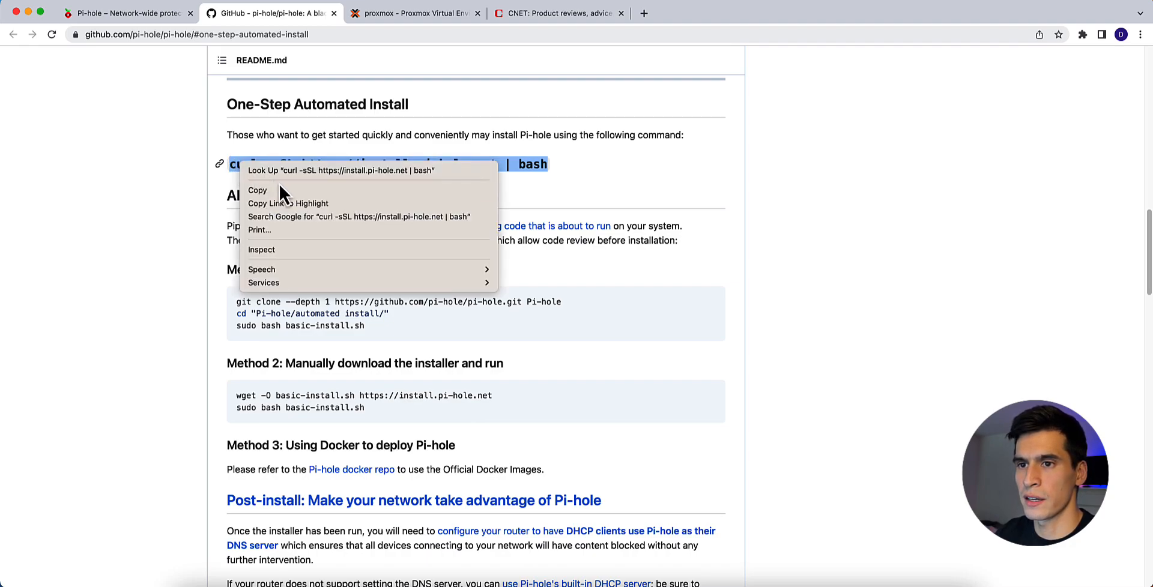
{"action": "left_click", "coordinate": [416, 13]}
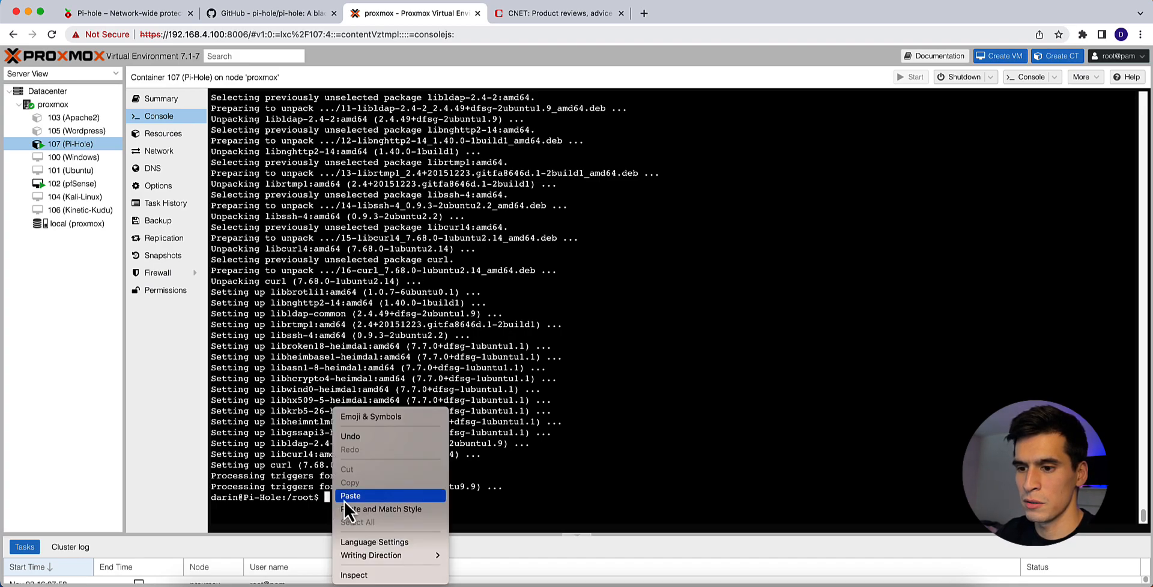
Paste the Pi-hole curl install command into the console and run it.
{"action": "left_click", "coordinate": [350, 495]}
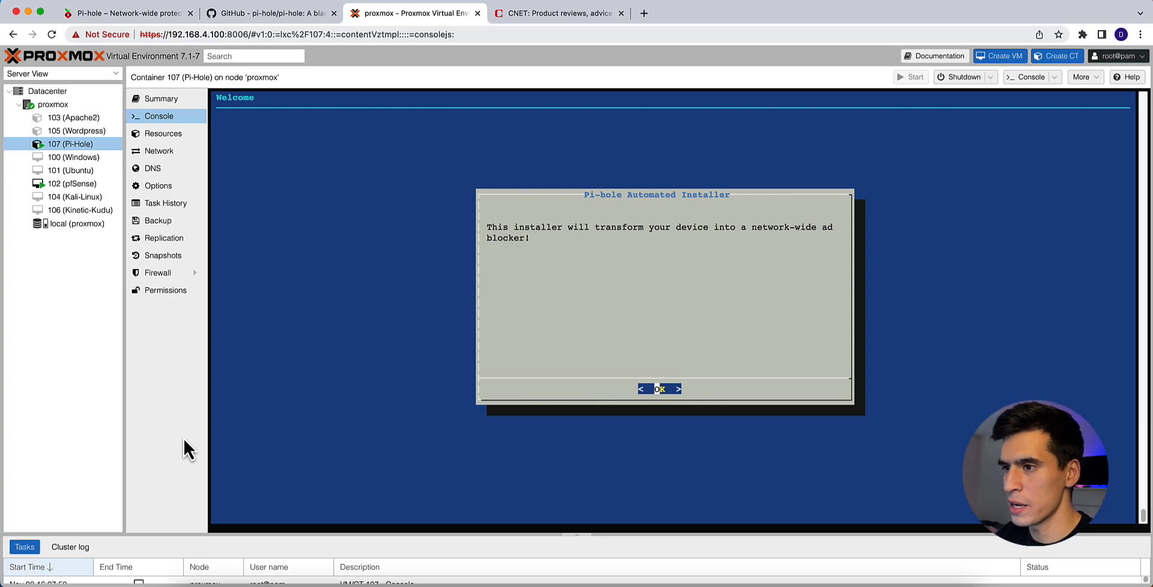
Get past the Pi-hole installer welcome and static IP notices, install the web server, and keep 'Show everything' privacy.
{"action": "left_click", "coordinate": [660, 389]}
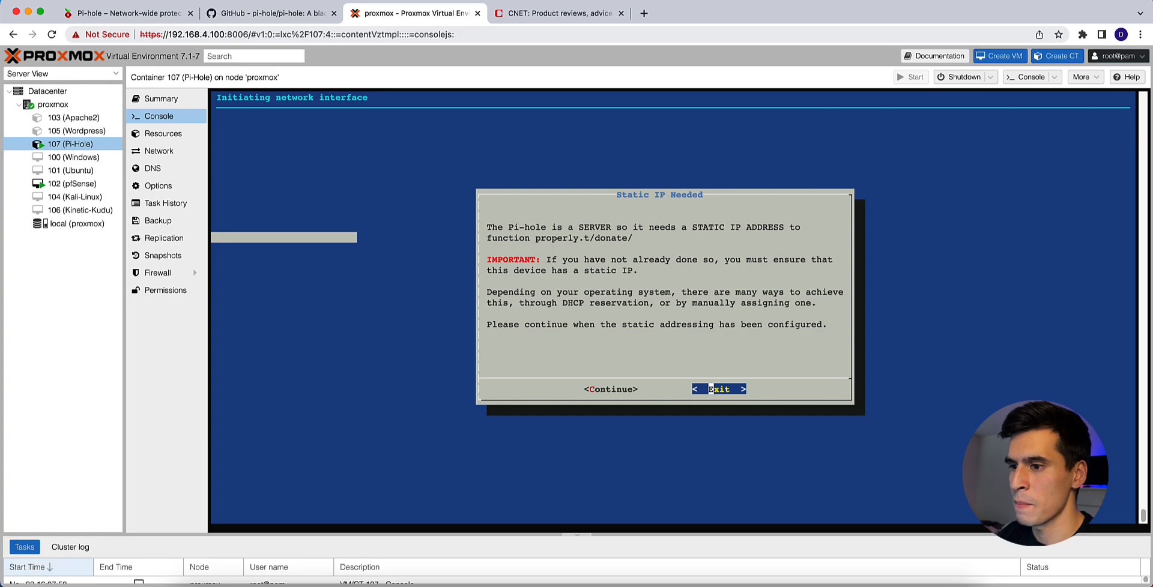
{"action": "left_click", "coordinate": [610, 389]}
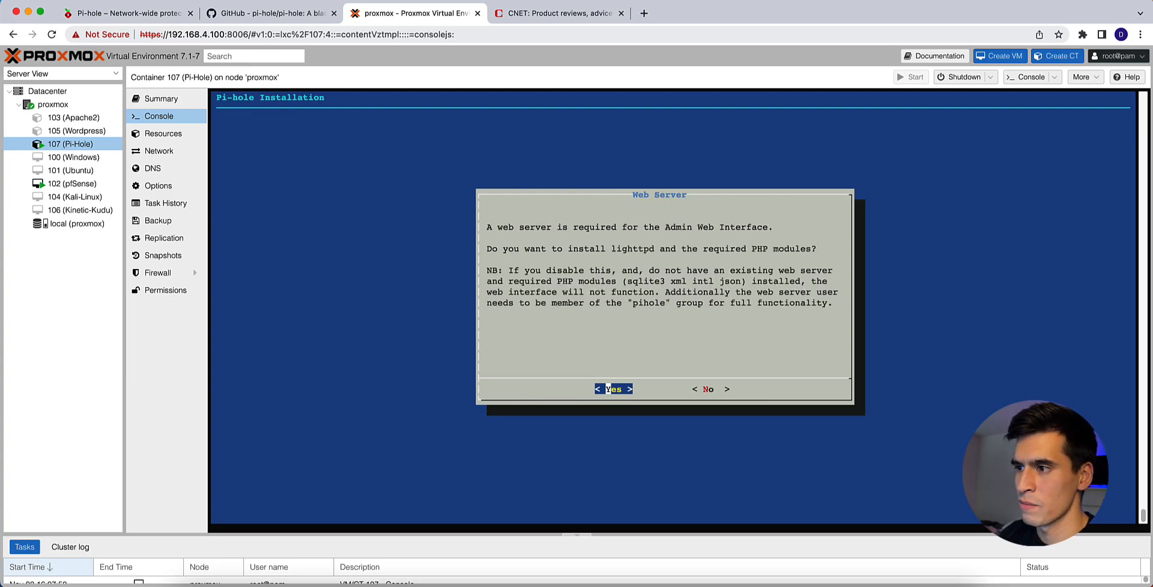
{"action": "left_click", "coordinate": [613, 389]}
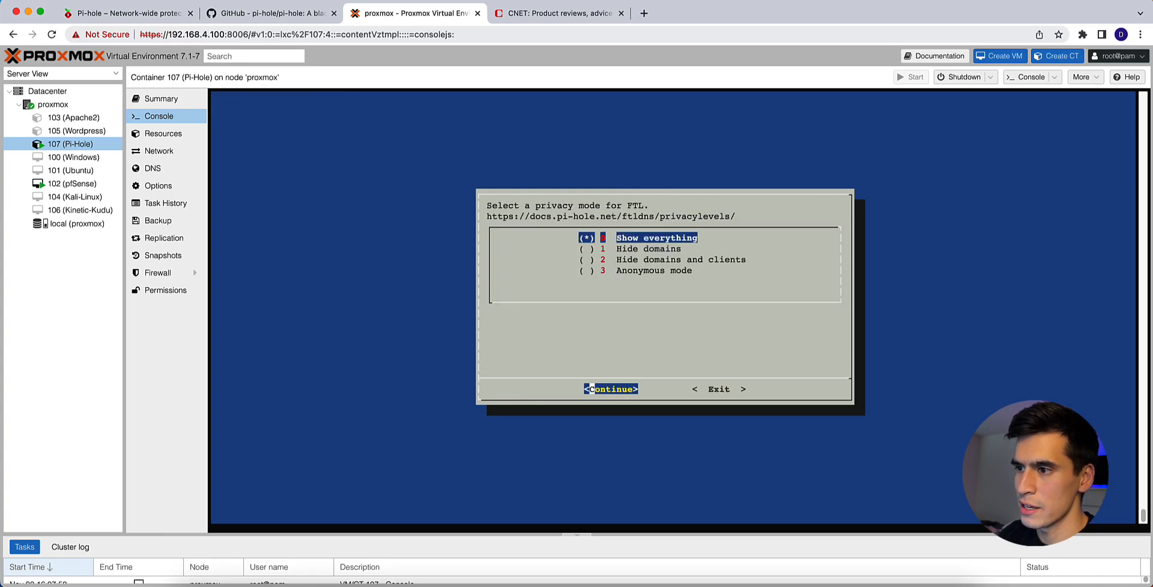
{"action": "left_click", "coordinate": [610, 389]}
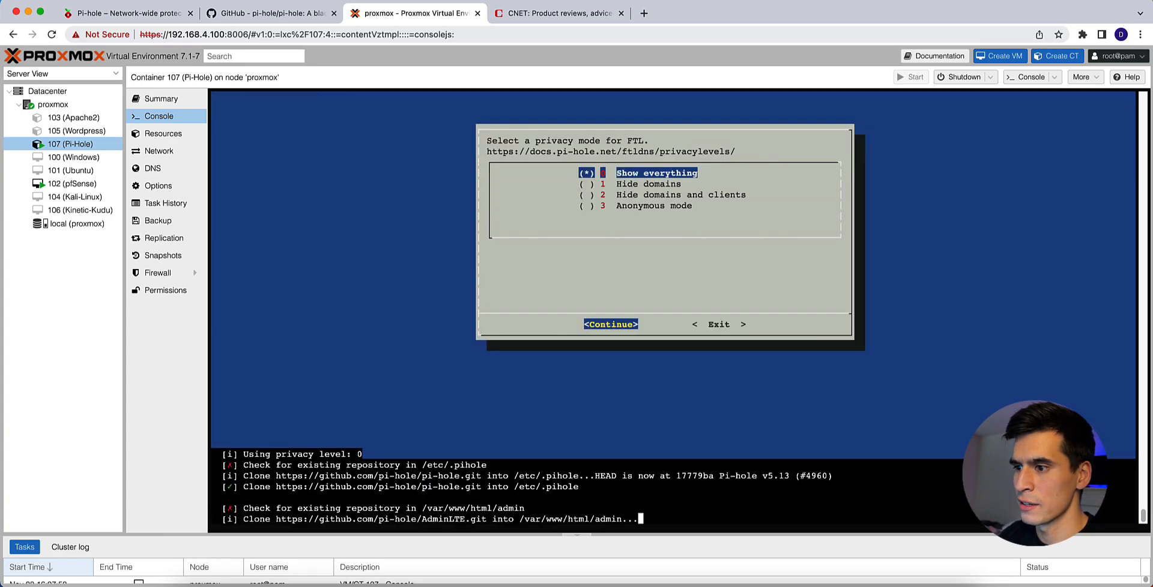
{"action": "left_click", "coordinate": [610, 324]}
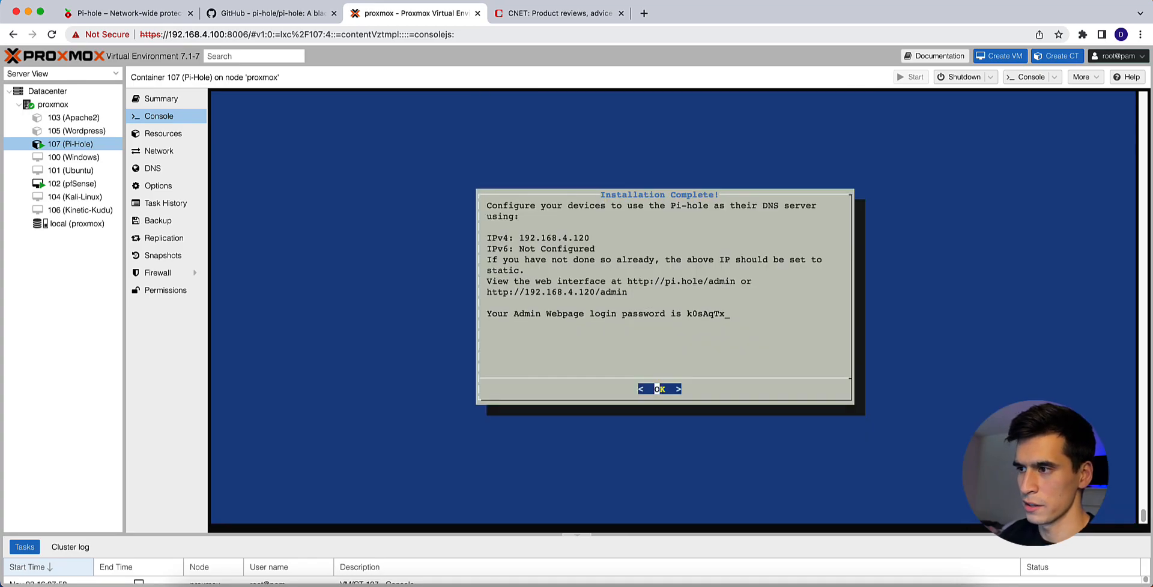
{"action": "mouse_move", "coordinate": [407, 334]}
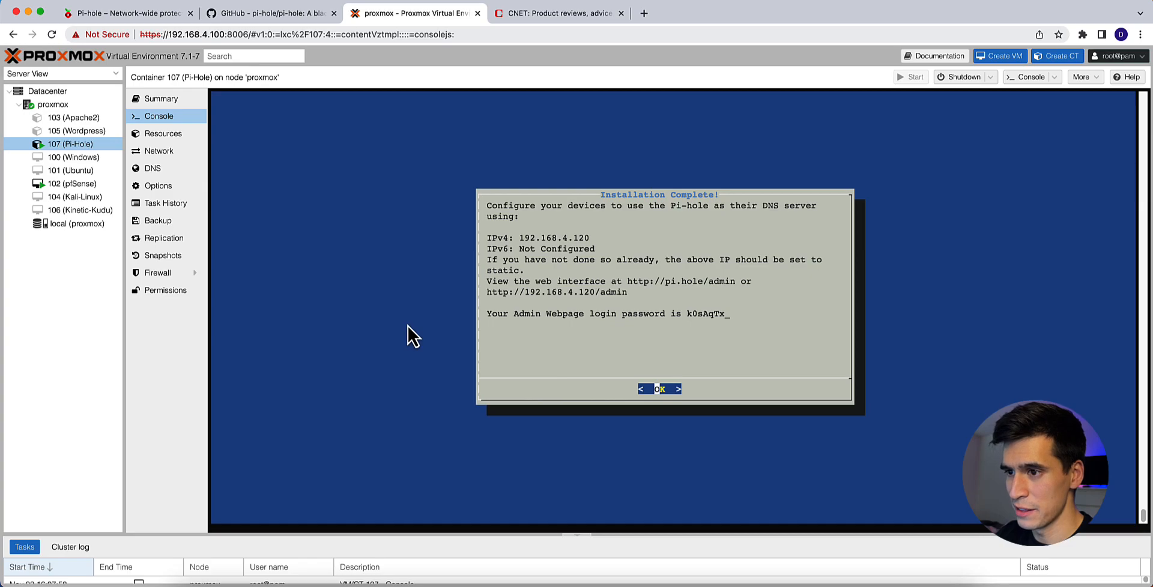
{"action": "mouse_move", "coordinate": [515, 243]}
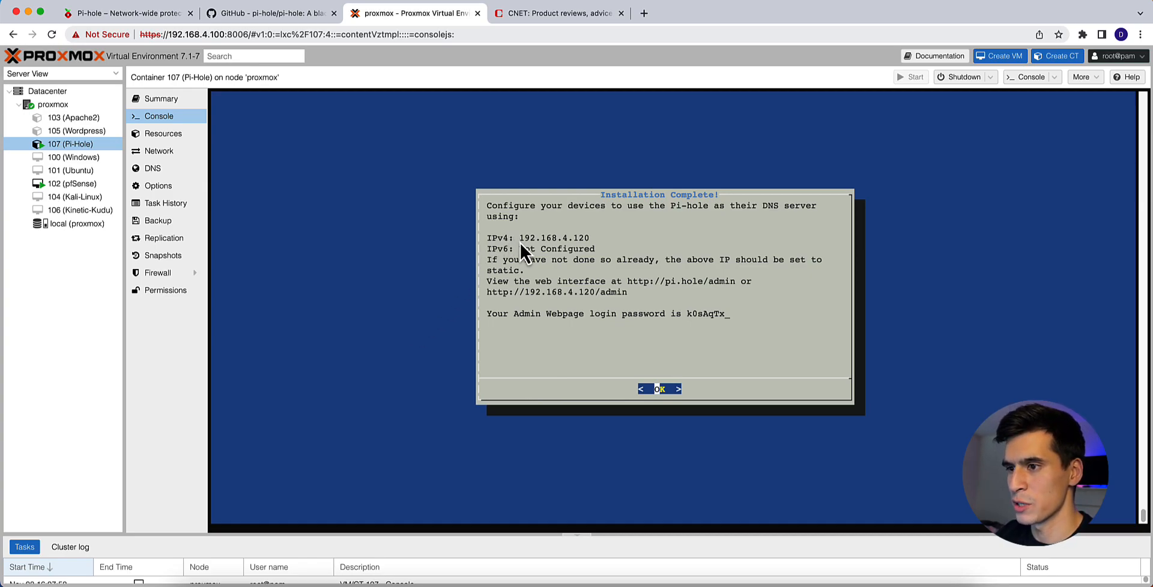
{"action": "mouse_move", "coordinate": [567, 252]}
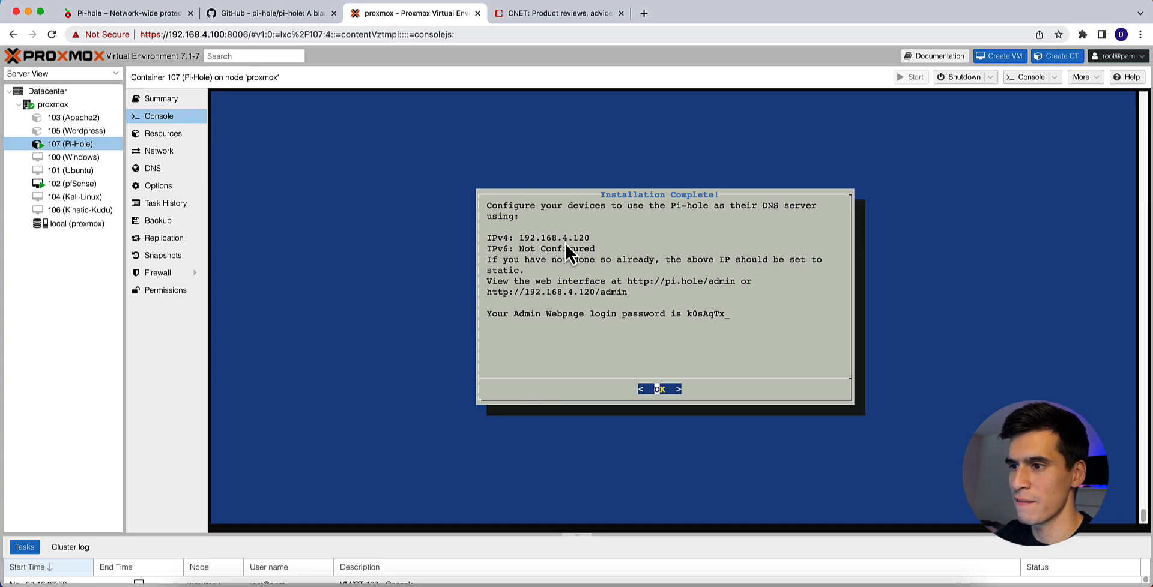
{"action": "mouse_move", "coordinate": [618, 285]}
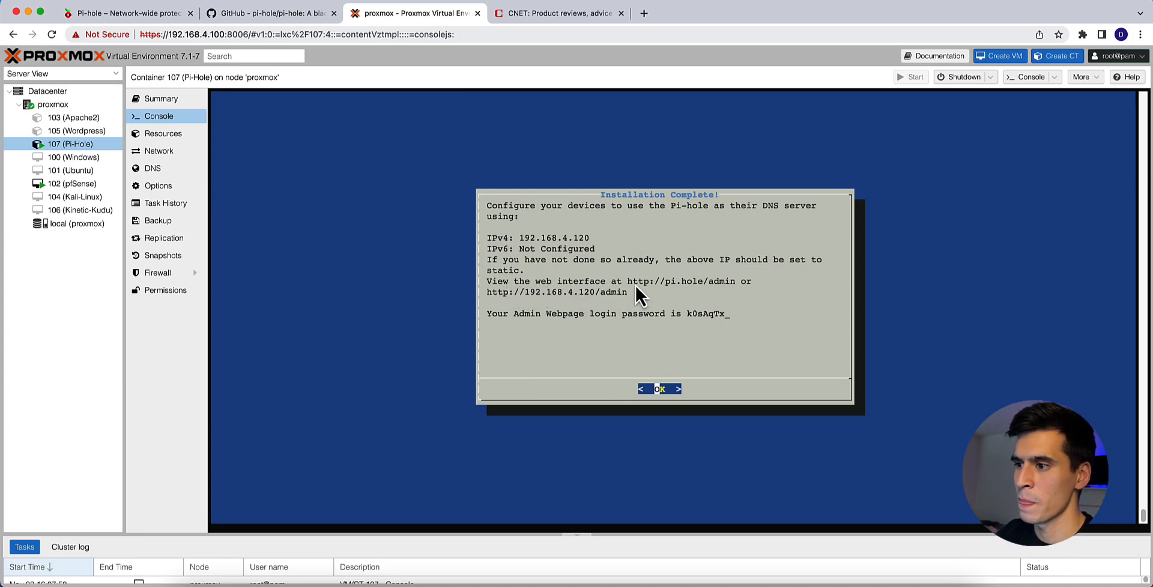
{"action": "mouse_move", "coordinate": [698, 294]}
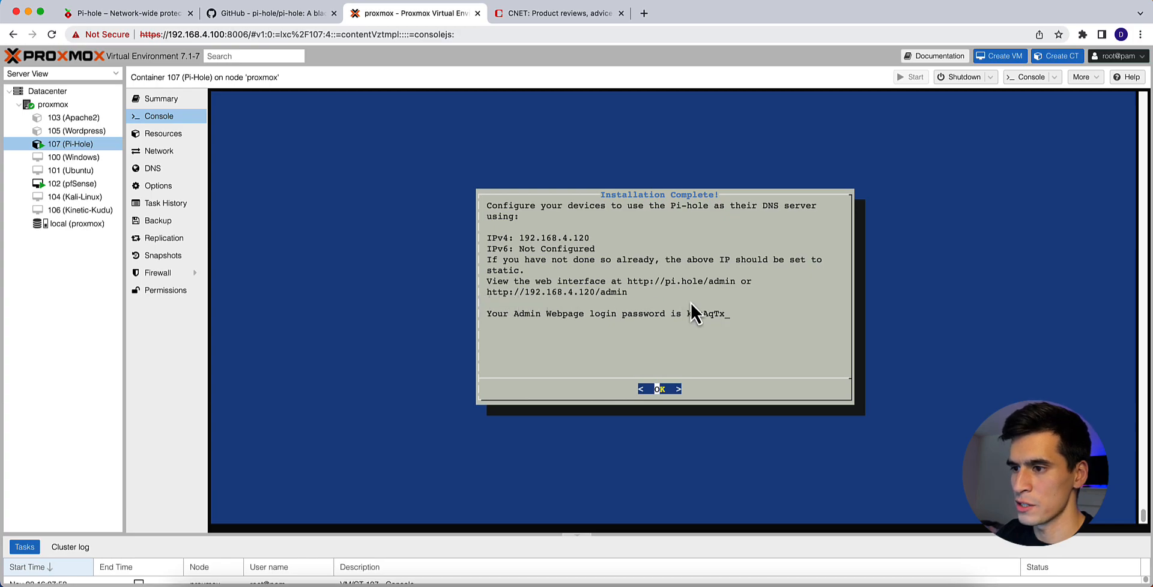
{"action": "mouse_move", "coordinate": [579, 305]}
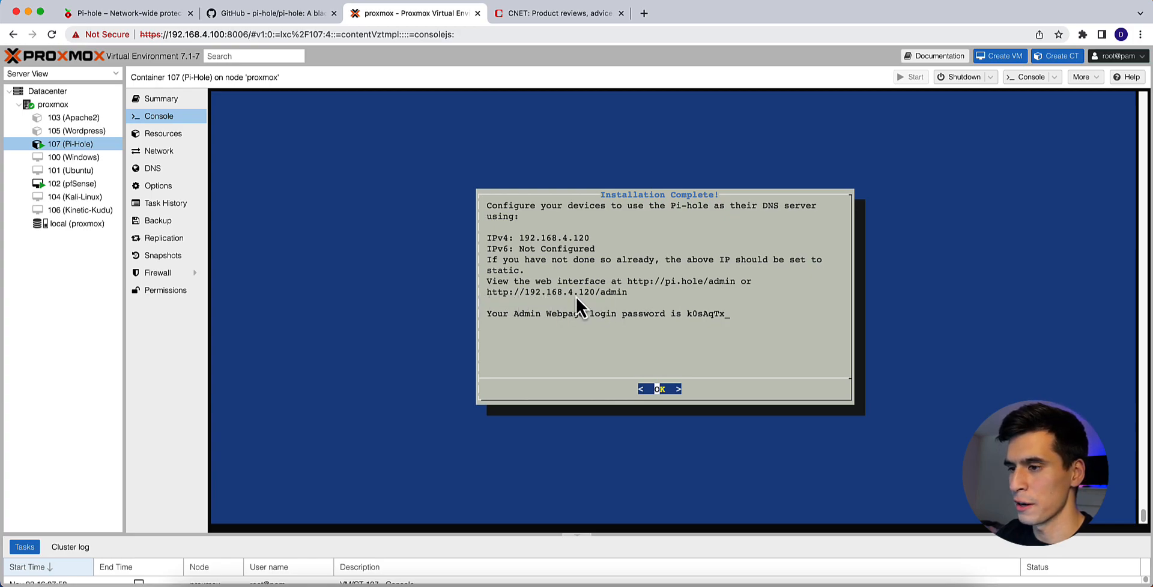
{"action": "mouse_move", "coordinate": [502, 330]}
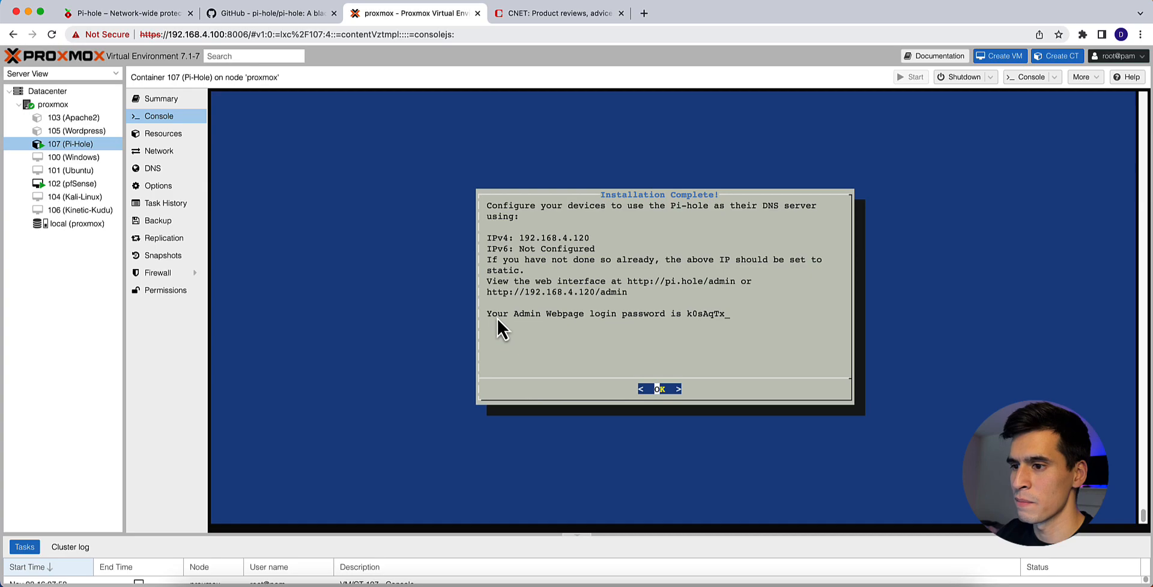
{"action": "mouse_move", "coordinate": [569, 337]}
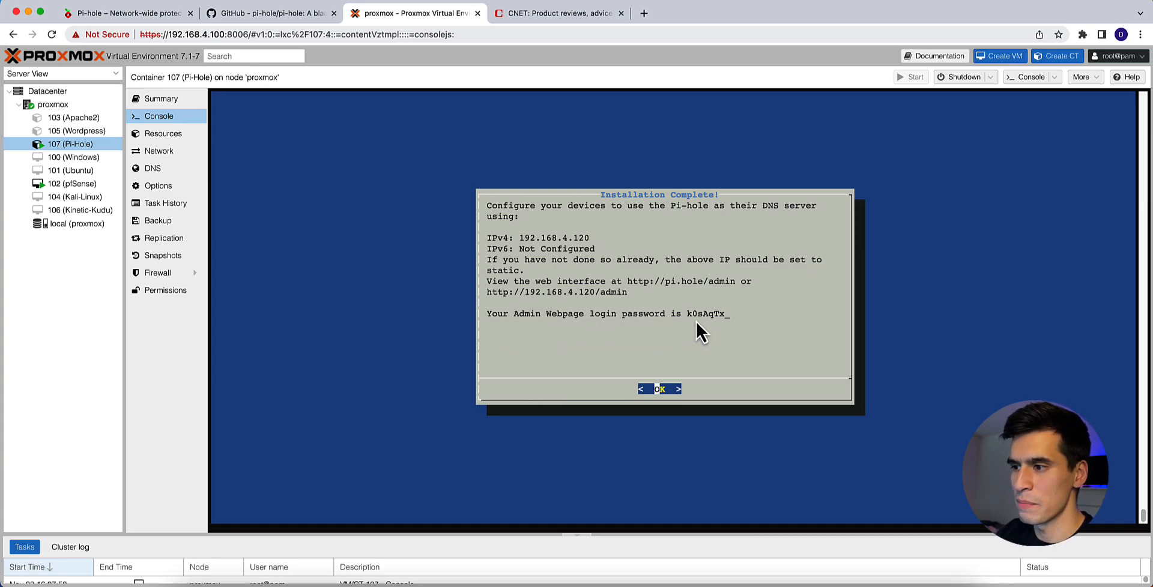
{"action": "mouse_move", "coordinate": [339, 272]}
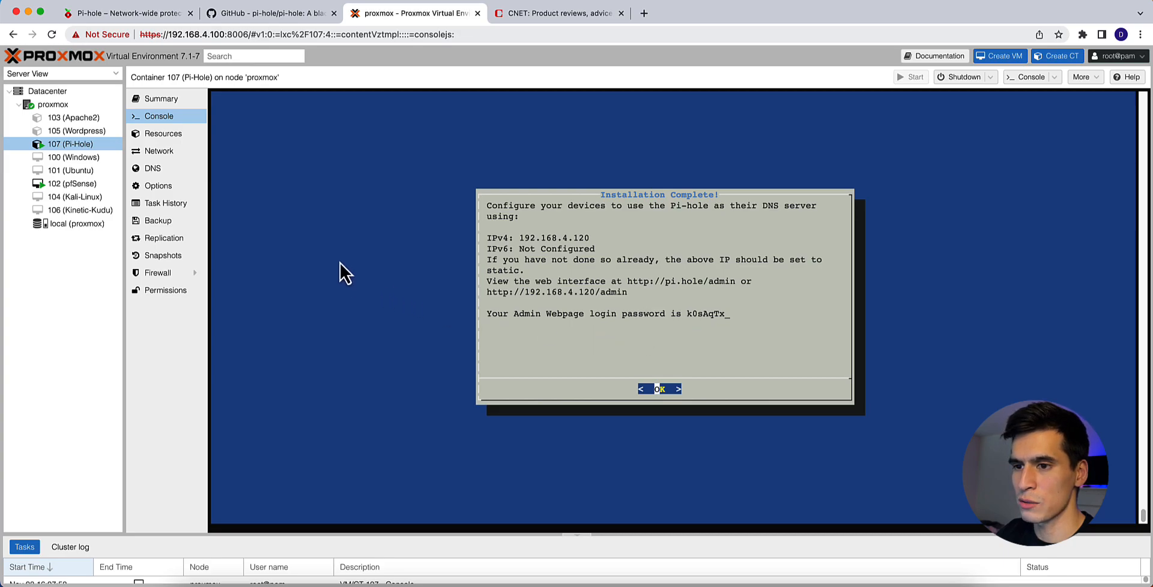
{"action": "mouse_move", "coordinate": [315, 244]}
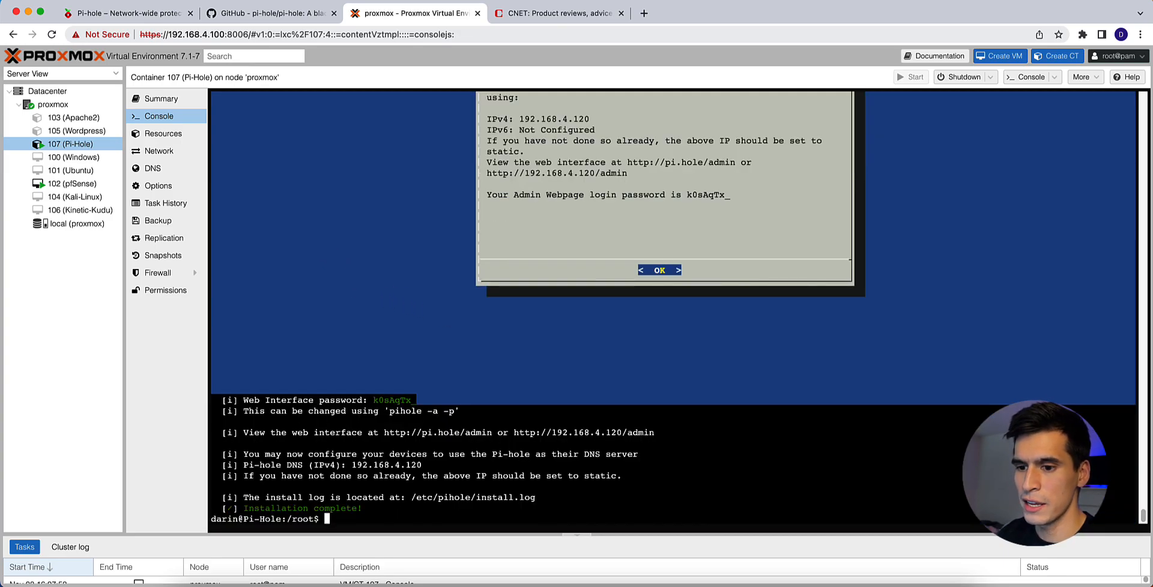
Run 'pihole -a -p' in the container console to set a new admin password.
{"action": "type", "text": "pihole -a -p"}
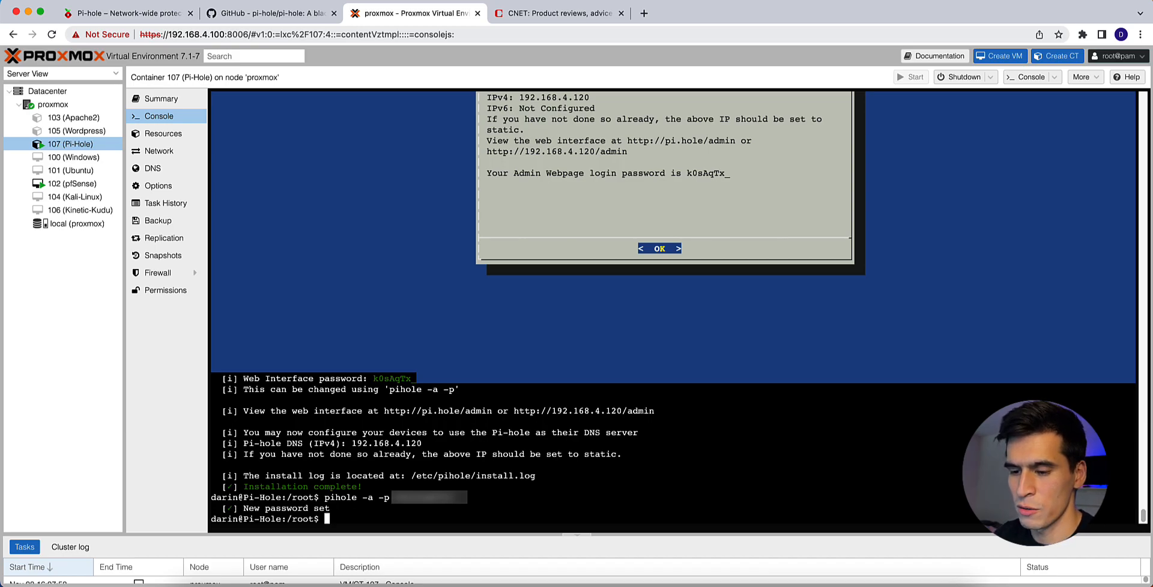
{"action": "mouse_move", "coordinate": [326, 252]}
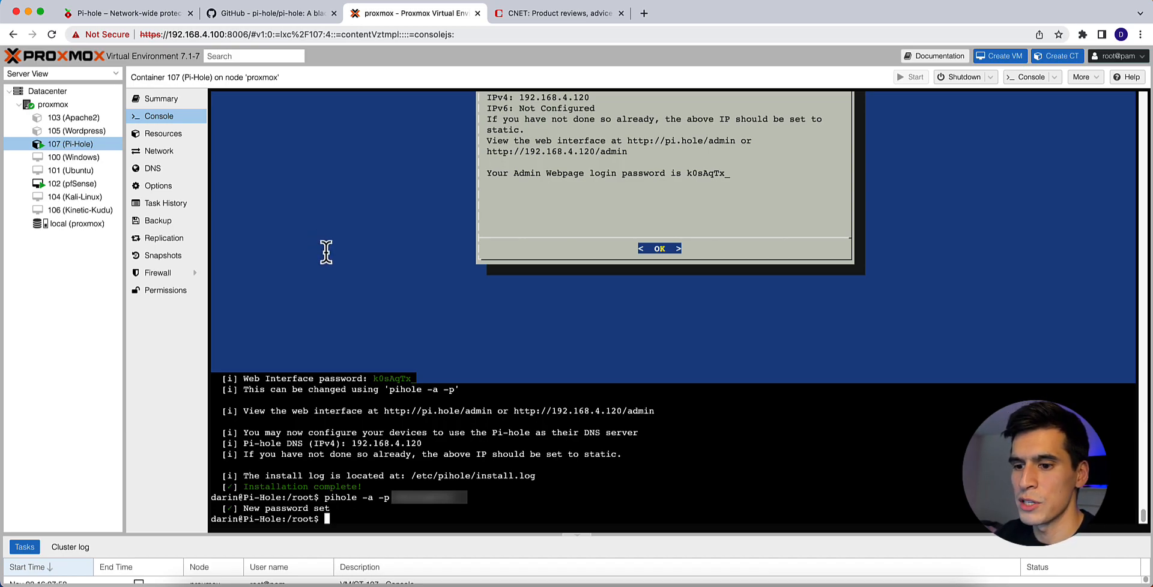
{"action": "mouse_move", "coordinate": [354, 271]}
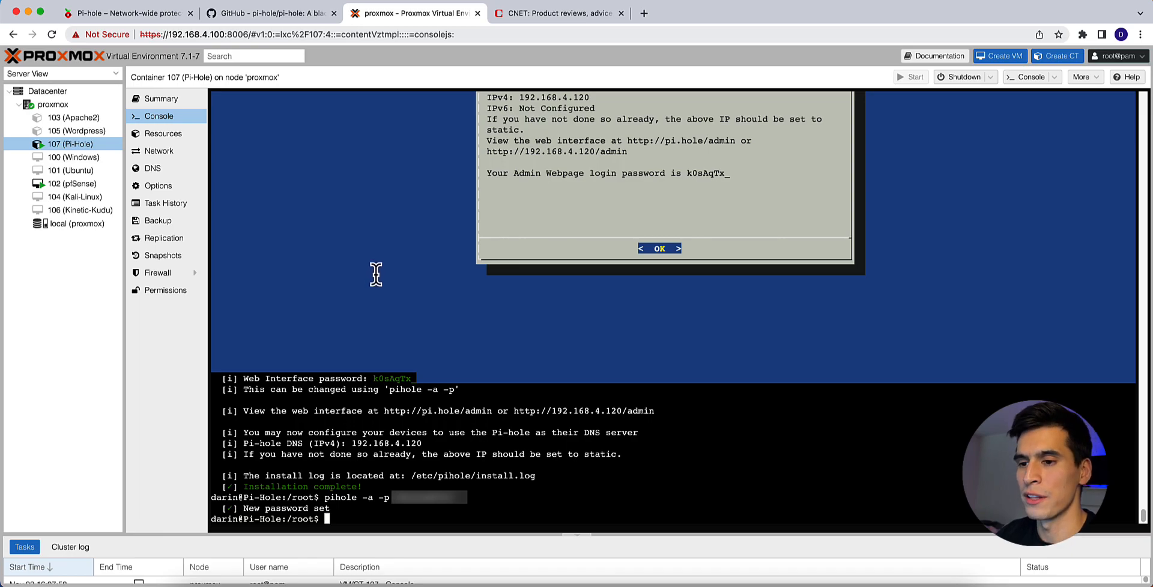
{"action": "mouse_move", "coordinate": [486, 78]}
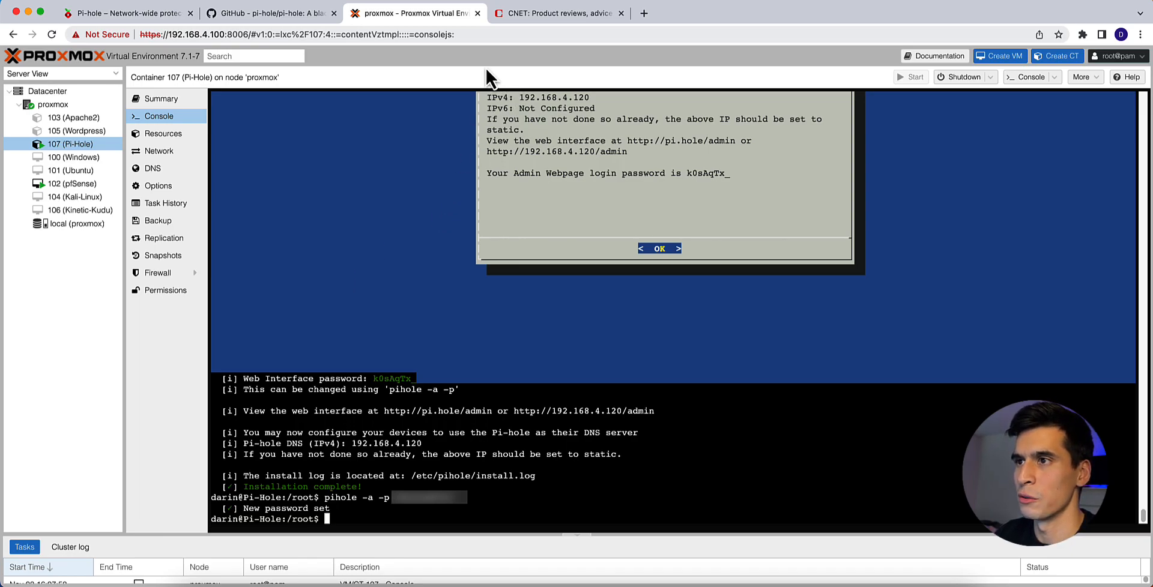
{"action": "mouse_move", "coordinate": [528, 15]}
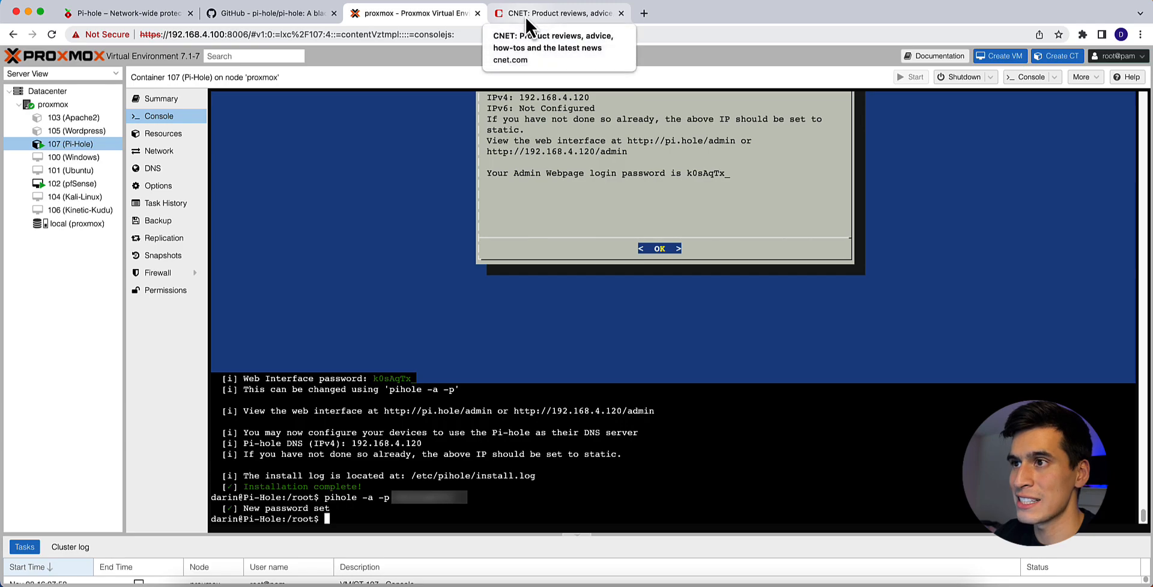
{"action": "mouse_move", "coordinate": [542, 33]}
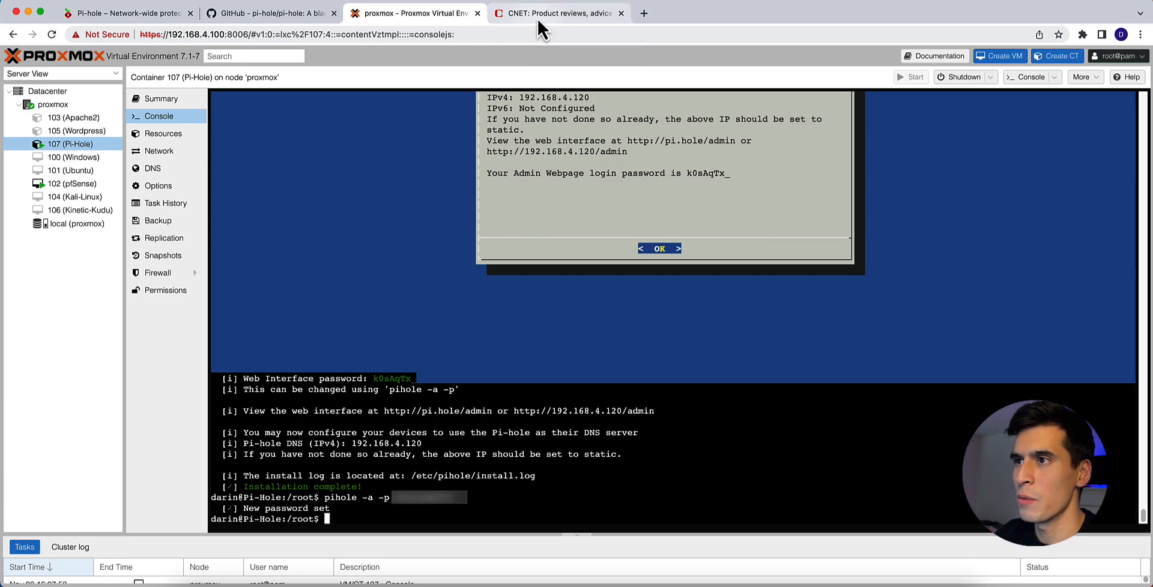
Switch to the CNET homepage and scroll down through its advertisement banners.
{"action": "left_click", "coordinate": [559, 13]}
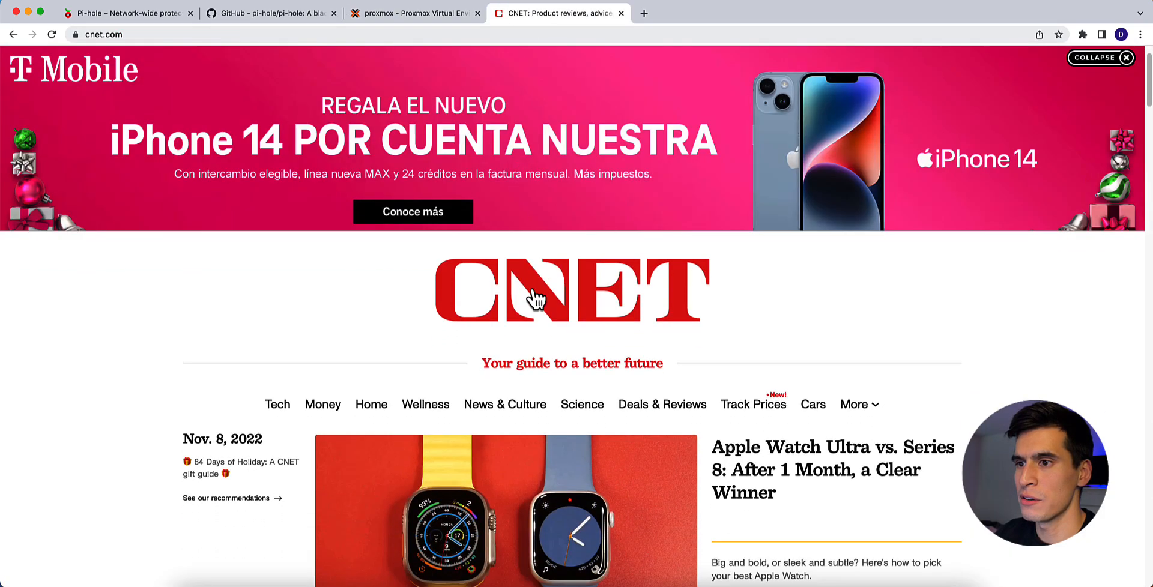
{"action": "scroll", "scroll_direction": "down", "scroll_amount": 3}
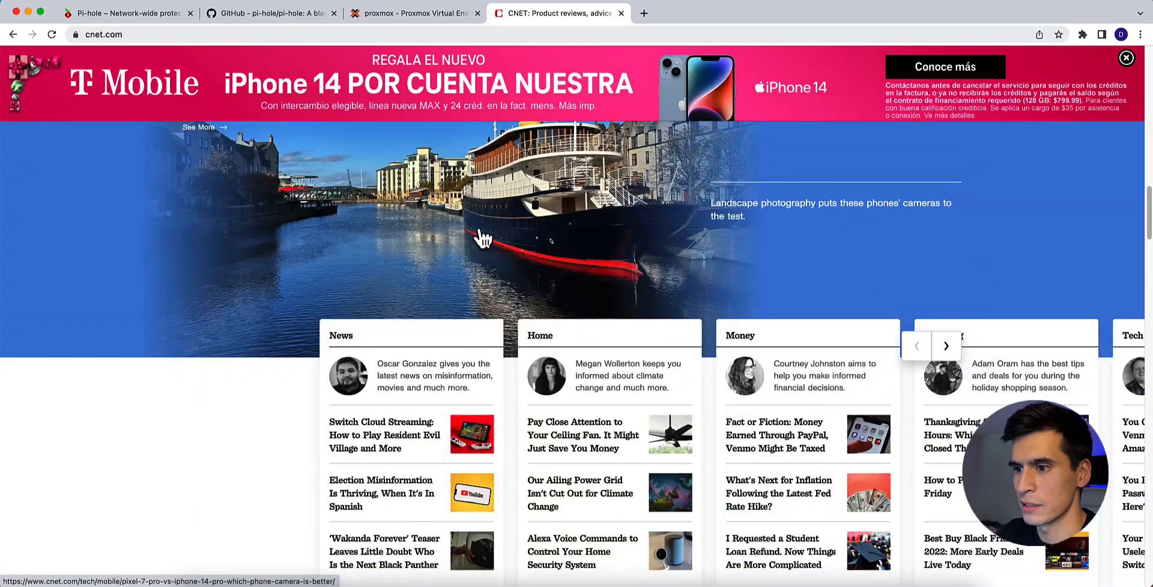
{"action": "scroll", "scroll_direction": "down", "scroll_amount": 3}
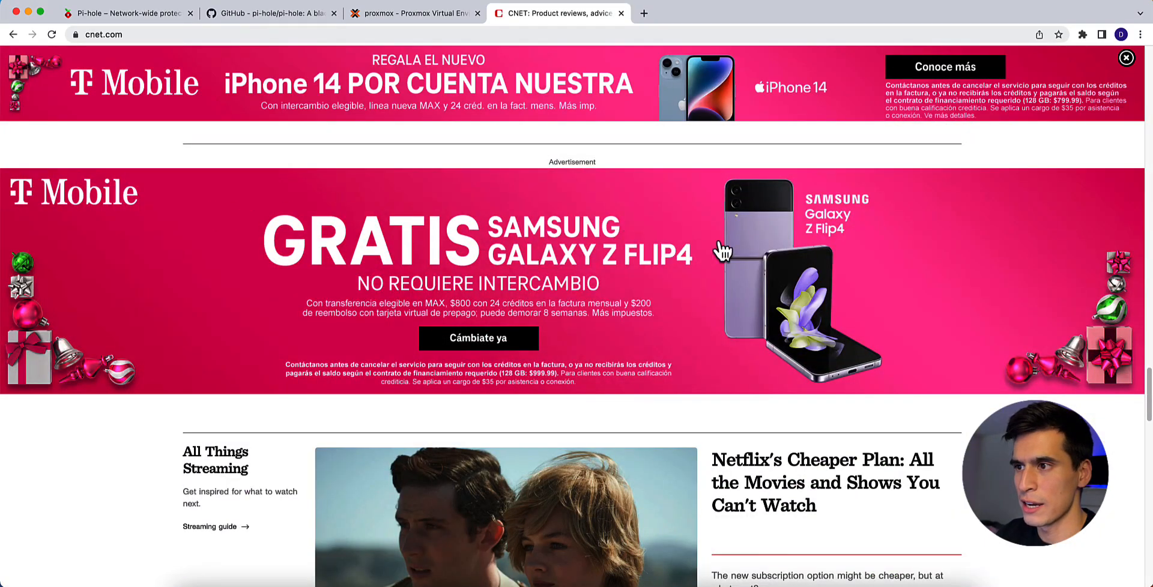
{"action": "scroll", "scroll_direction": "down", "scroll_amount": 3}
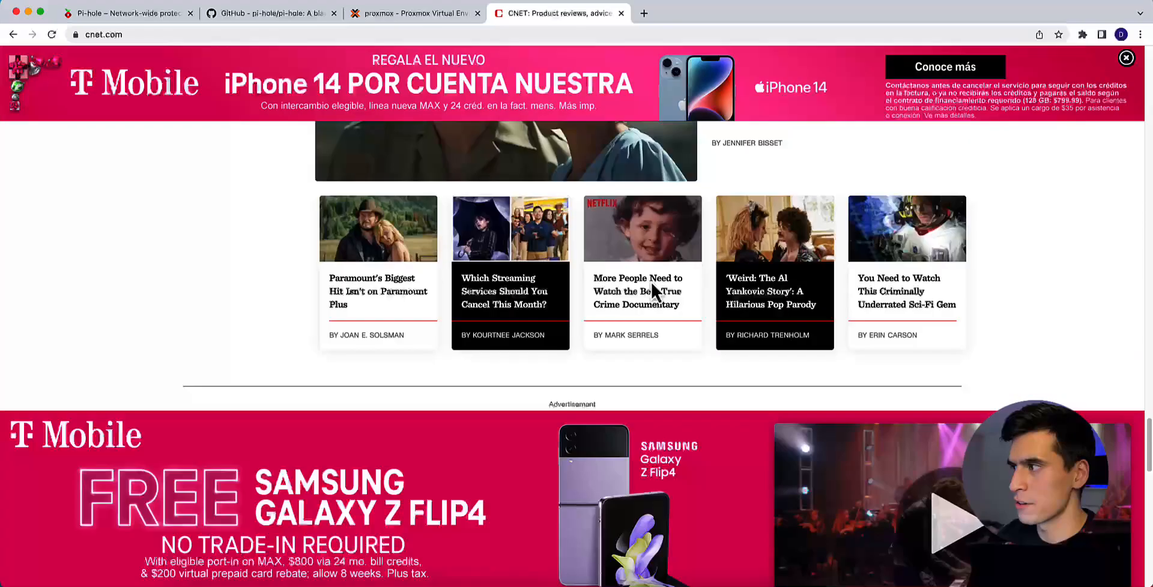
{"action": "scroll", "scroll_direction": "down", "scroll_amount": 3}
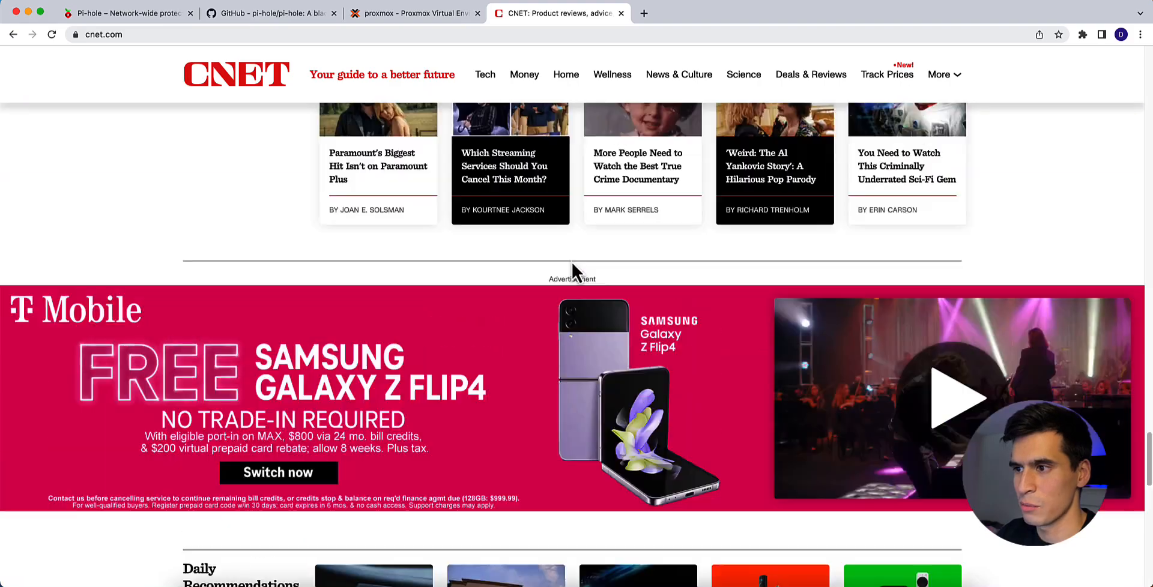
{"action": "scroll", "scroll_direction": "down", "scroll_amount": 3}
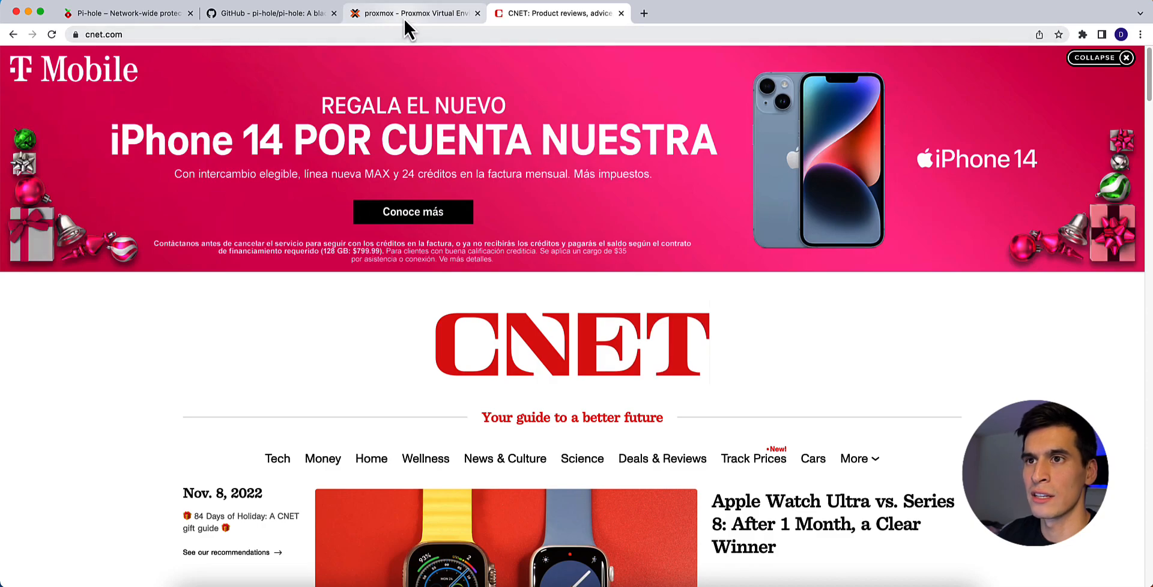
Copy the 192.168.4.120/admin address from the Pi-hole install summary in the Proxmox console.
{"action": "left_click", "coordinate": [413, 13]}
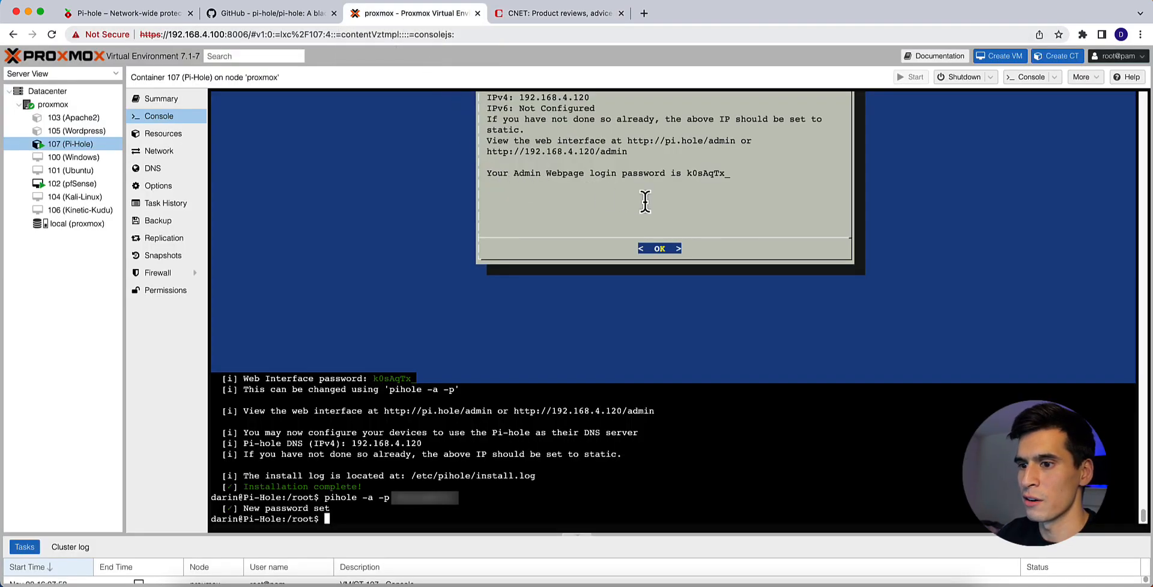
{"action": "mouse_move", "coordinate": [624, 153]}
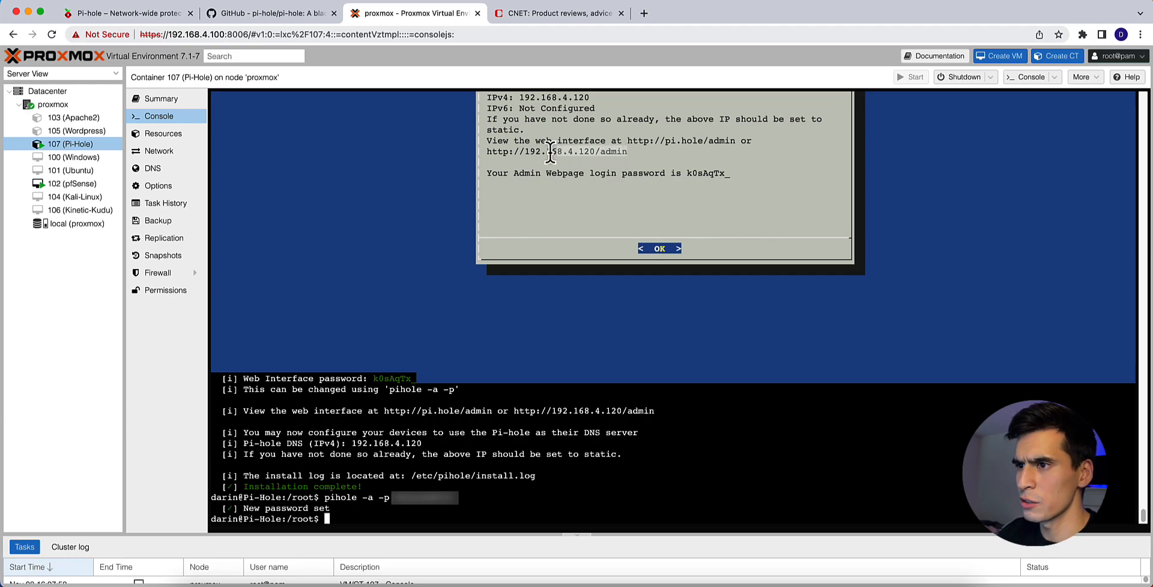
{"action": "right_click", "coordinate": [551, 151]}
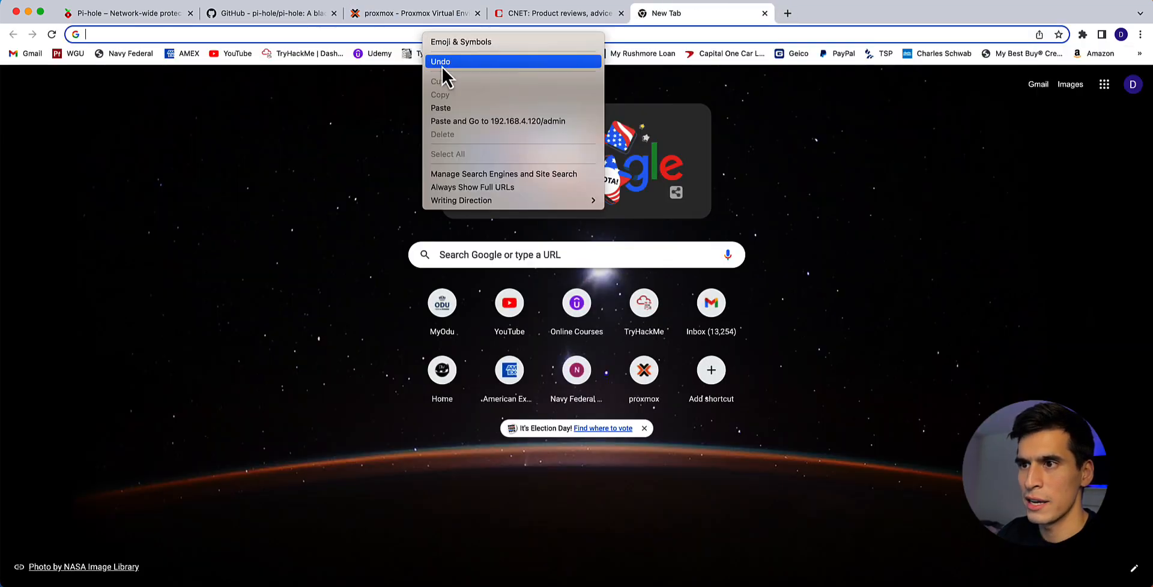
Log in to Pi-hole Admin at 192.168.4.120/admin and dismiss Chrome's save-password prompt.
{"action": "left_click", "coordinate": [497, 122]}
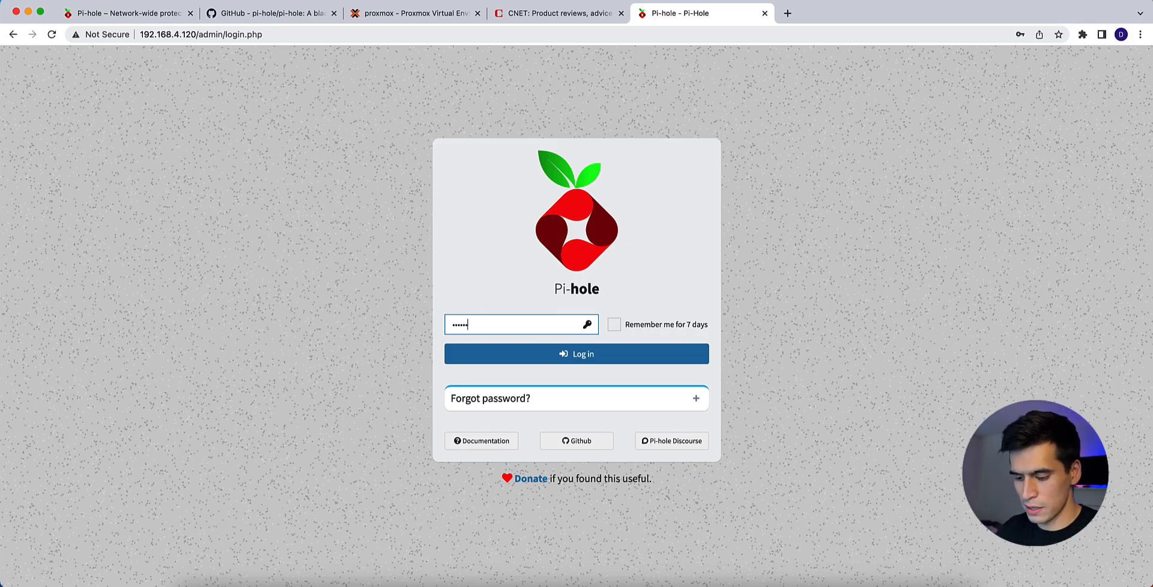
{"action": "left_click", "coordinate": [577, 354]}
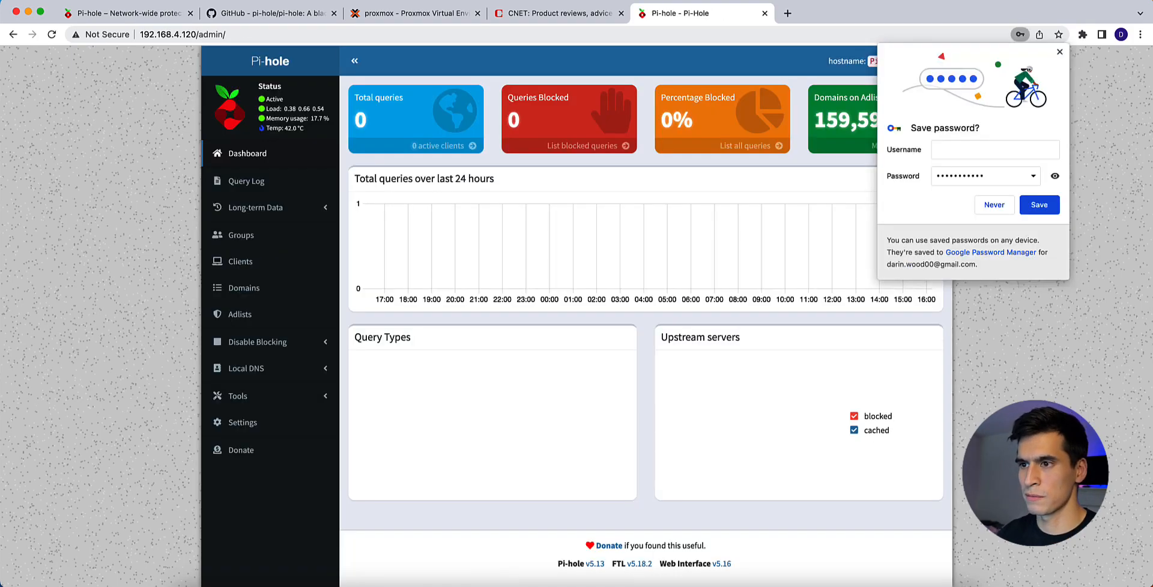
{"action": "left_click", "coordinate": [994, 204]}
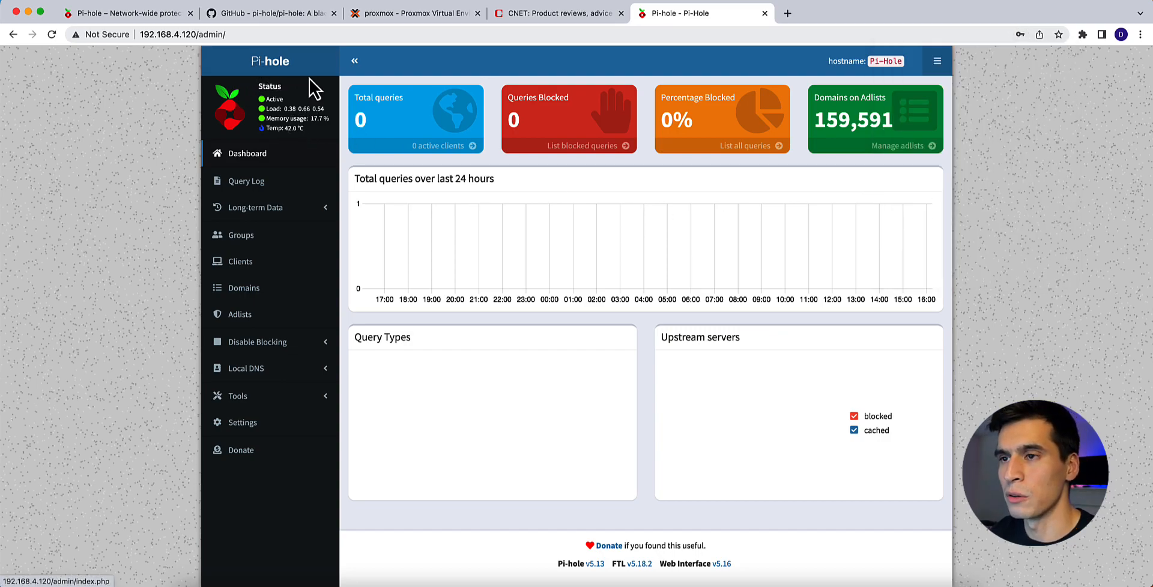
{"action": "mouse_move", "coordinate": [367, 136]}
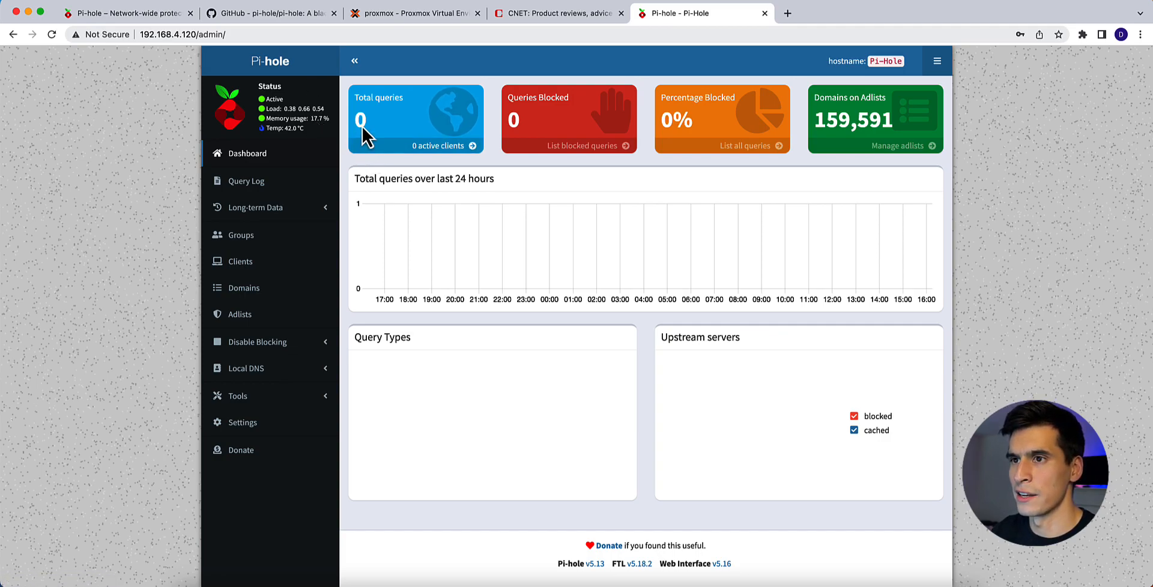
{"action": "mouse_move", "coordinate": [606, 135]}
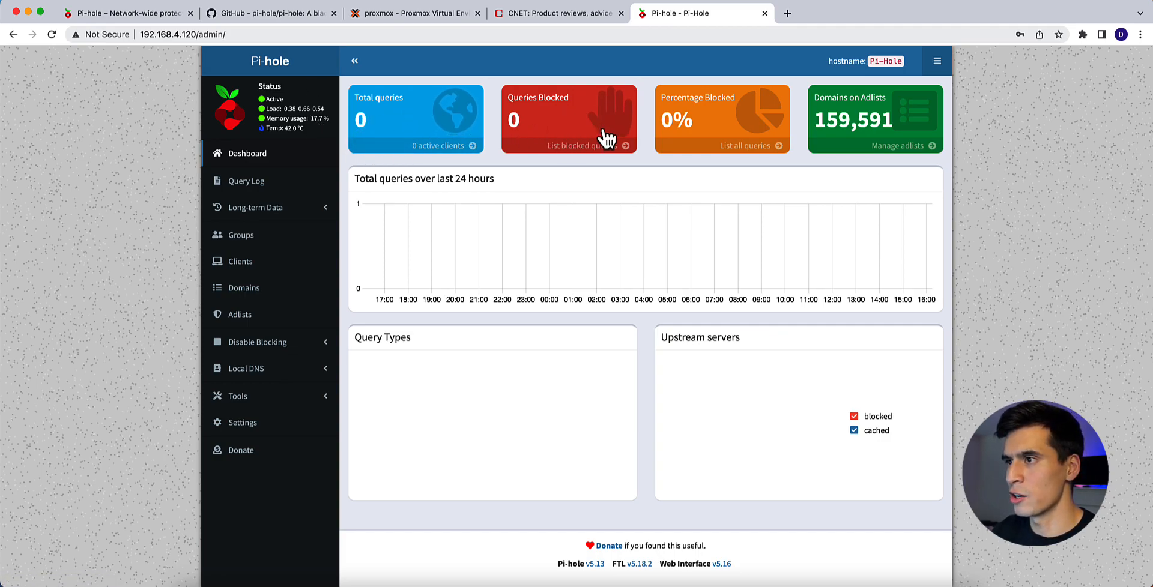
{"action": "mouse_move", "coordinate": [468, 186]}
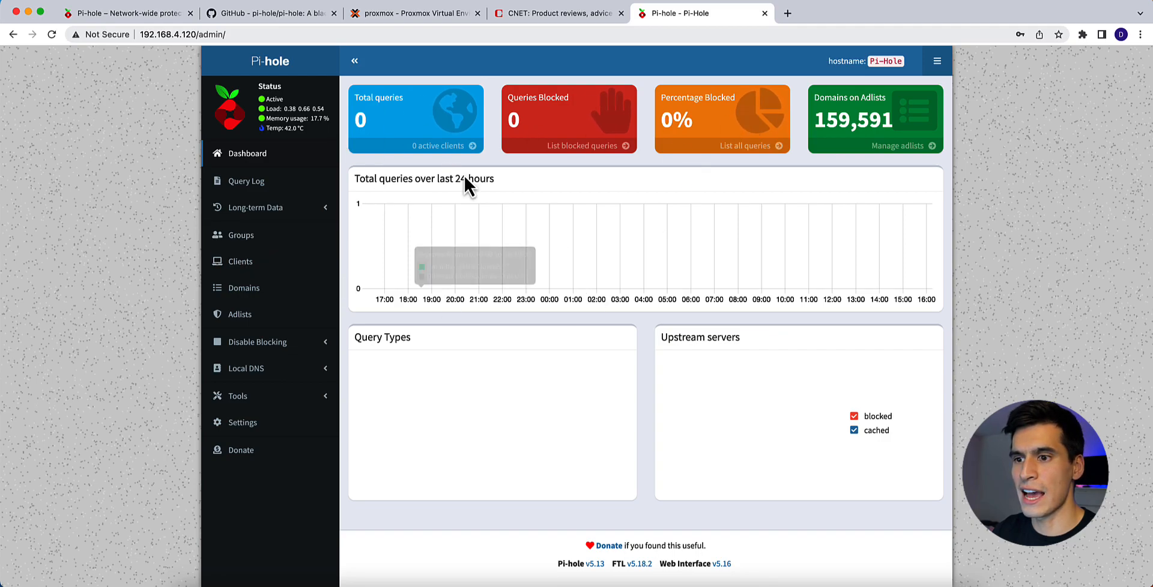
{"action": "mouse_move", "coordinate": [474, 281]}
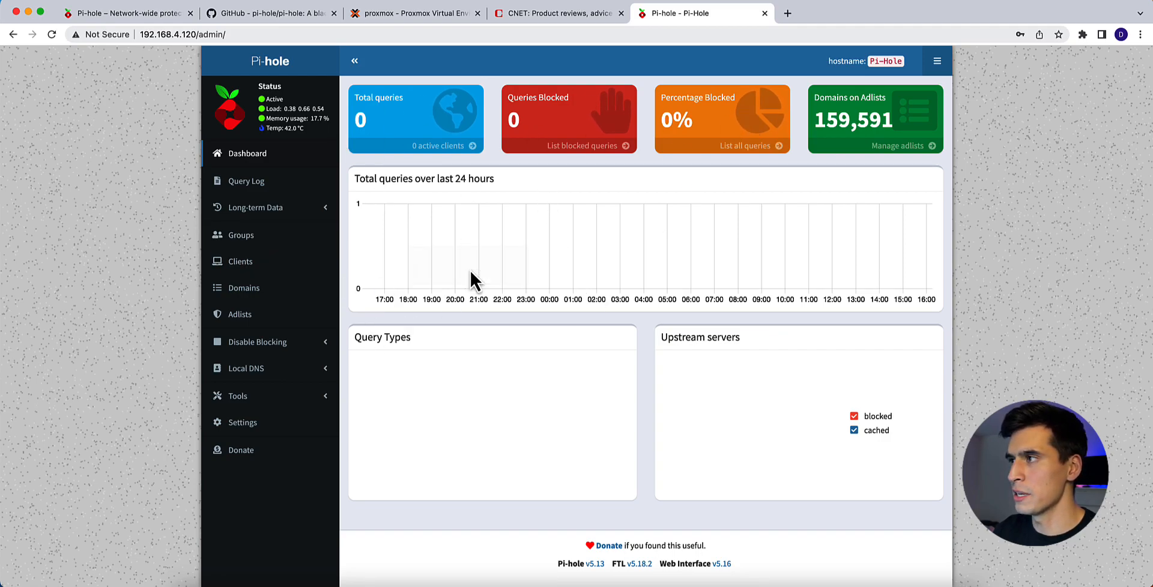
{"action": "mouse_move", "coordinate": [986, 23]}
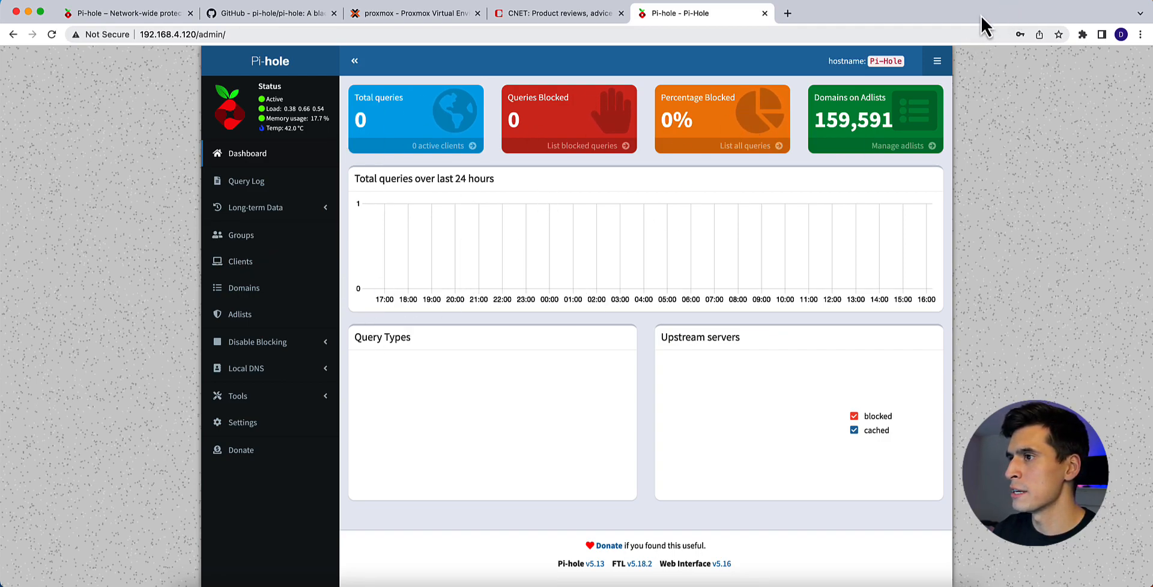
{"action": "mouse_move", "coordinate": [910, 159]}
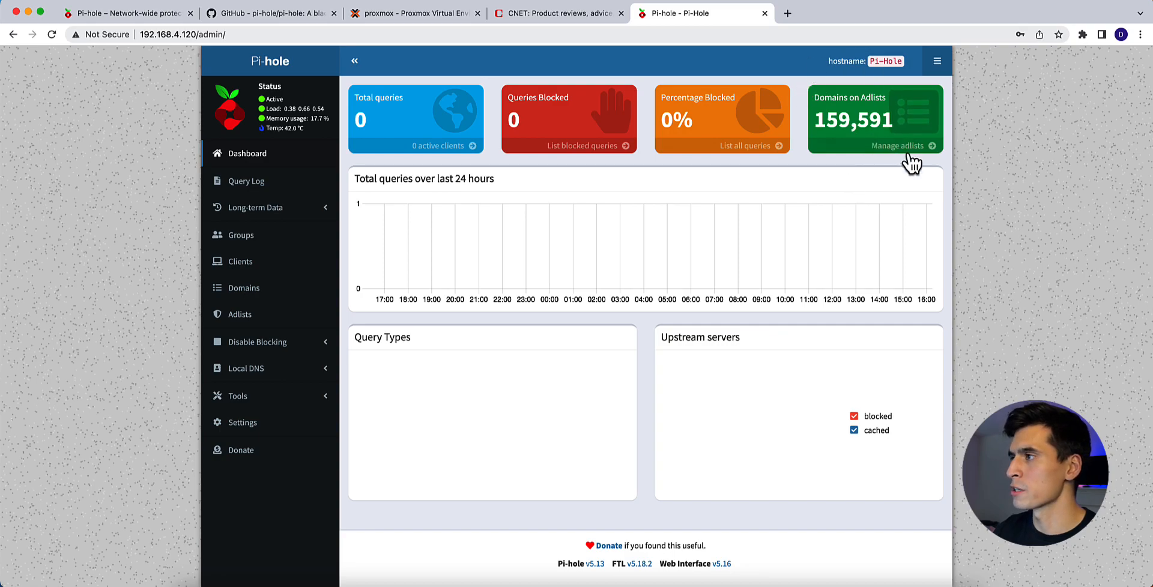
Replace the Wi-Fi DNS servers with only 192.168.4.120 in System Settings.
{"action": "key", "text": "Cmd+Space"}
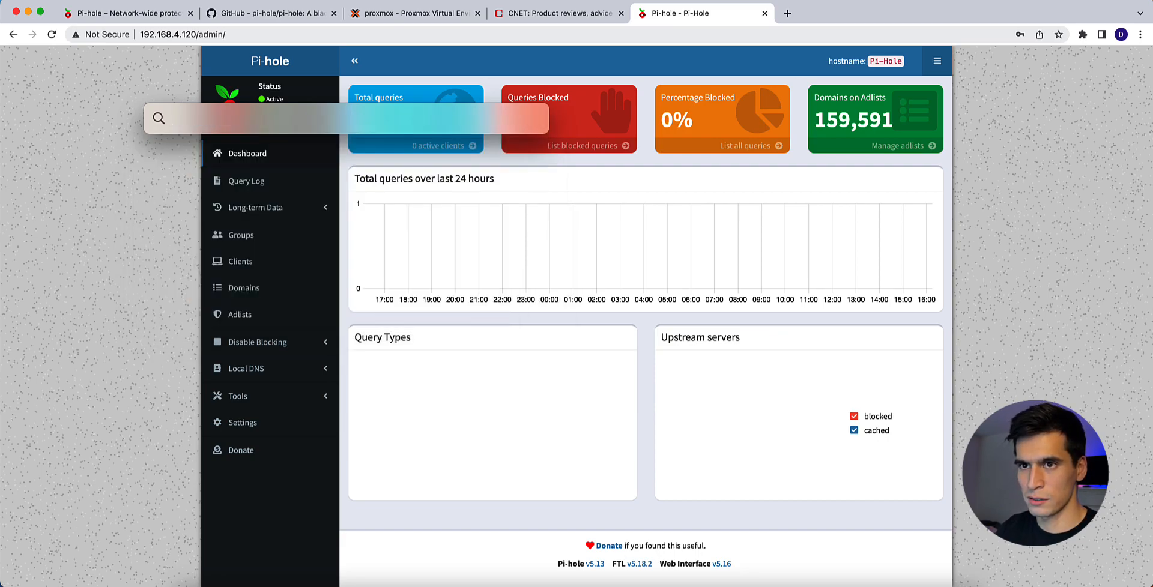
{"action": "type", "text": "DNS servers"}
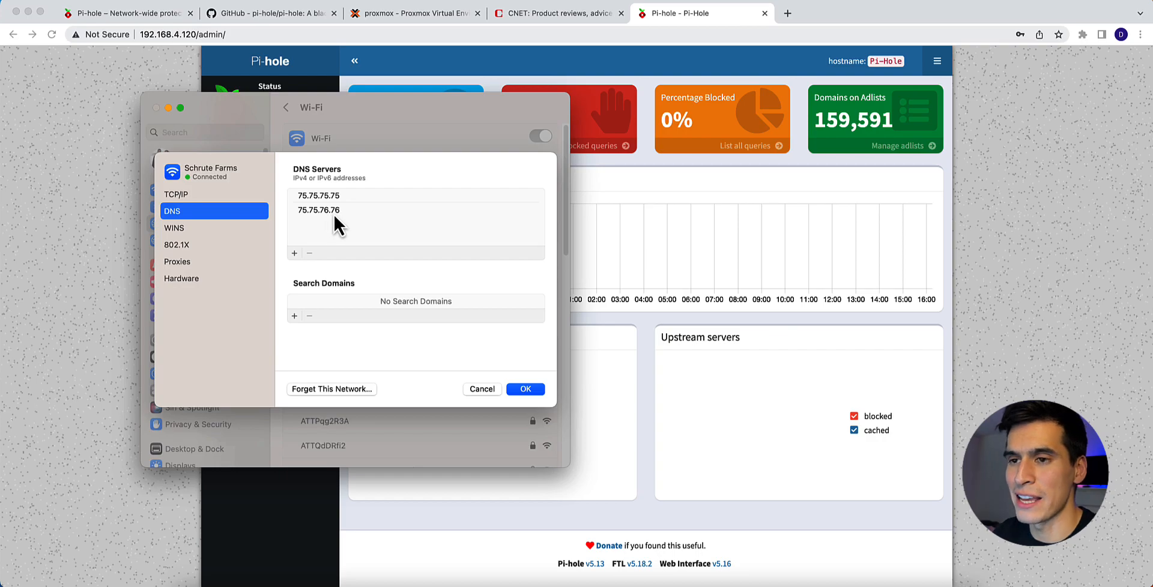
{"action": "left_click", "coordinate": [318, 210]}
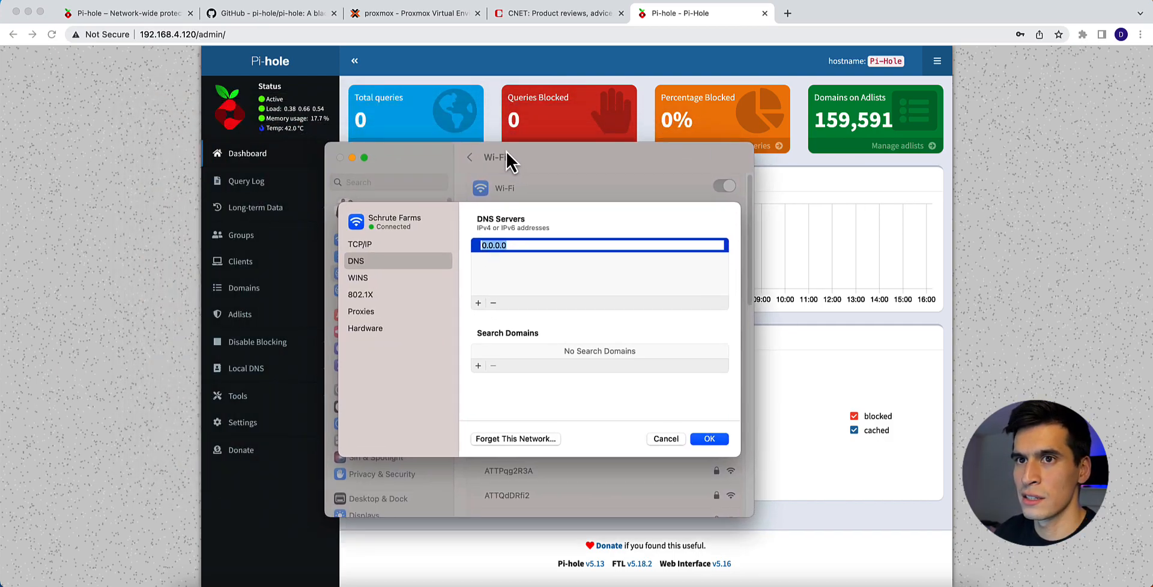
{"action": "mouse_move", "coordinate": [150, 52]}
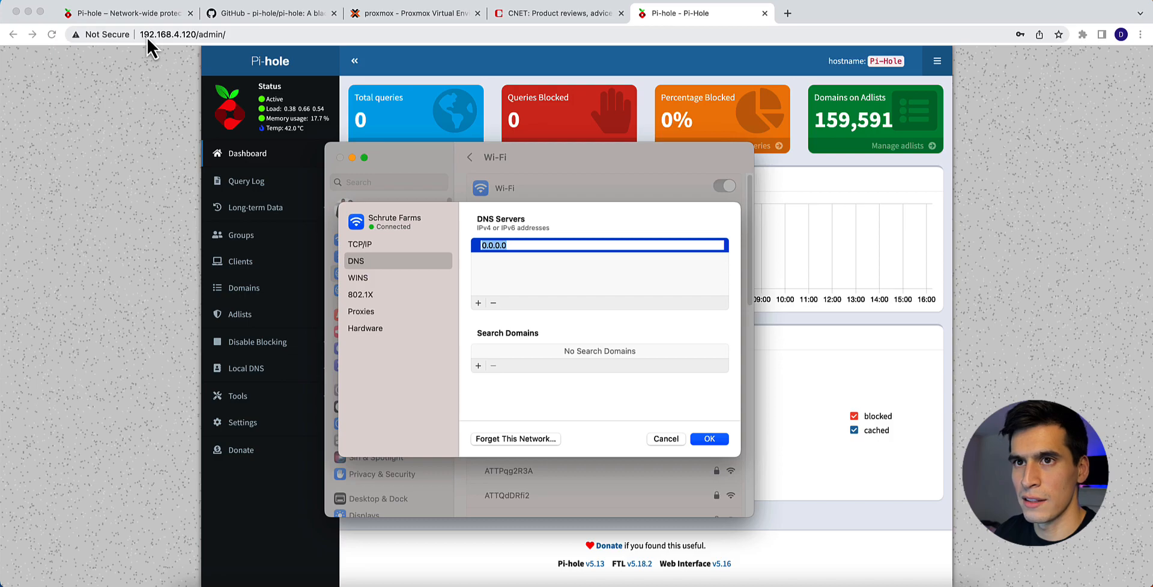
{"action": "mouse_move", "coordinate": [460, 236]}
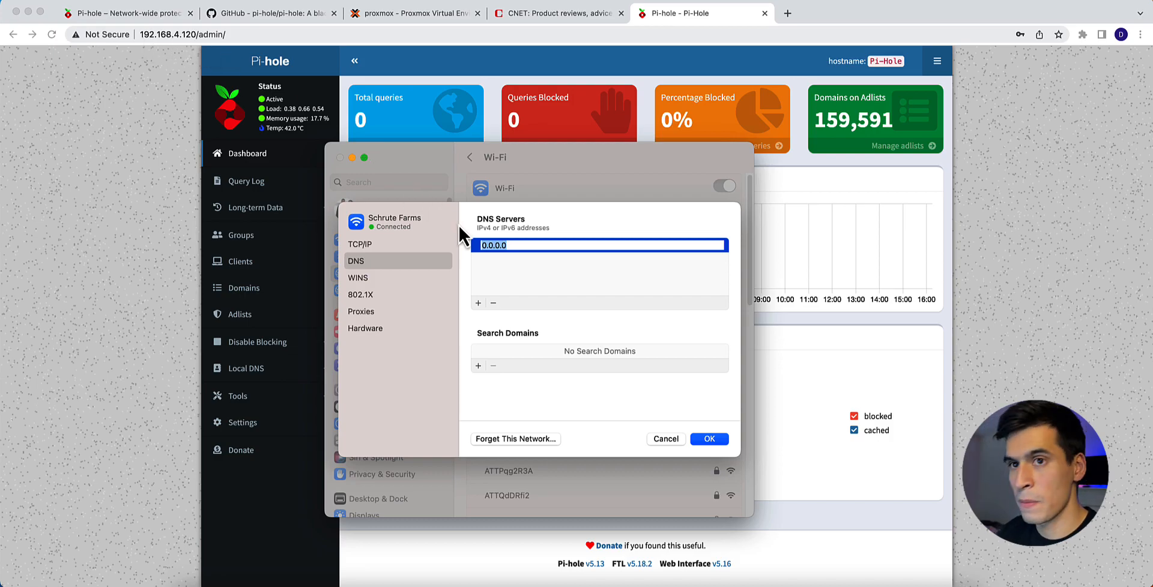
{"action": "type", "text": "192.168.4.120"}
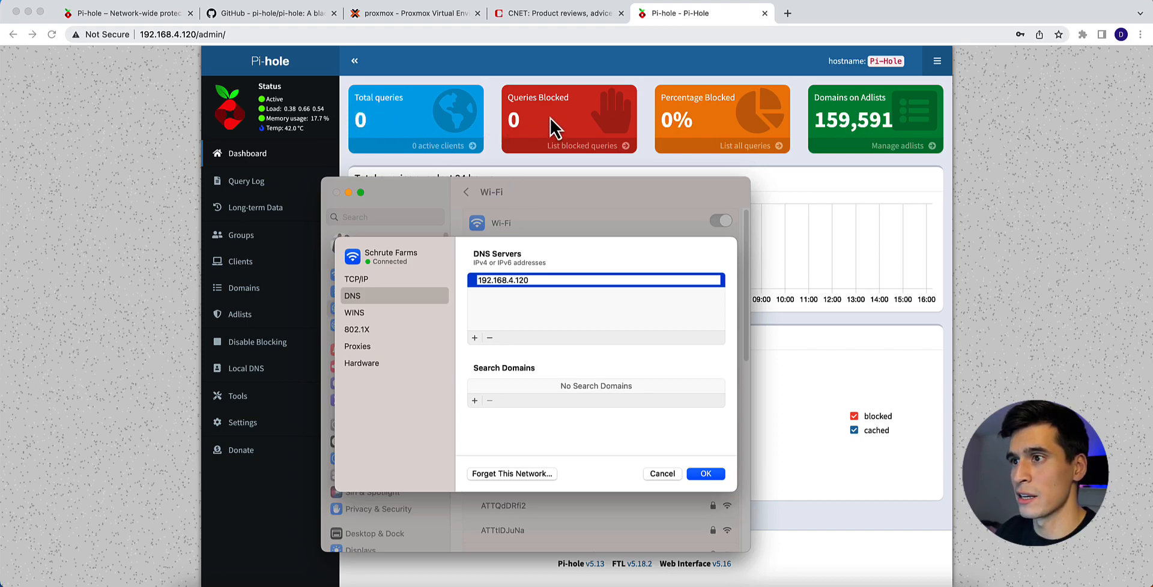
{"action": "mouse_move", "coordinate": [521, 121]}
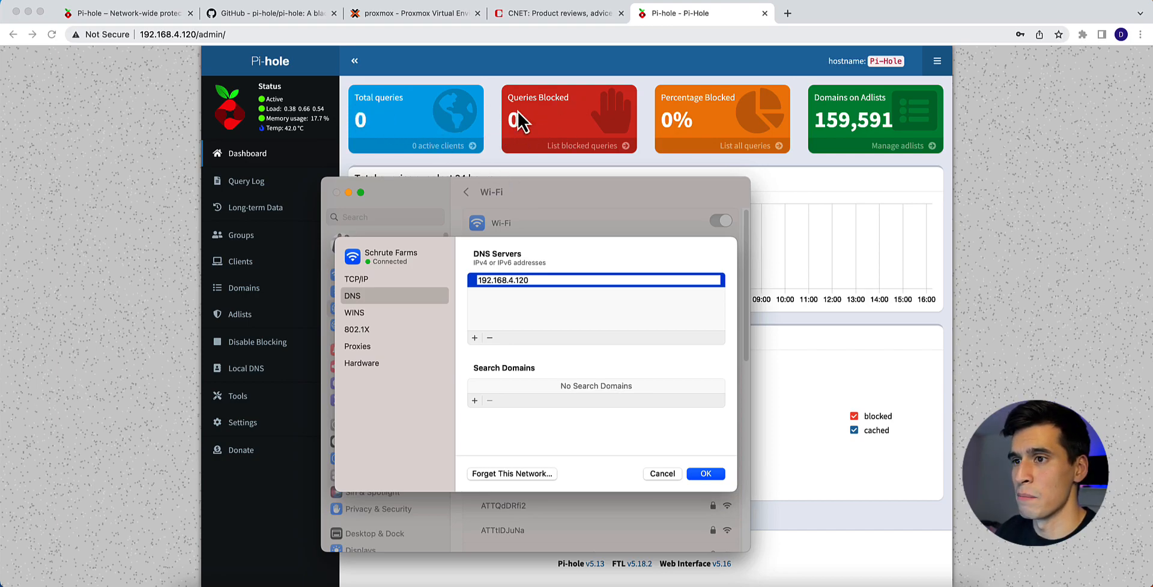
{"action": "left_click", "coordinate": [705, 473]}
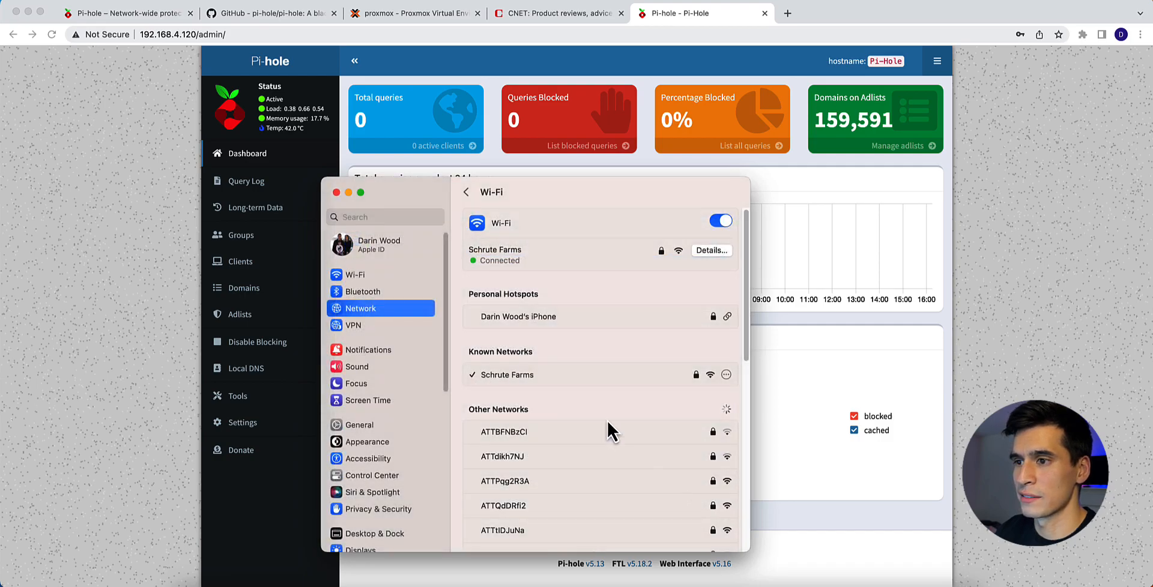
Confirm queries from 192.168.4.69 in the Query Log and the 38-query dashboard, then switch to CNET.
{"action": "left_click", "coordinate": [246, 181]}
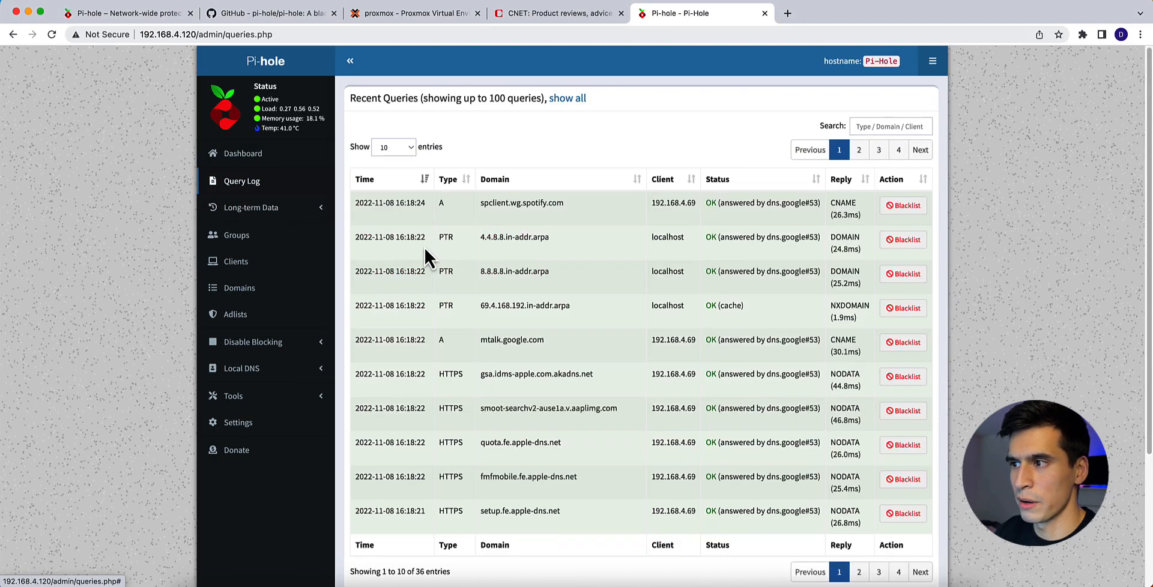
{"action": "mouse_move", "coordinate": [331, 246]}
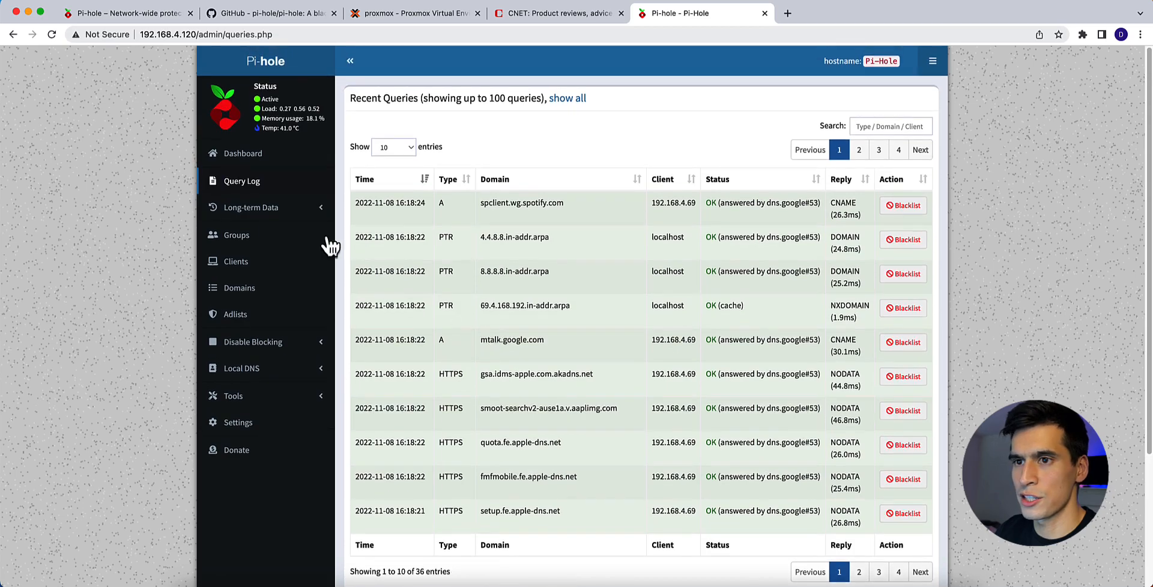
{"action": "left_click", "coordinate": [243, 154]}
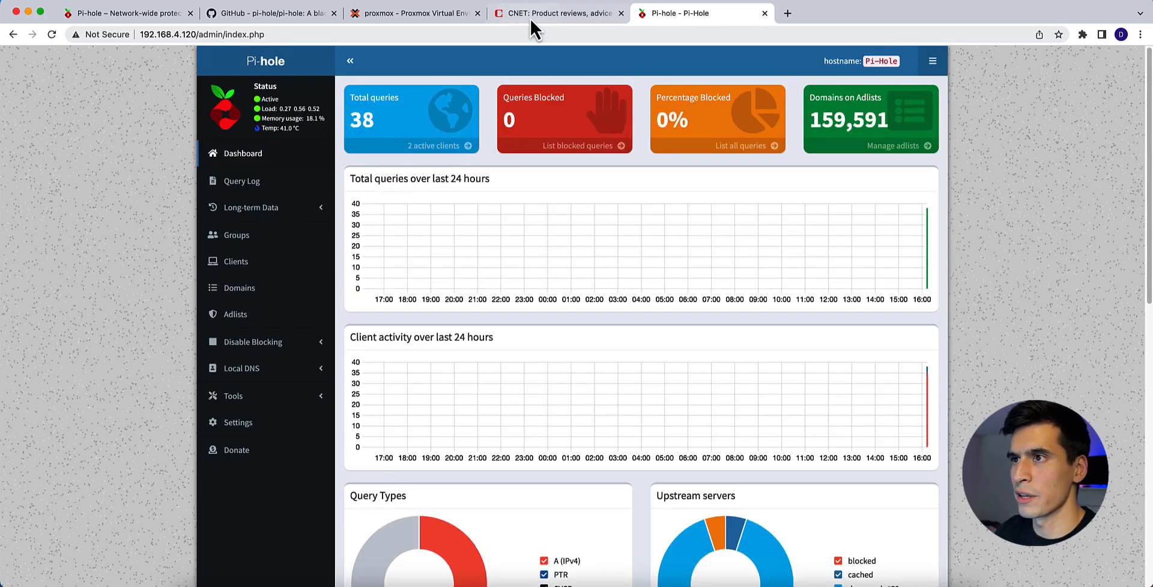
{"action": "left_click", "coordinate": [555, 14]}
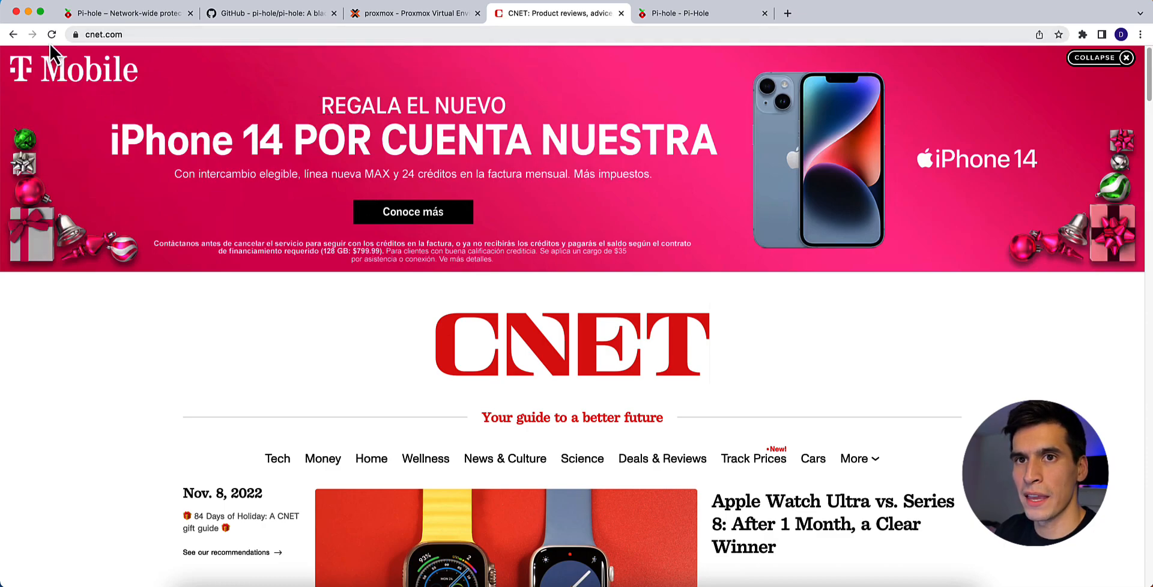
Reload CNET, scroll past its blank ad spaces, and return to Pi-hole showing 74 blocked queries.
{"action": "left_click", "coordinate": [1126, 59]}
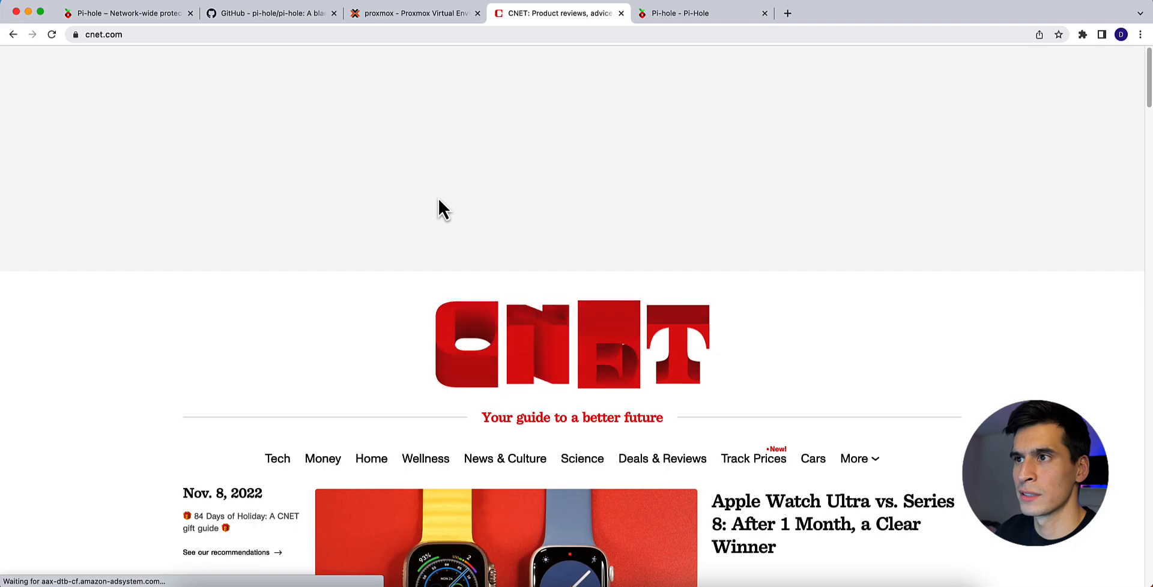
{"action": "scroll", "scroll_direction": "down", "scroll_amount": 3}
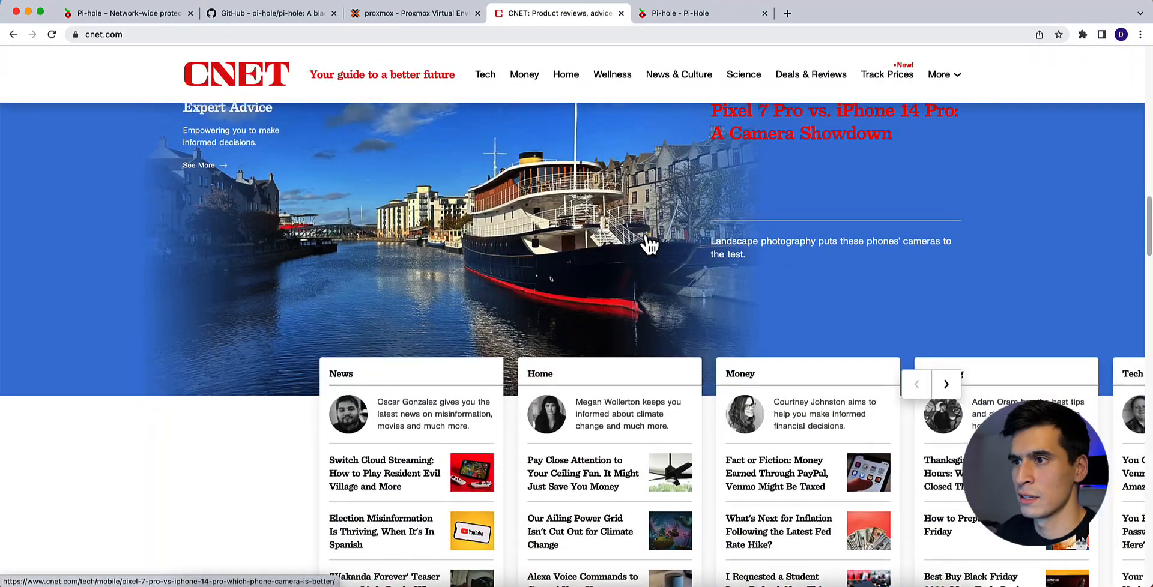
{"action": "scroll", "scroll_direction": "down", "scroll_amount": 3}
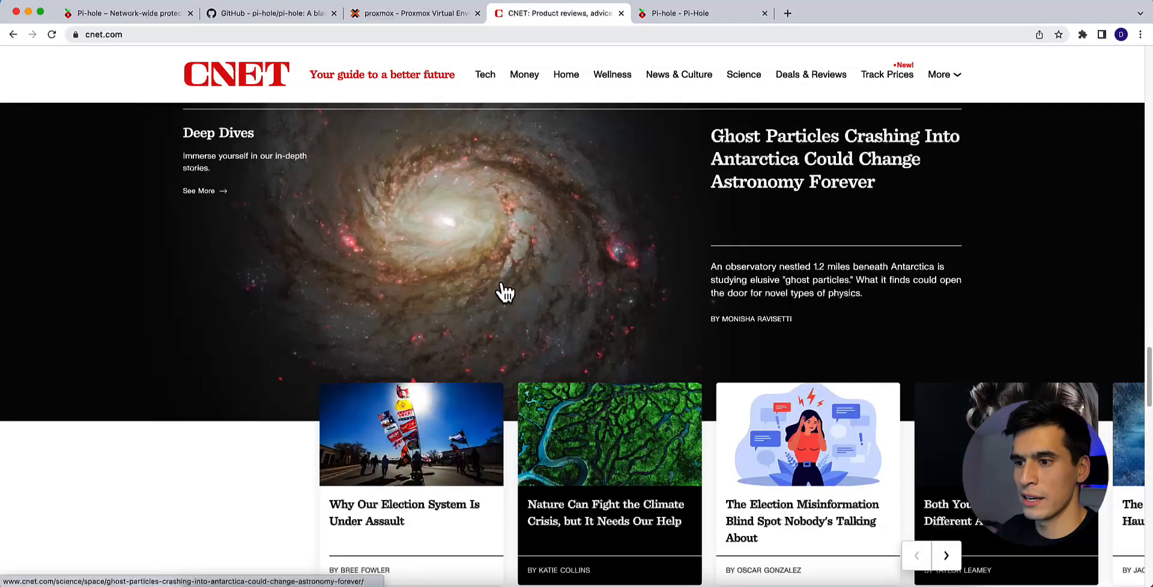
{"action": "scroll", "scroll_direction": "down", "scroll_amount": 3}
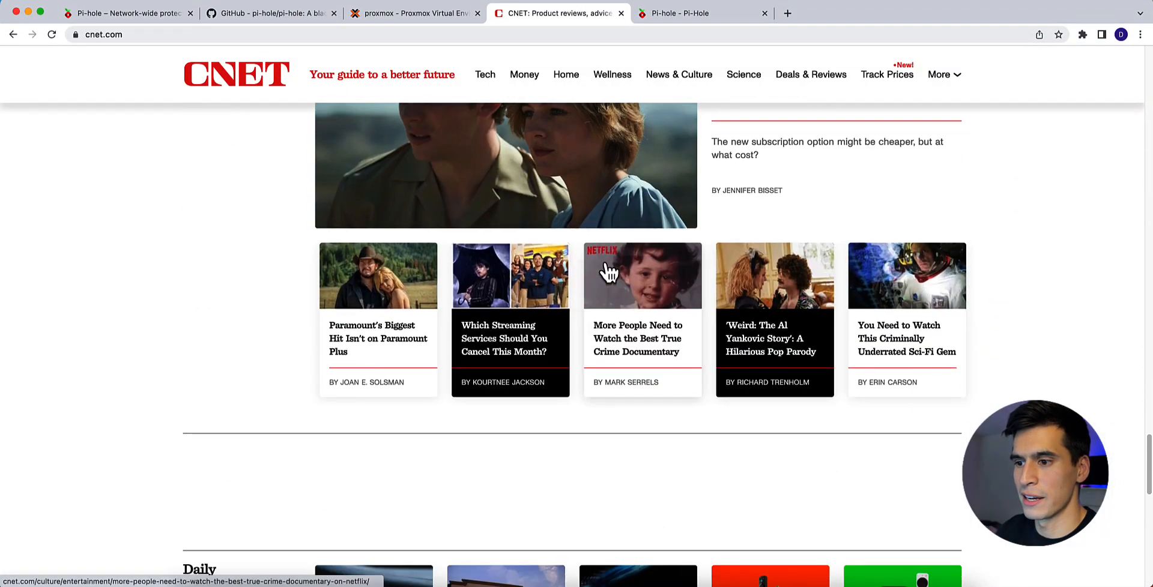
{"action": "scroll", "scroll_direction": "down", "scroll_amount": 3}
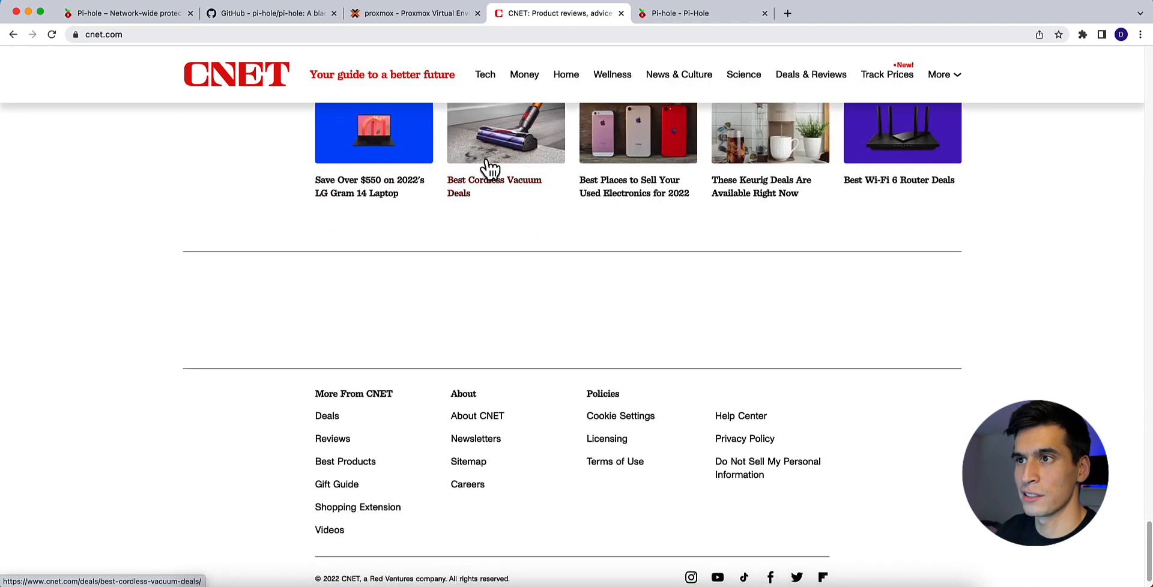
{"action": "scroll", "scroll_direction": "down", "scroll_amount": 3}
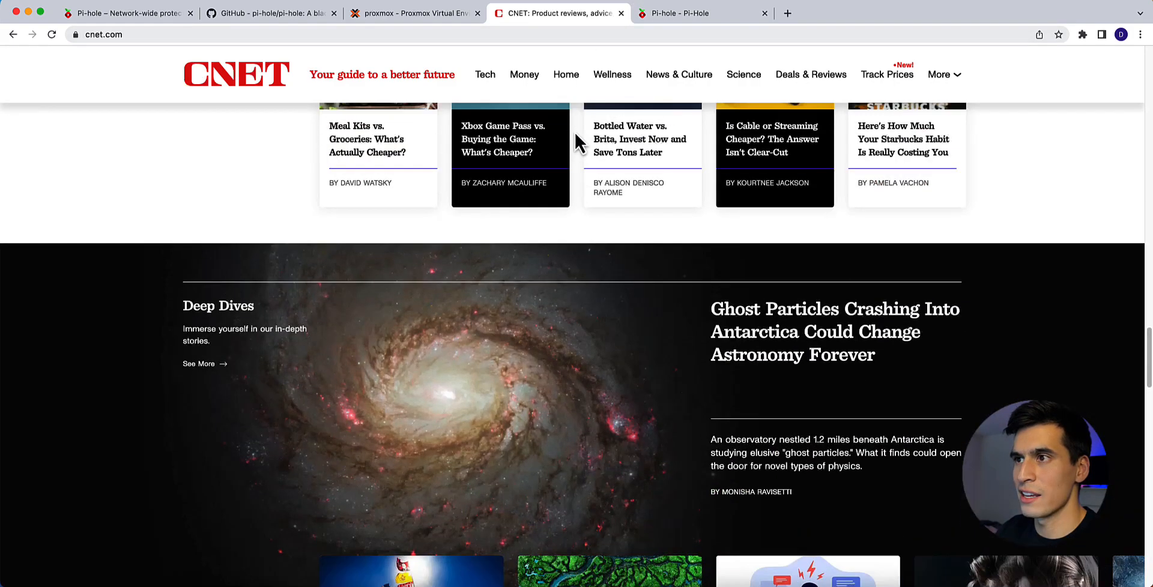
{"action": "left_click", "coordinate": [686, 14]}
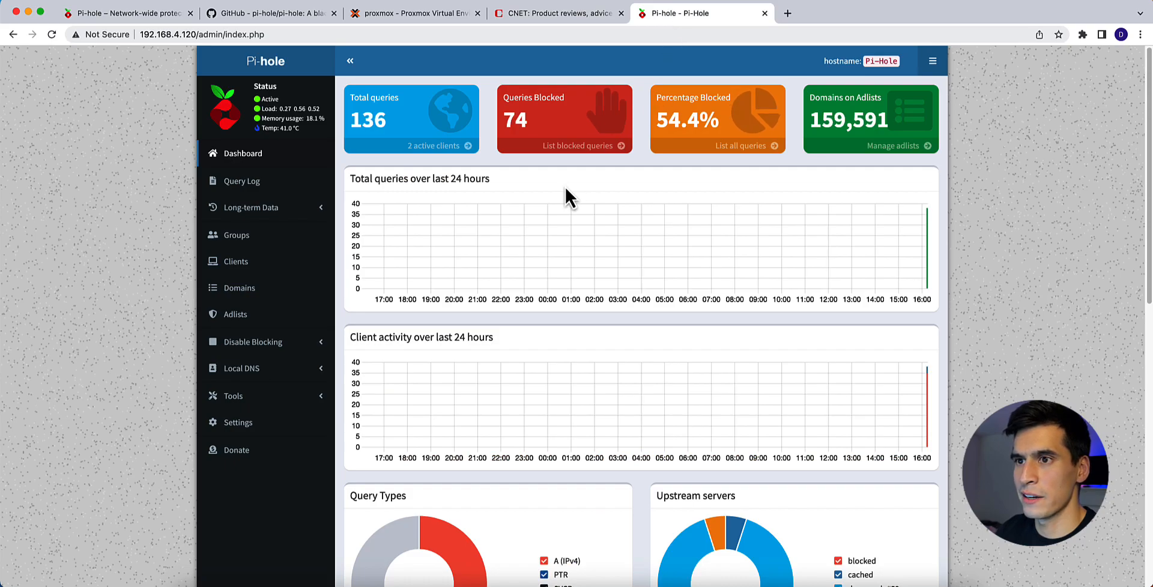
{"action": "mouse_move", "coordinate": [365, 139]}
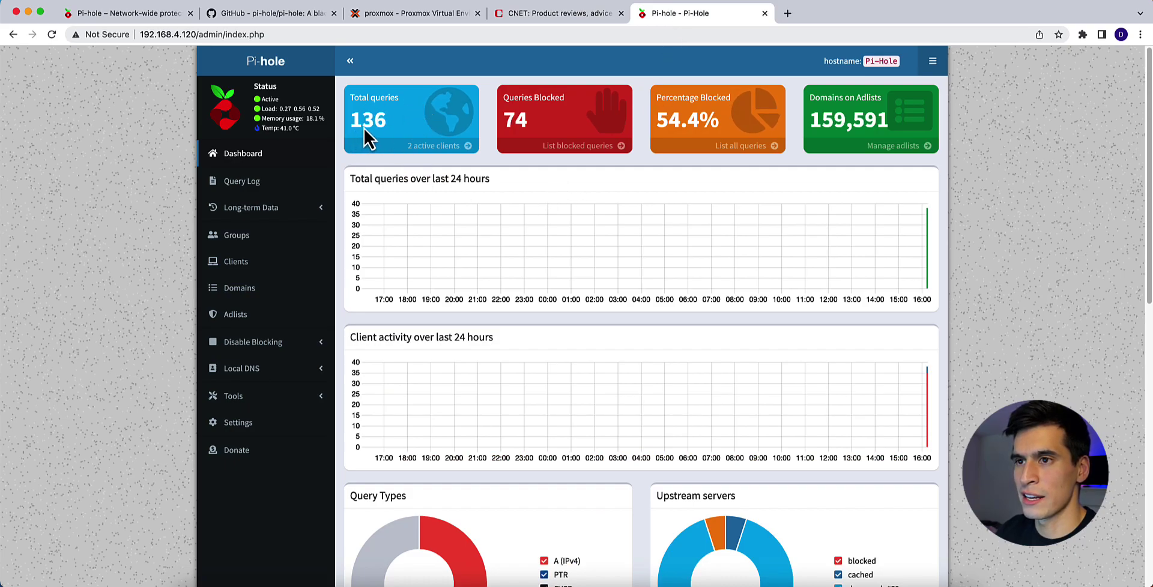
{"action": "mouse_move", "coordinate": [531, 120]}
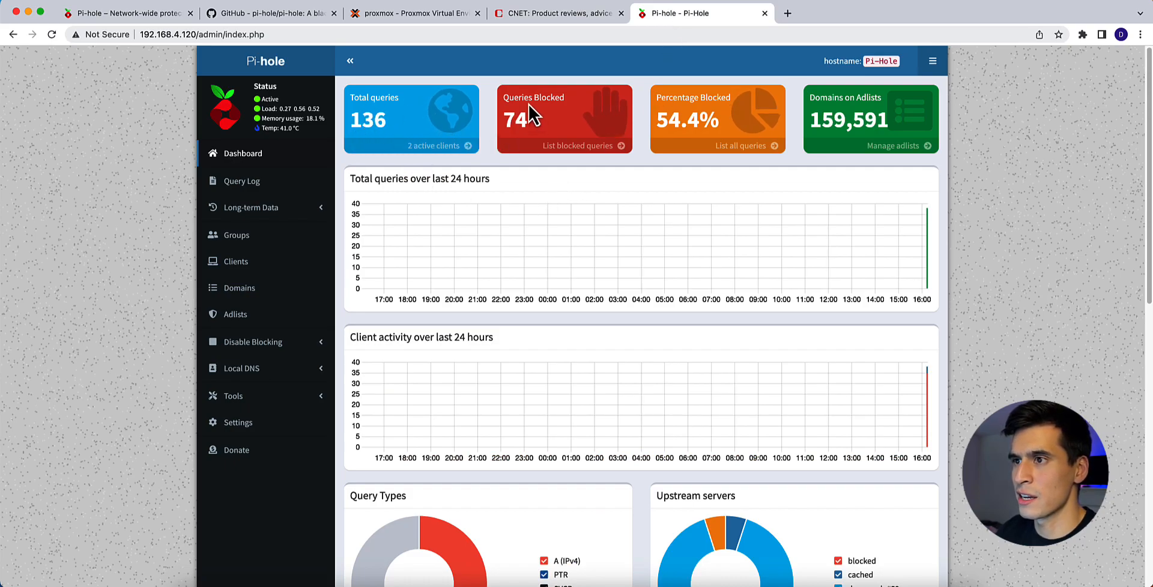
{"action": "mouse_move", "coordinate": [691, 114]}
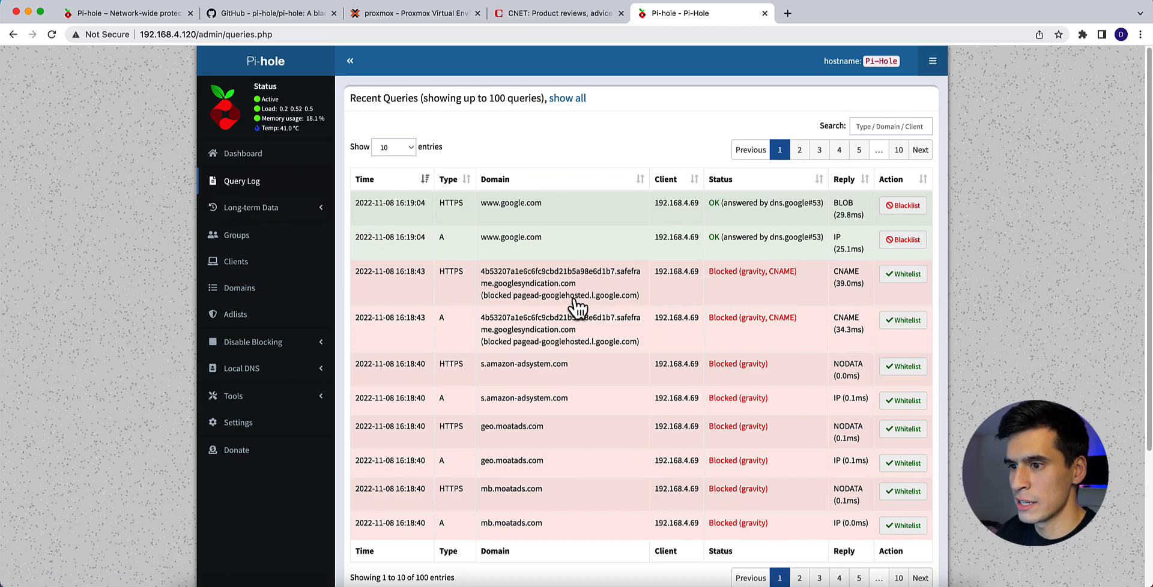
{"action": "mouse_move", "coordinate": [534, 543]}
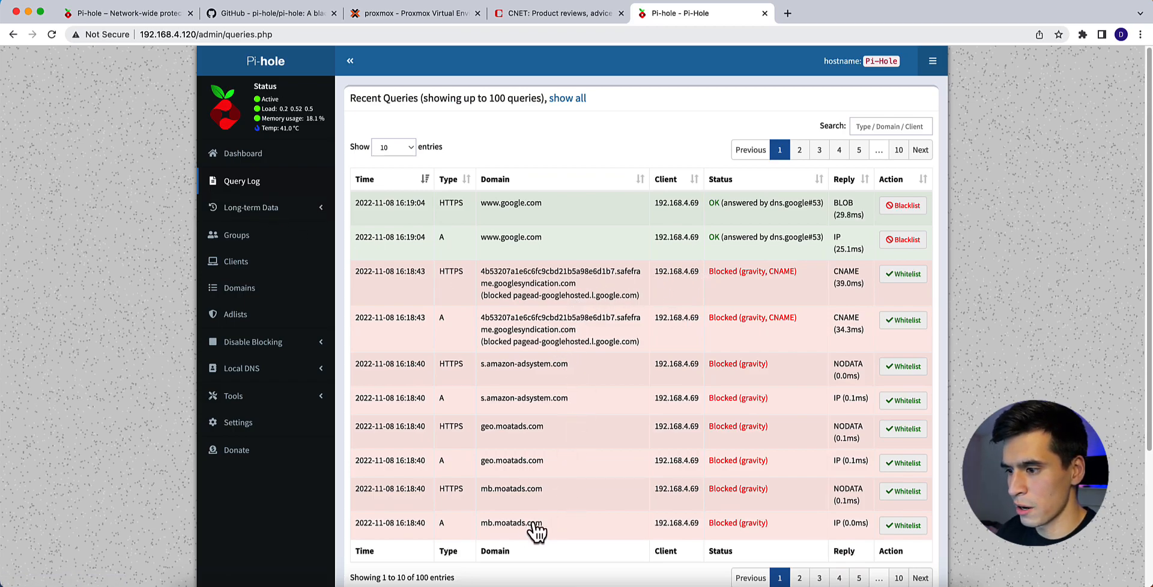